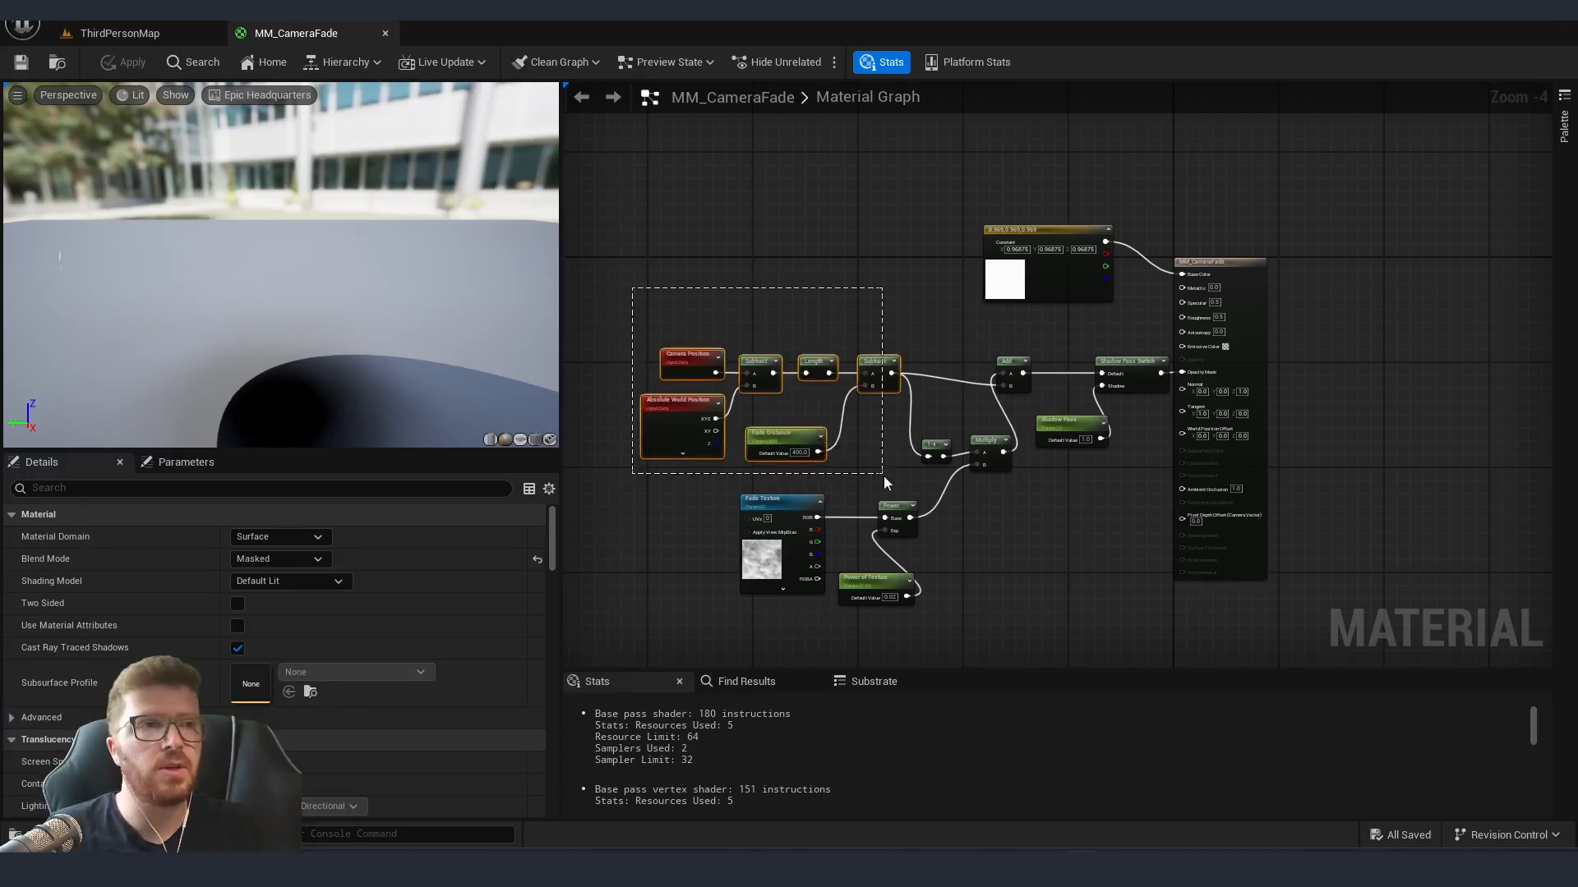
- Add a white Constant3Vector and wire it into MM_Fade's Base Color
{"action": "left_click", "coordinate": [1035, 571]}
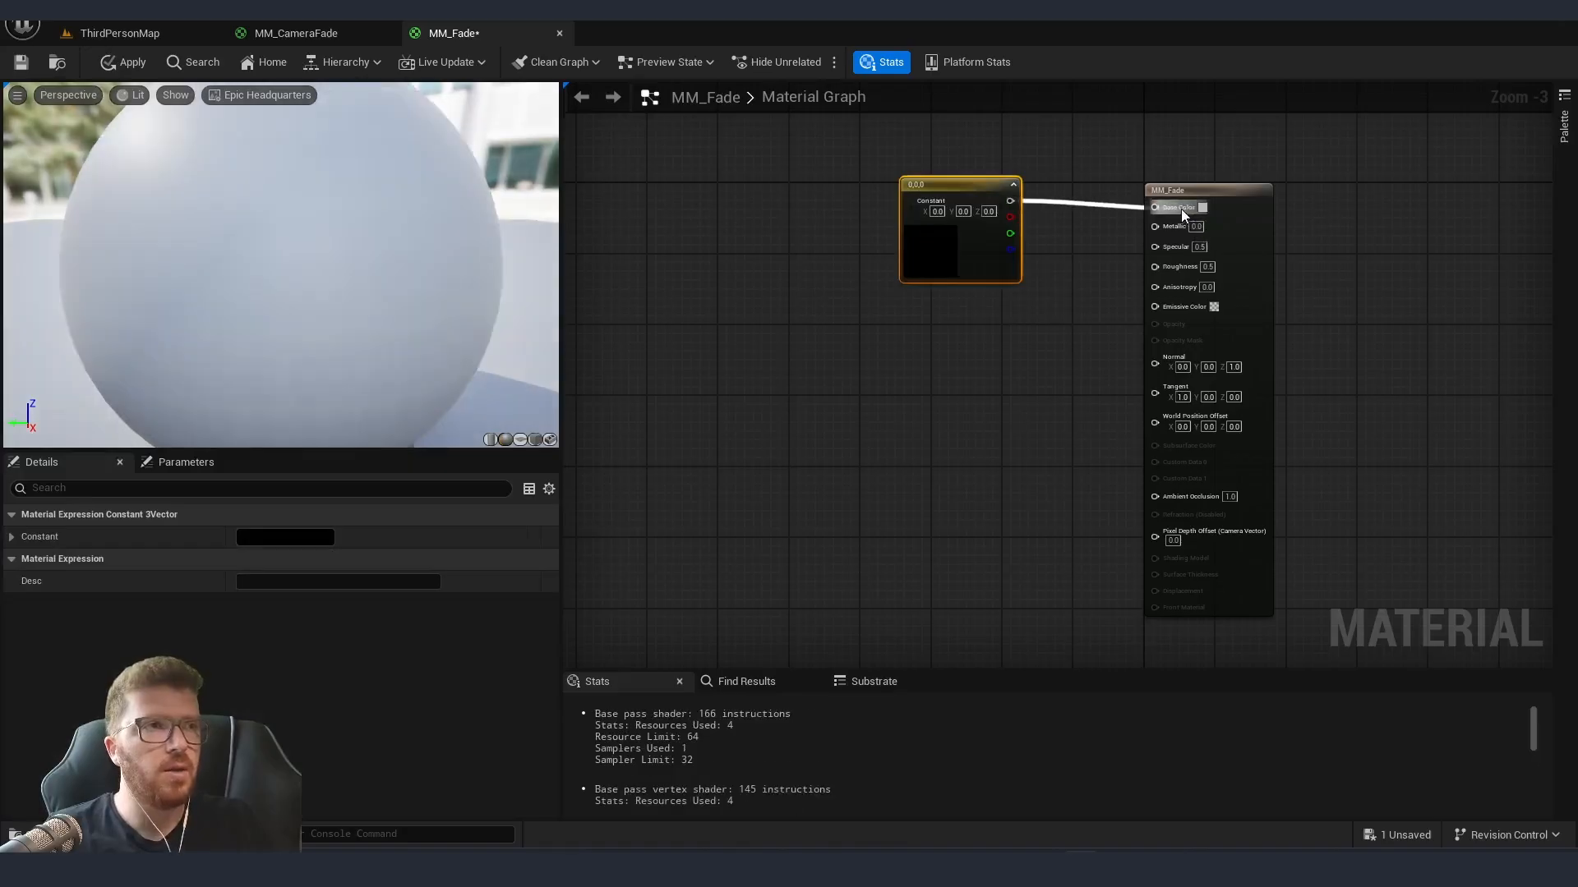
{"action": "left_click_drag", "start_coordinate": [961, 231], "coordinate": [1006, 237]}
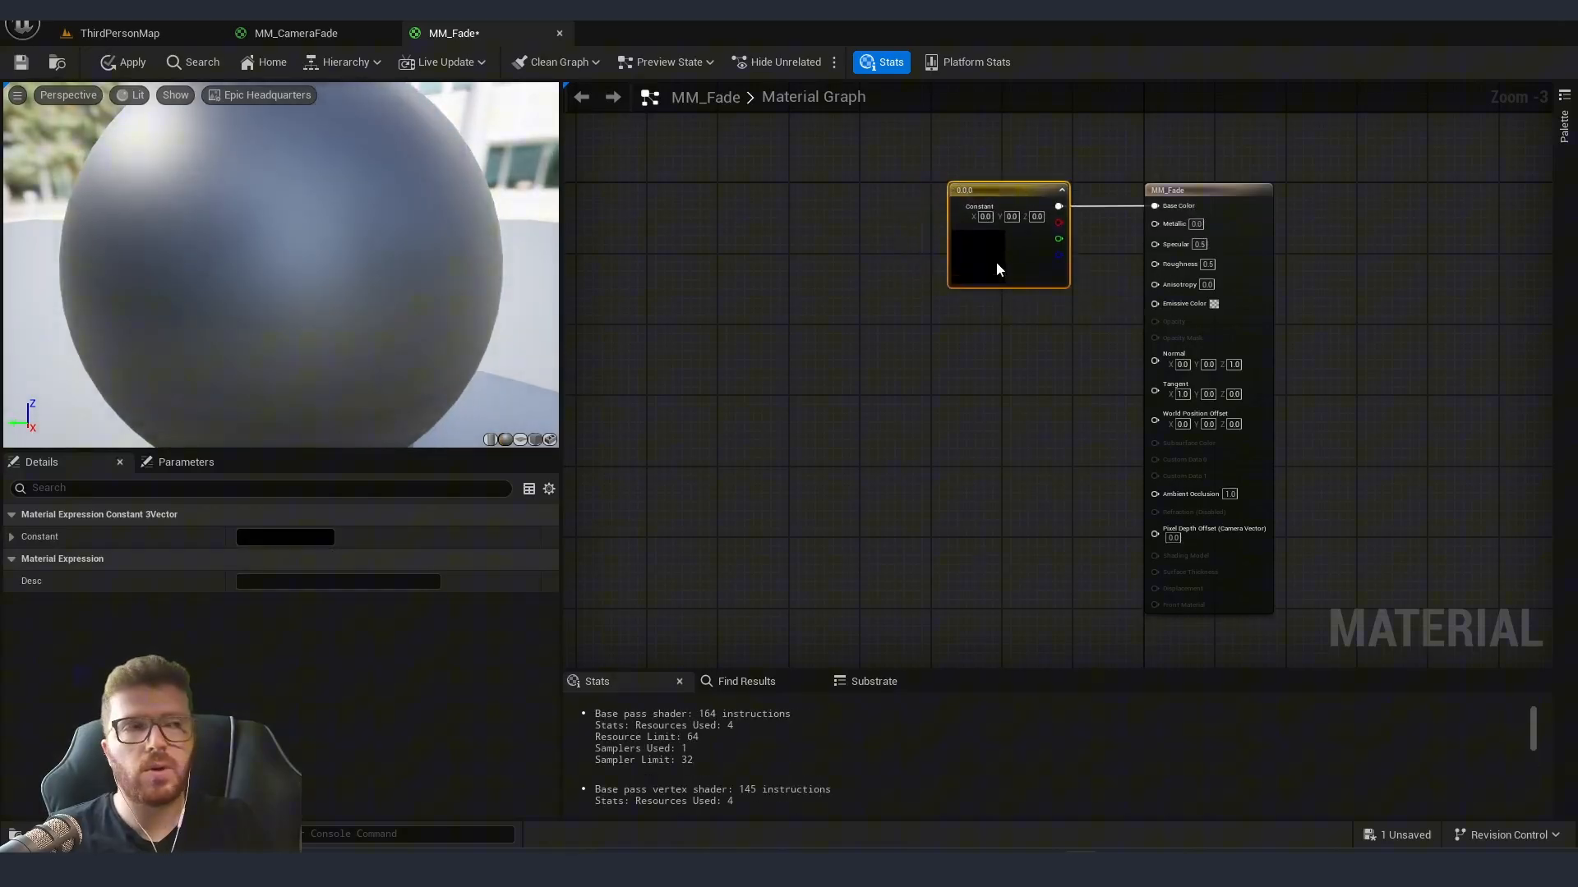
{"action": "mouse_move", "coordinate": [985, 256]}
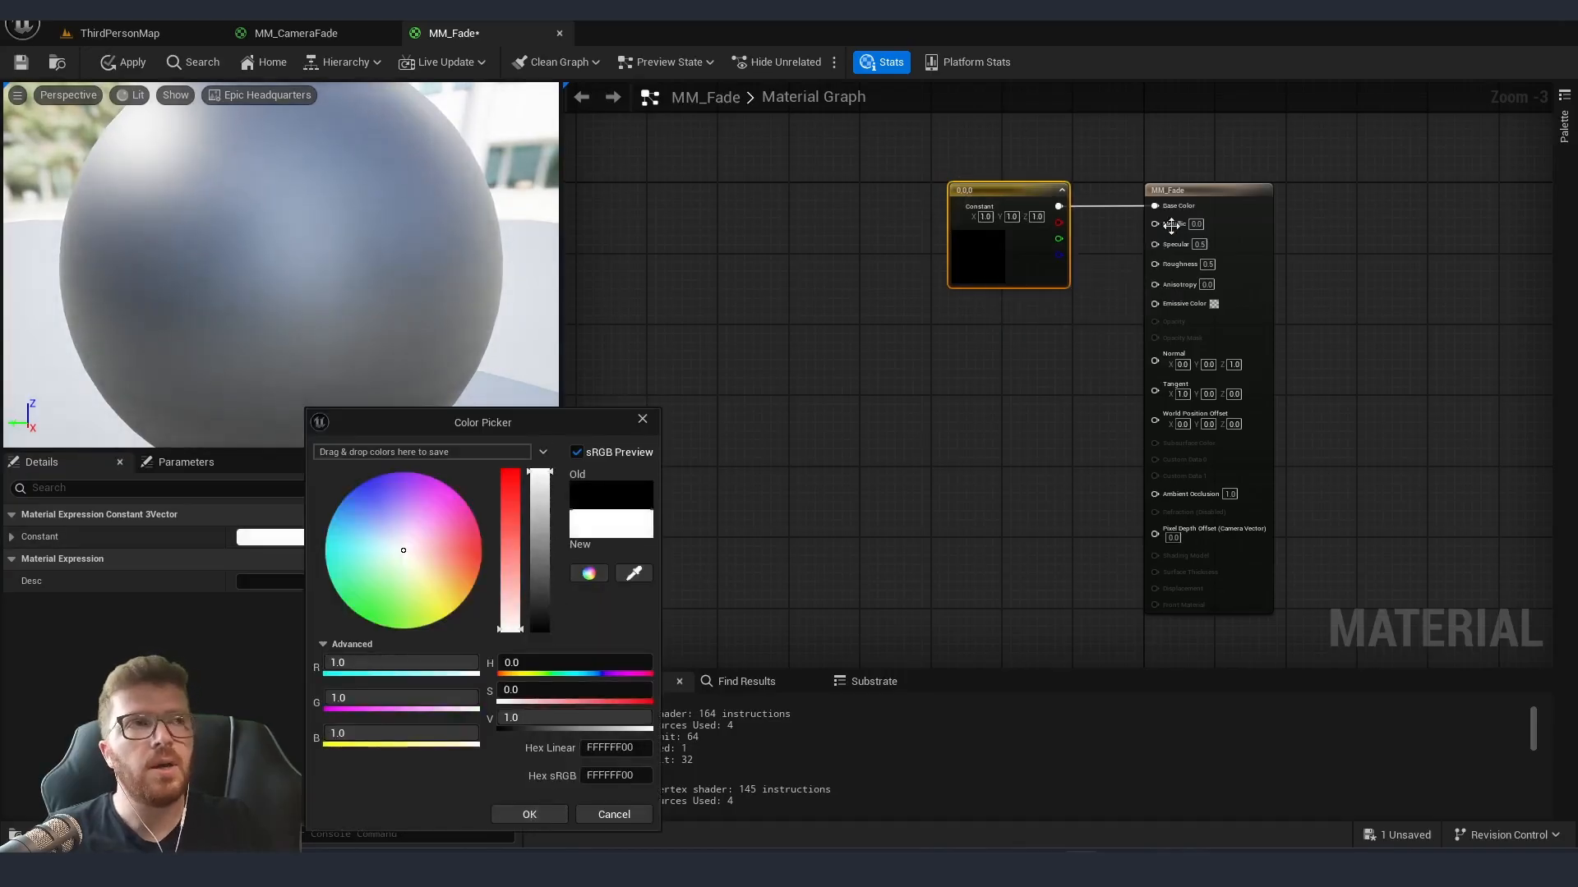
{"action": "left_click", "coordinate": [296, 33]}
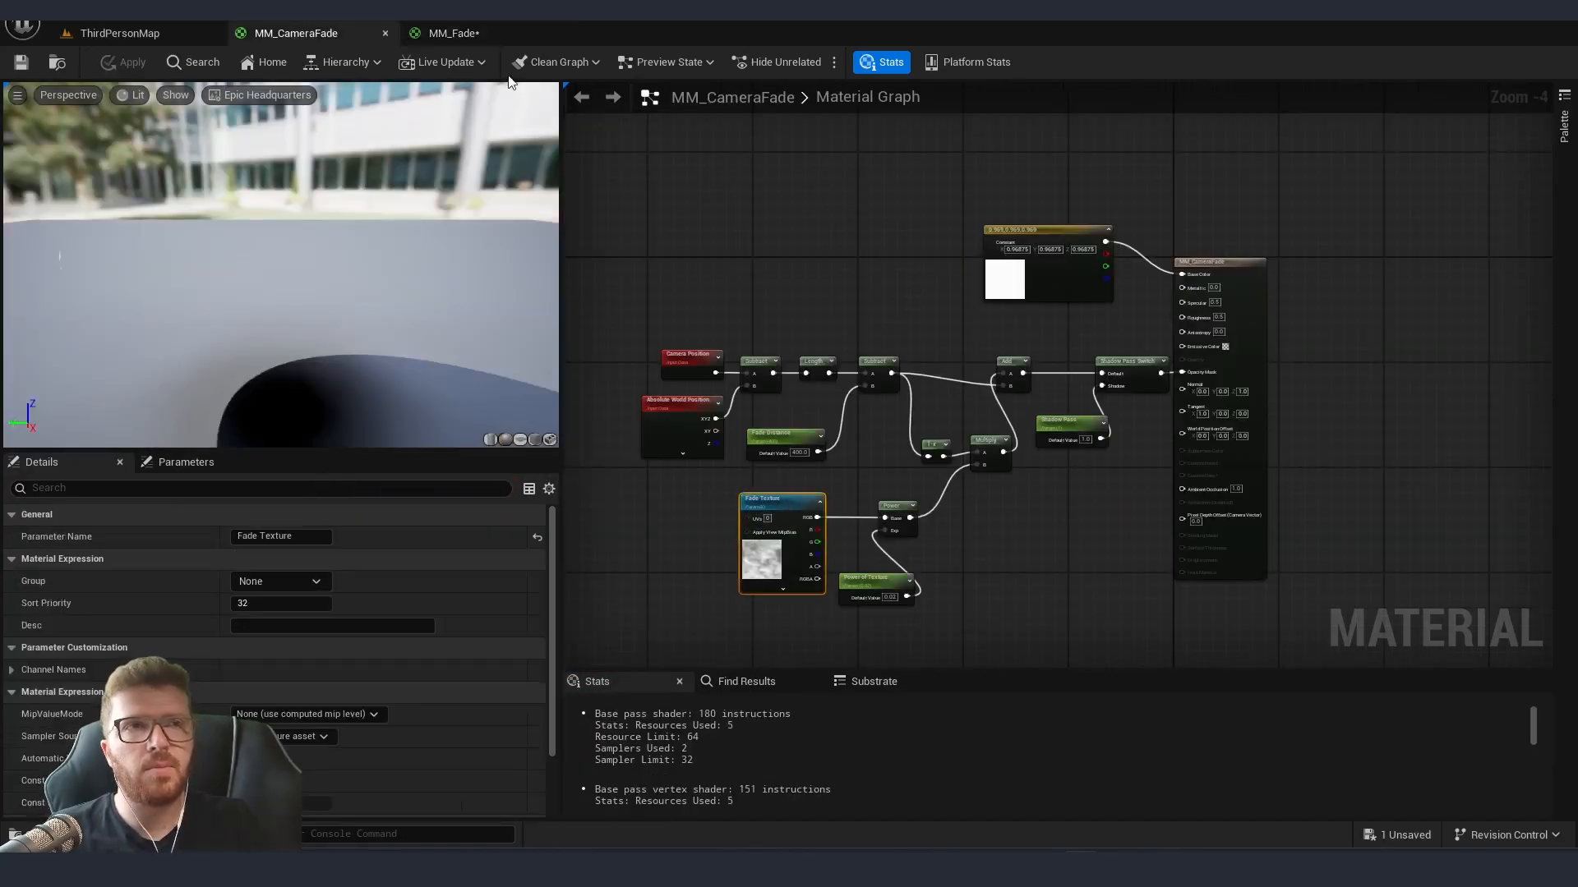
- Paste the Fade Texture node and convert a new constant into a scalar parameter named Dissolve
{"action": "left_click", "coordinate": [451, 33]}
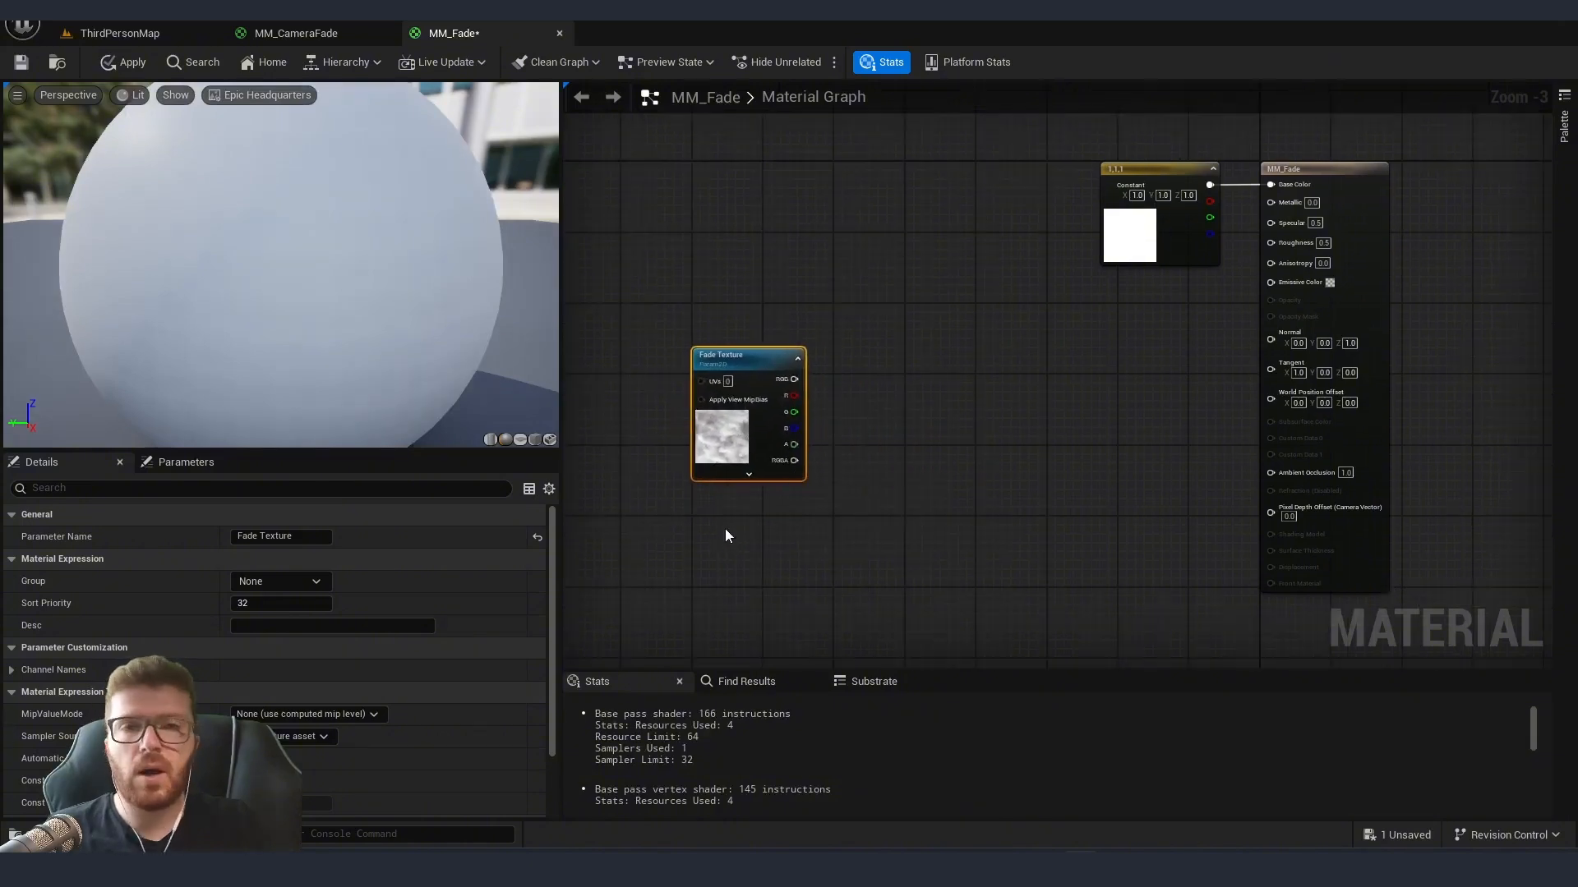
{"action": "mouse_move", "coordinate": [716, 523]}
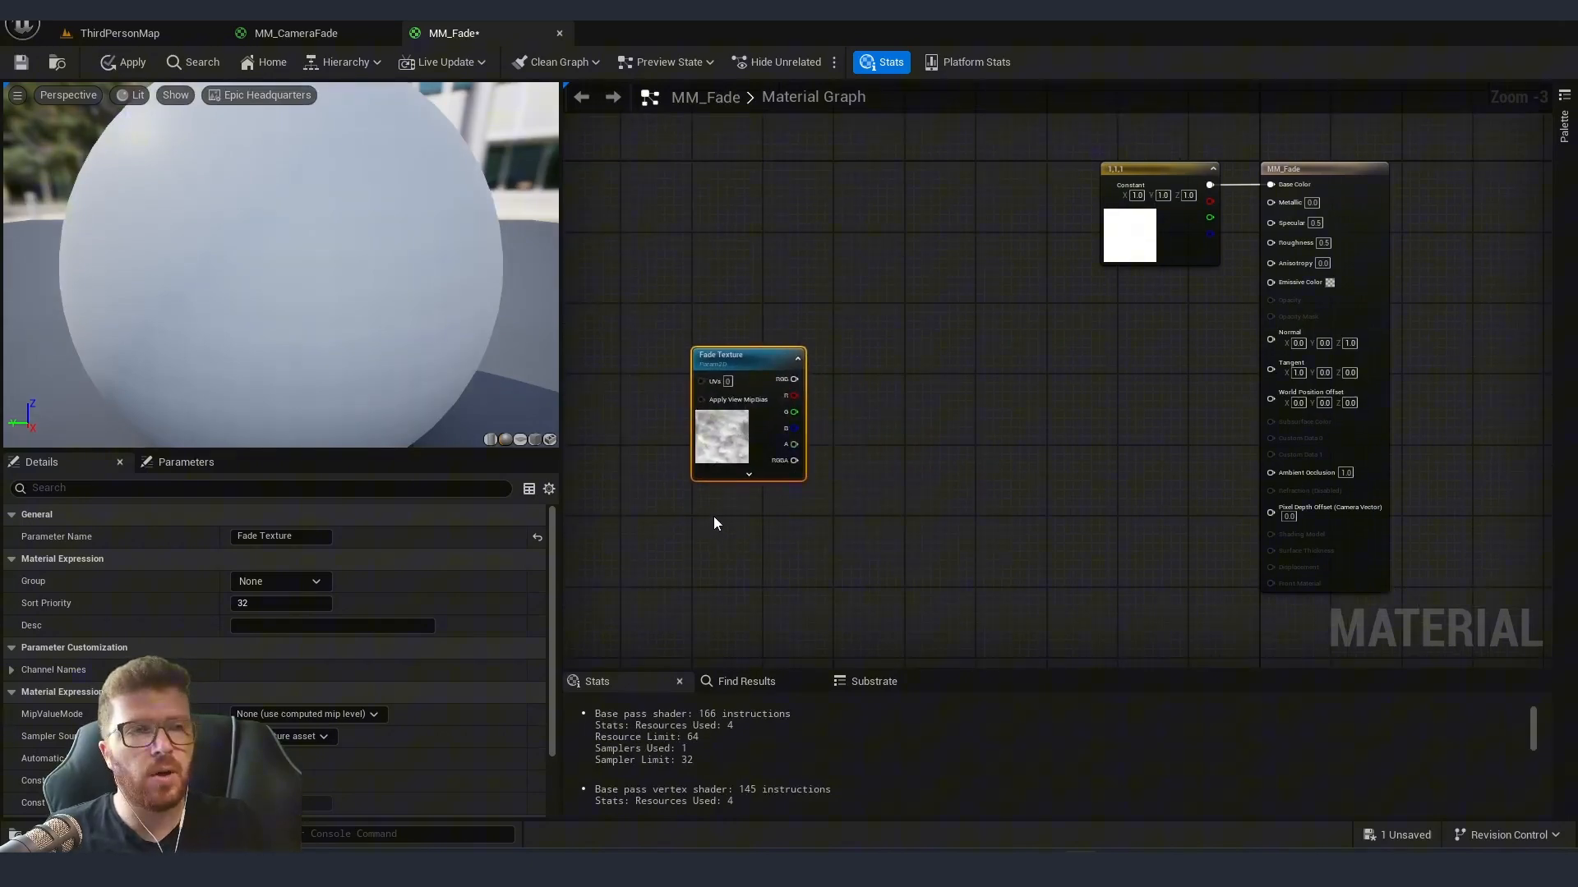
{"action": "right_click", "coordinate": [751, 534]}
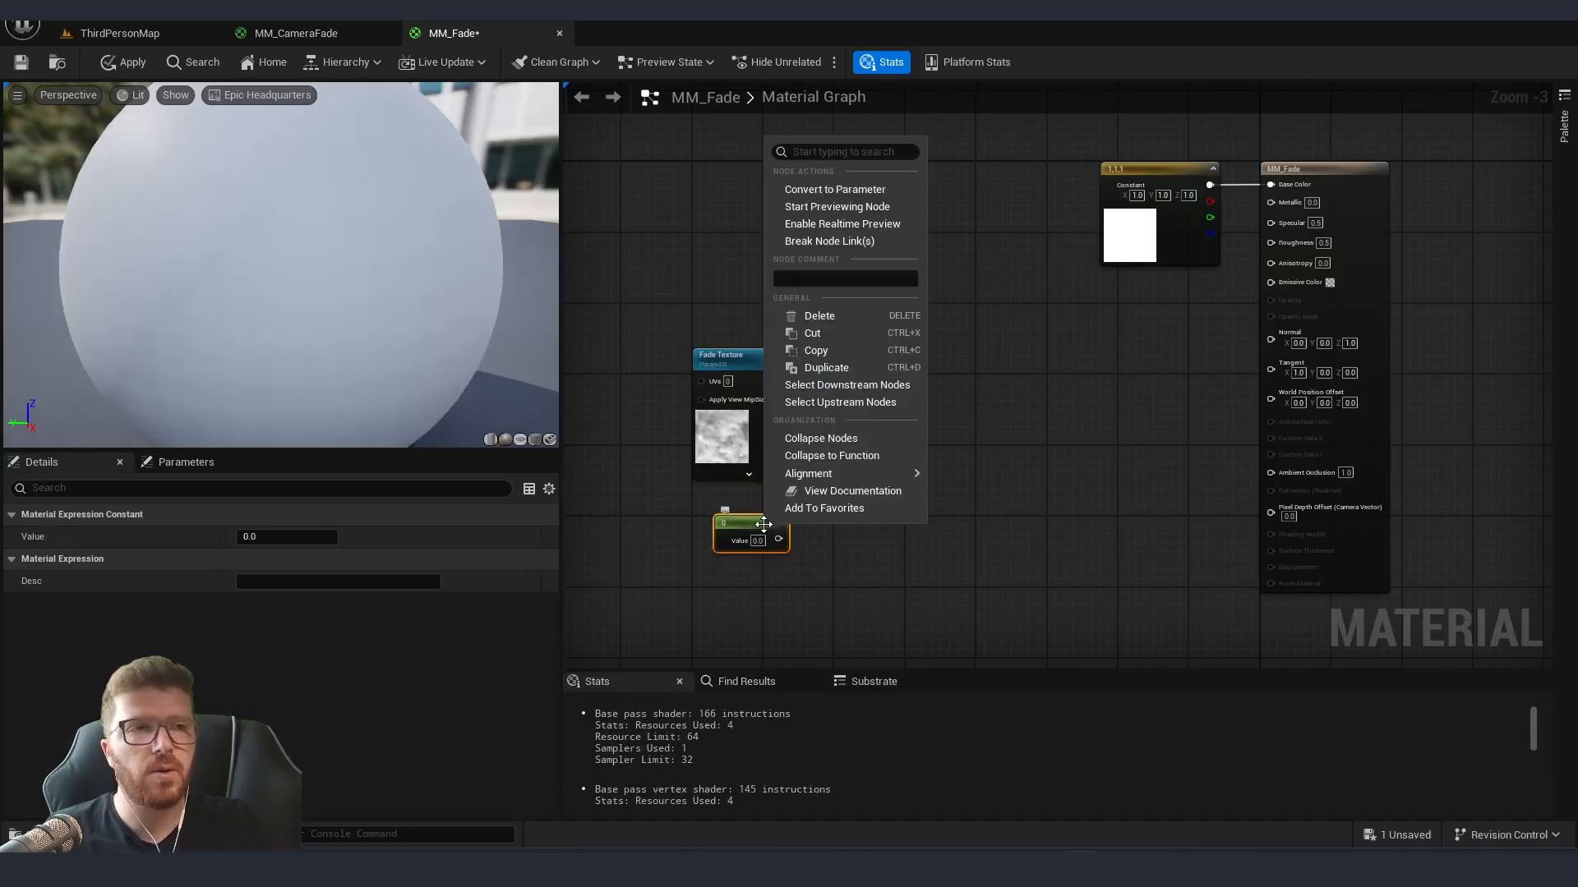
{"action": "left_click", "coordinate": [835, 189]}
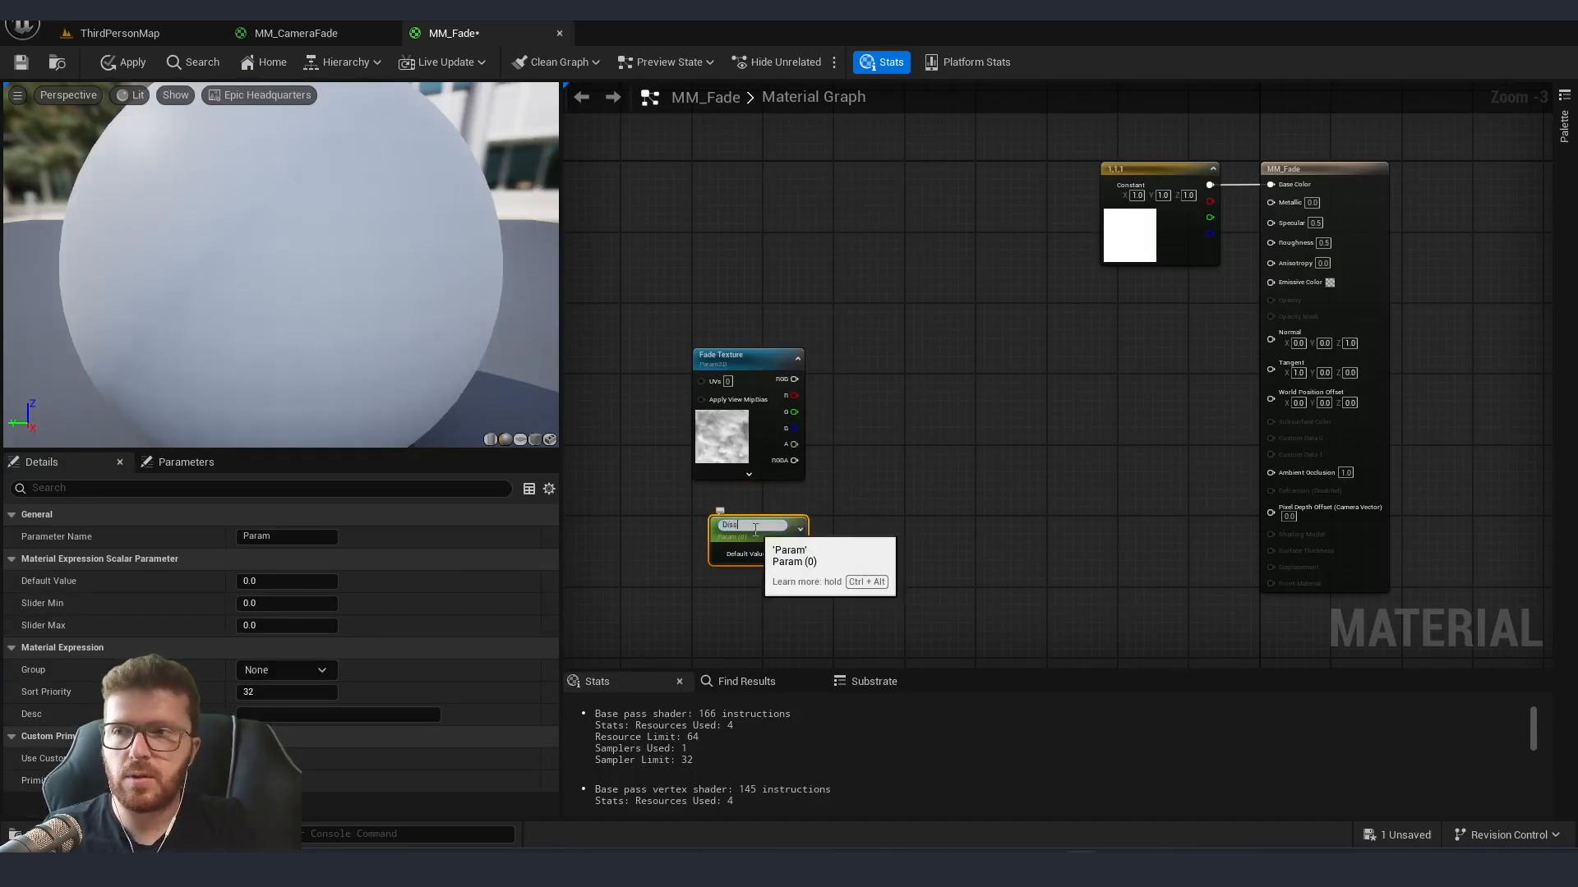
{"action": "type", "text": "Dissolve"}
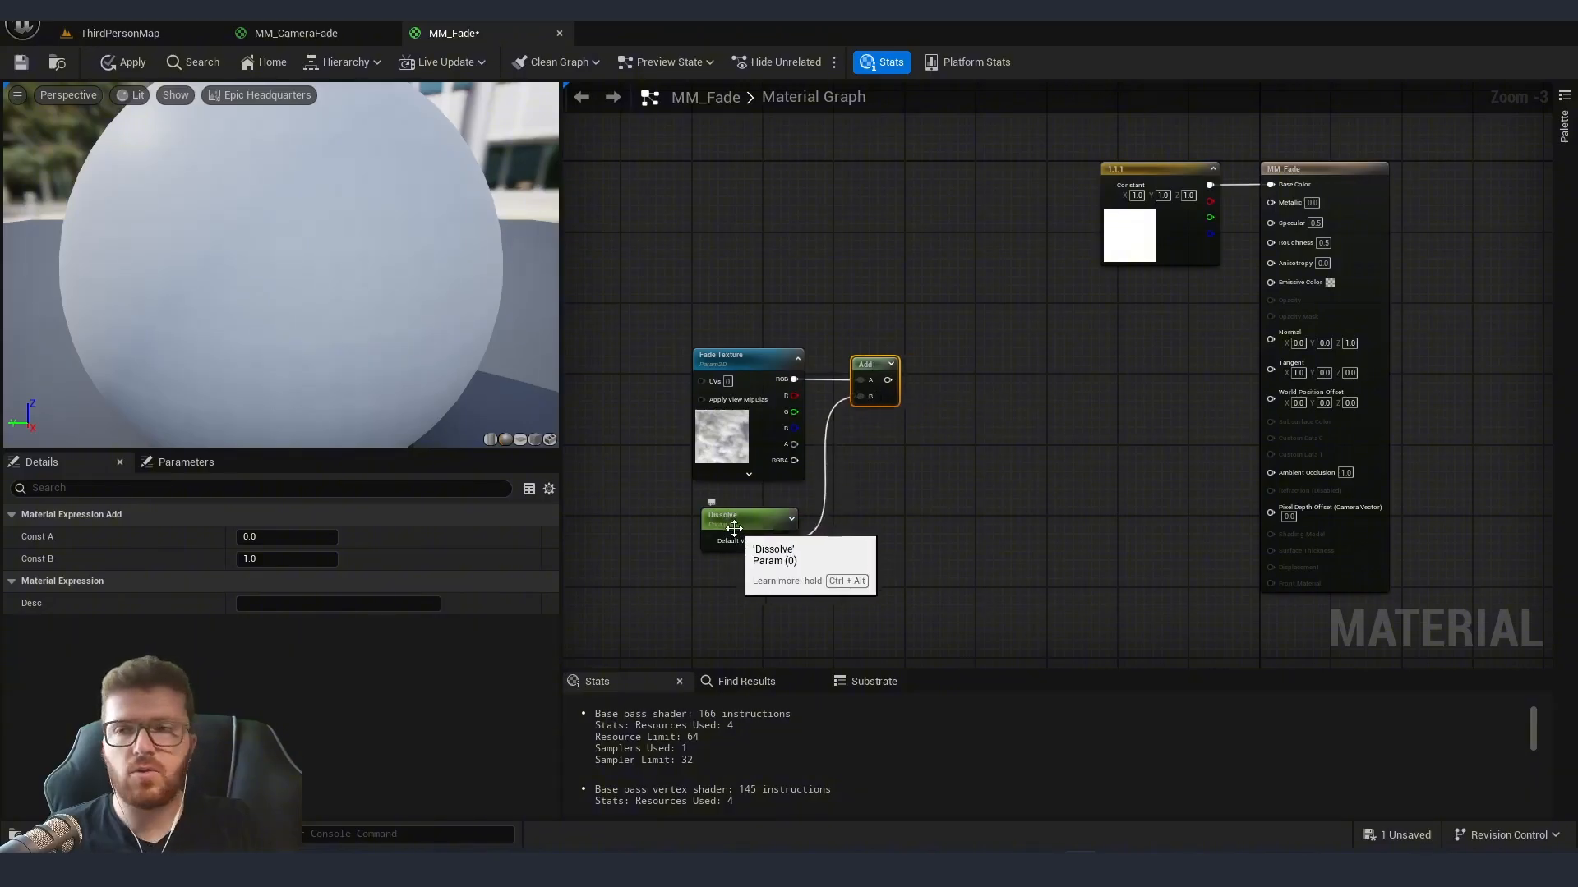
- Route the Add result through Saturate and OneMinus into Opacity Mask with blend mode Masked
{"action": "left_click", "coordinate": [862, 381]}
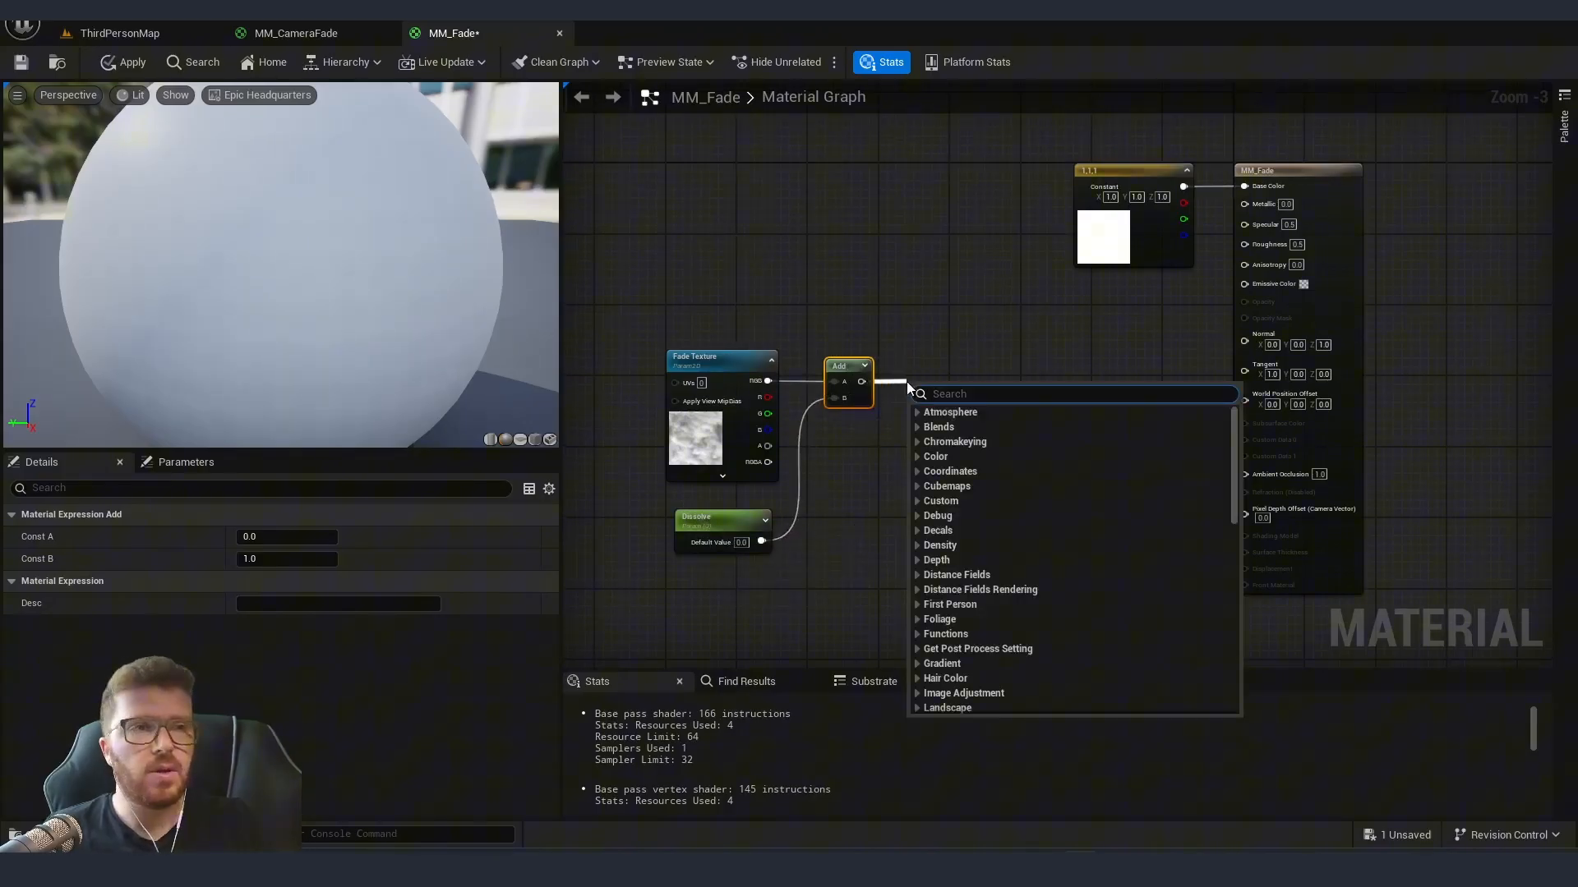
{"action": "type", "text": "satura"}
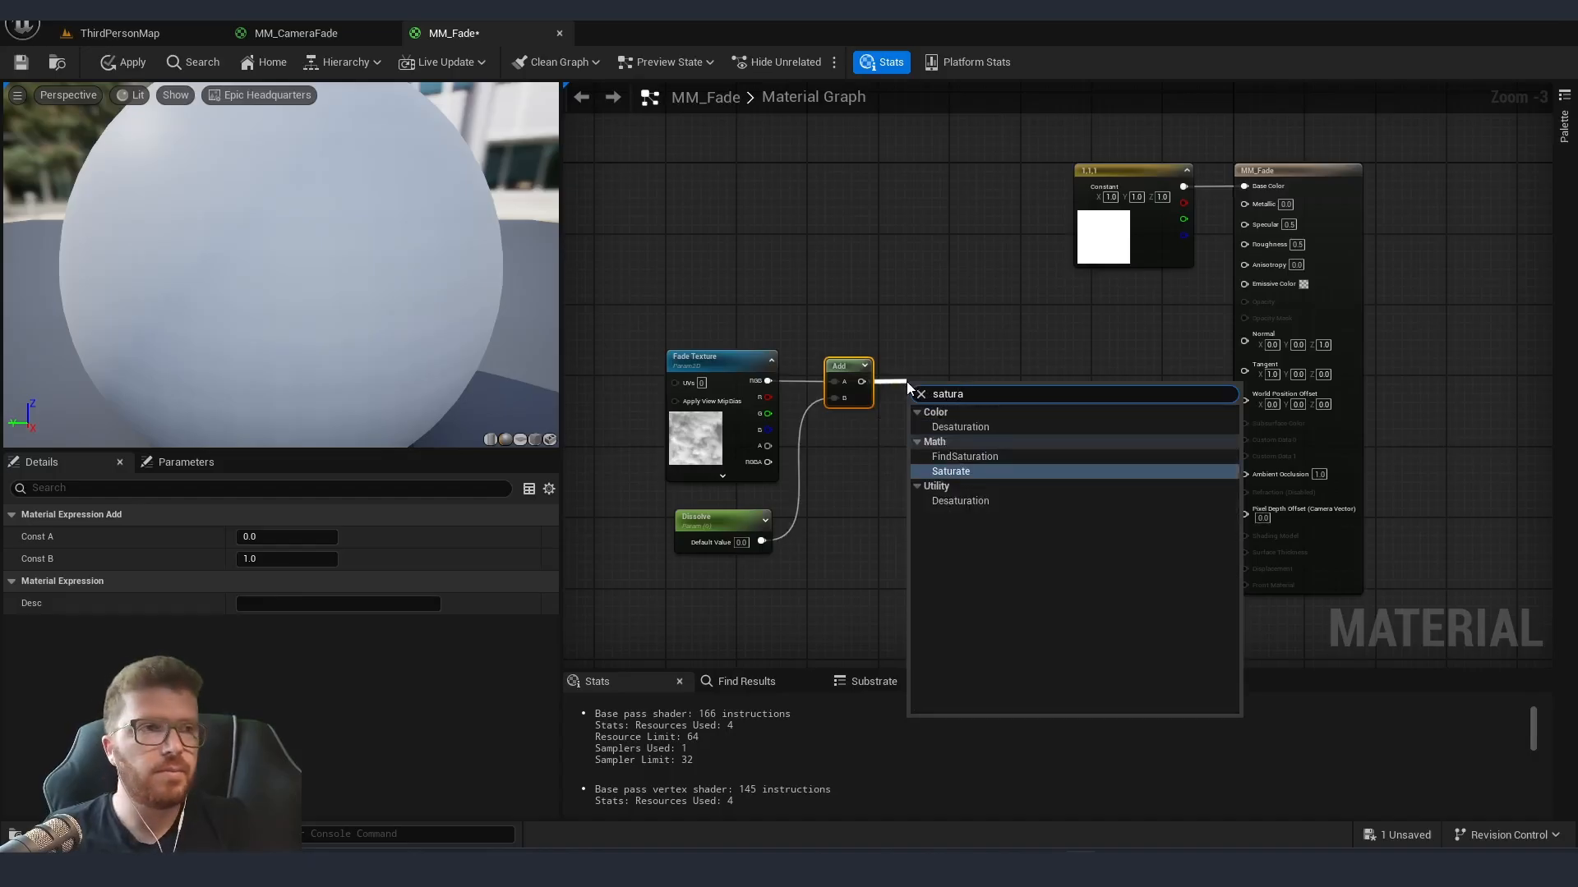
{"action": "left_click", "coordinate": [951, 471]}
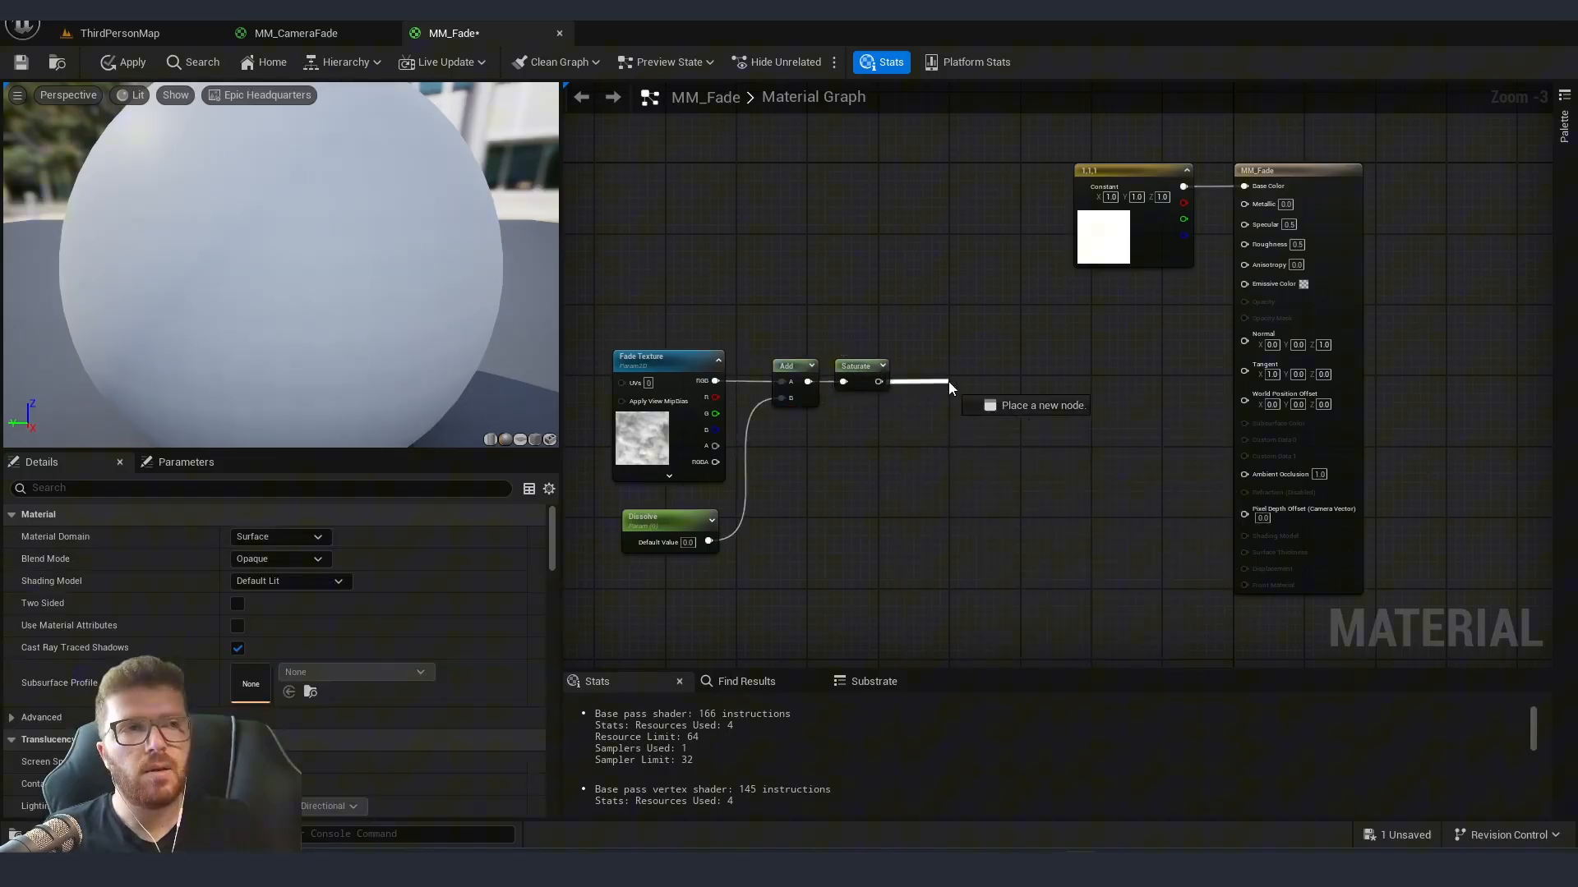
{"action": "type", "text": "one"}
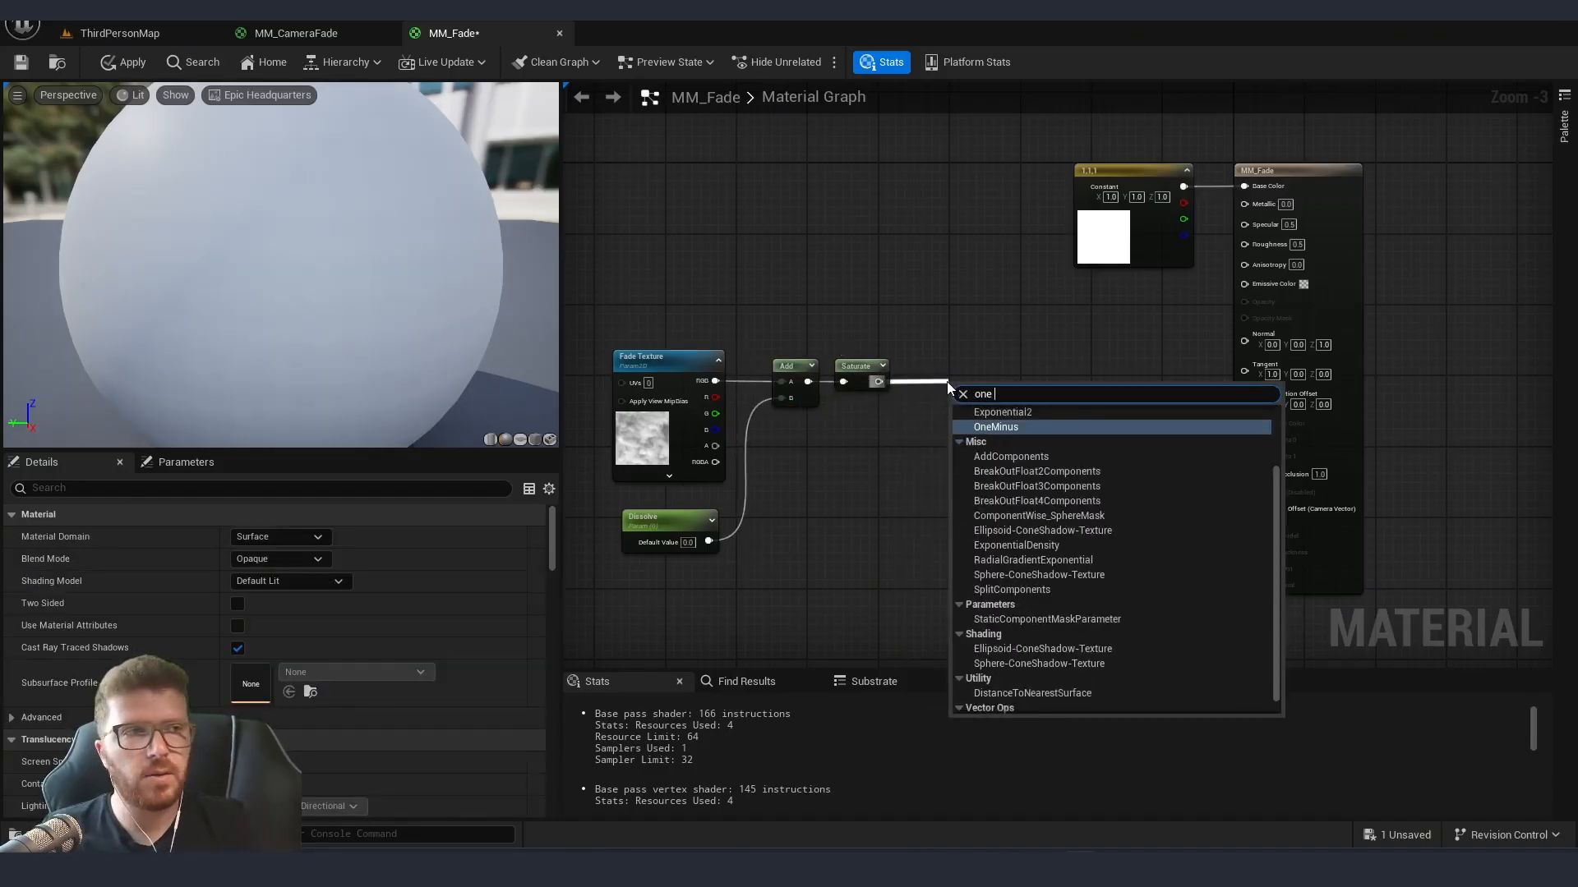
{"action": "left_click", "coordinate": [996, 427]}
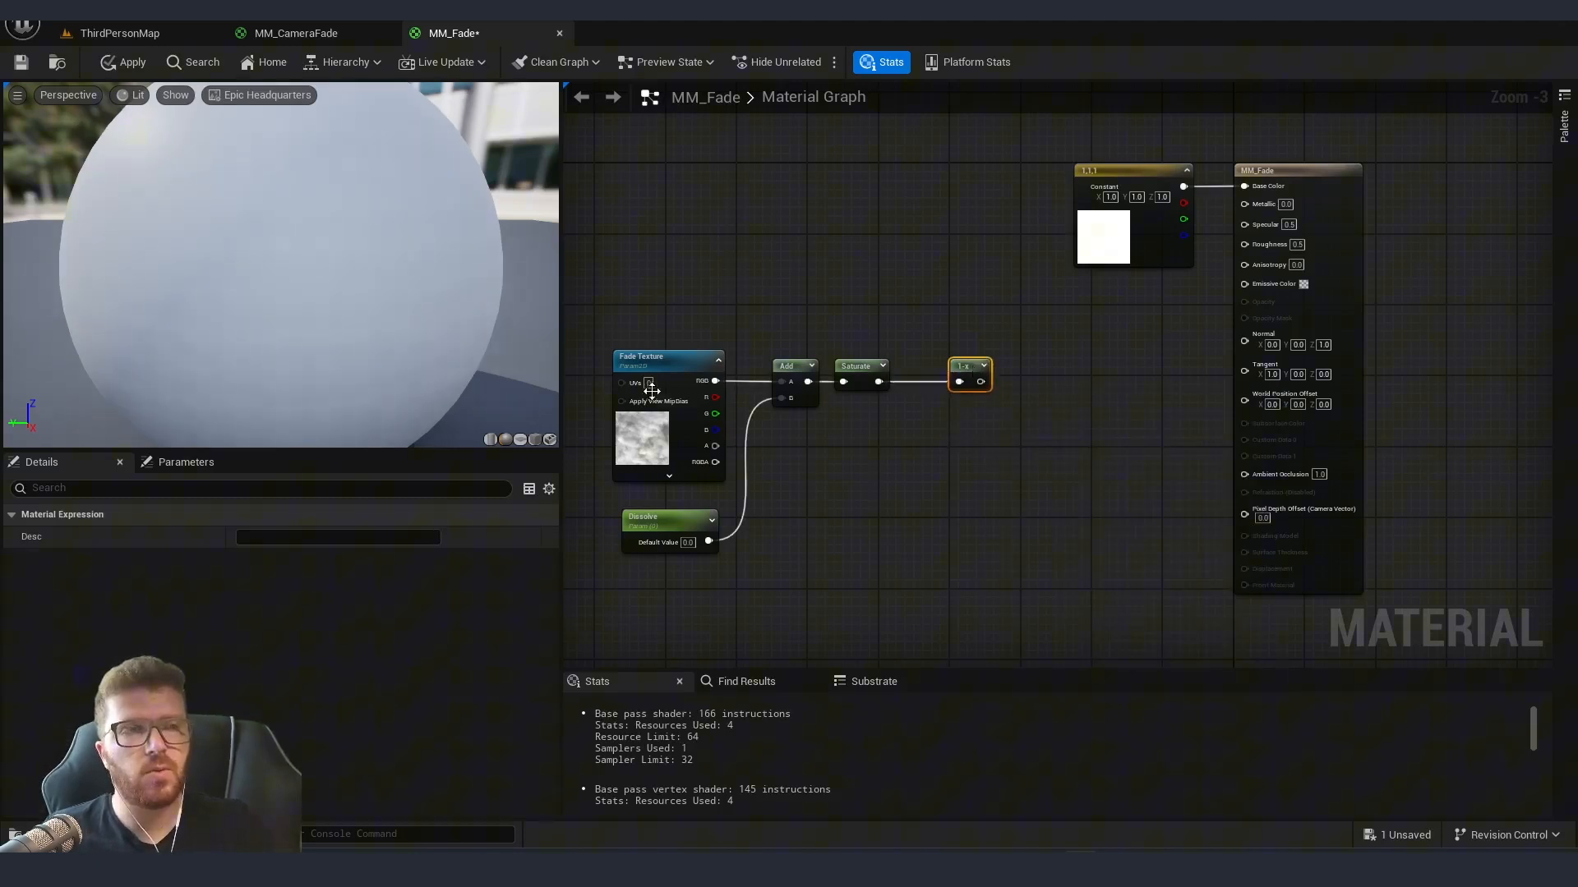
{"action": "mouse_move", "coordinate": [971, 384]}
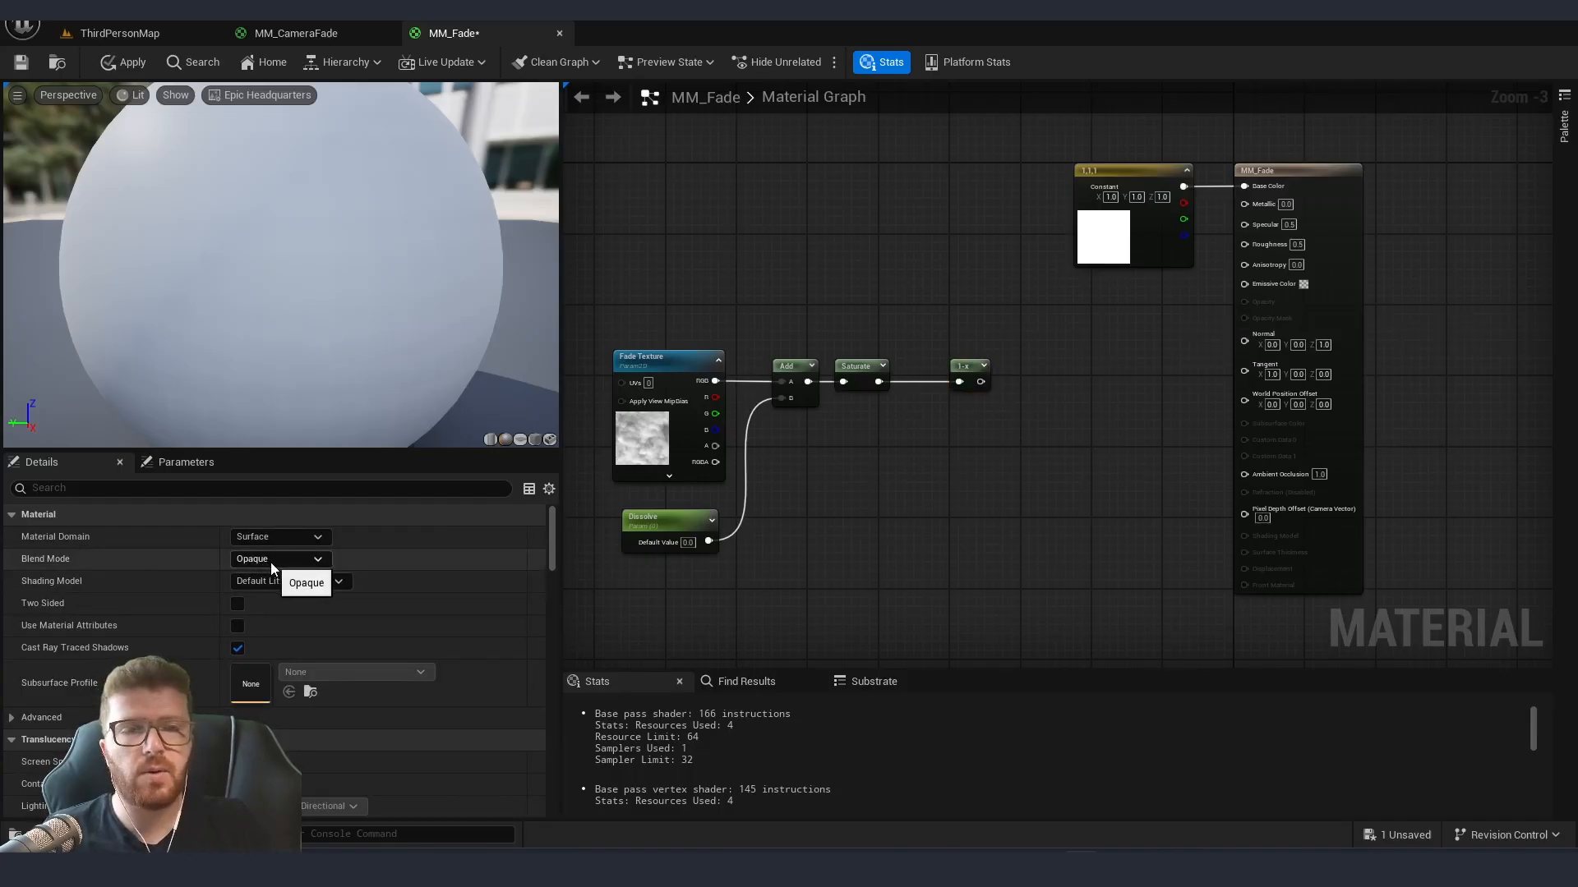
{"action": "left_click", "coordinate": [306, 583]}
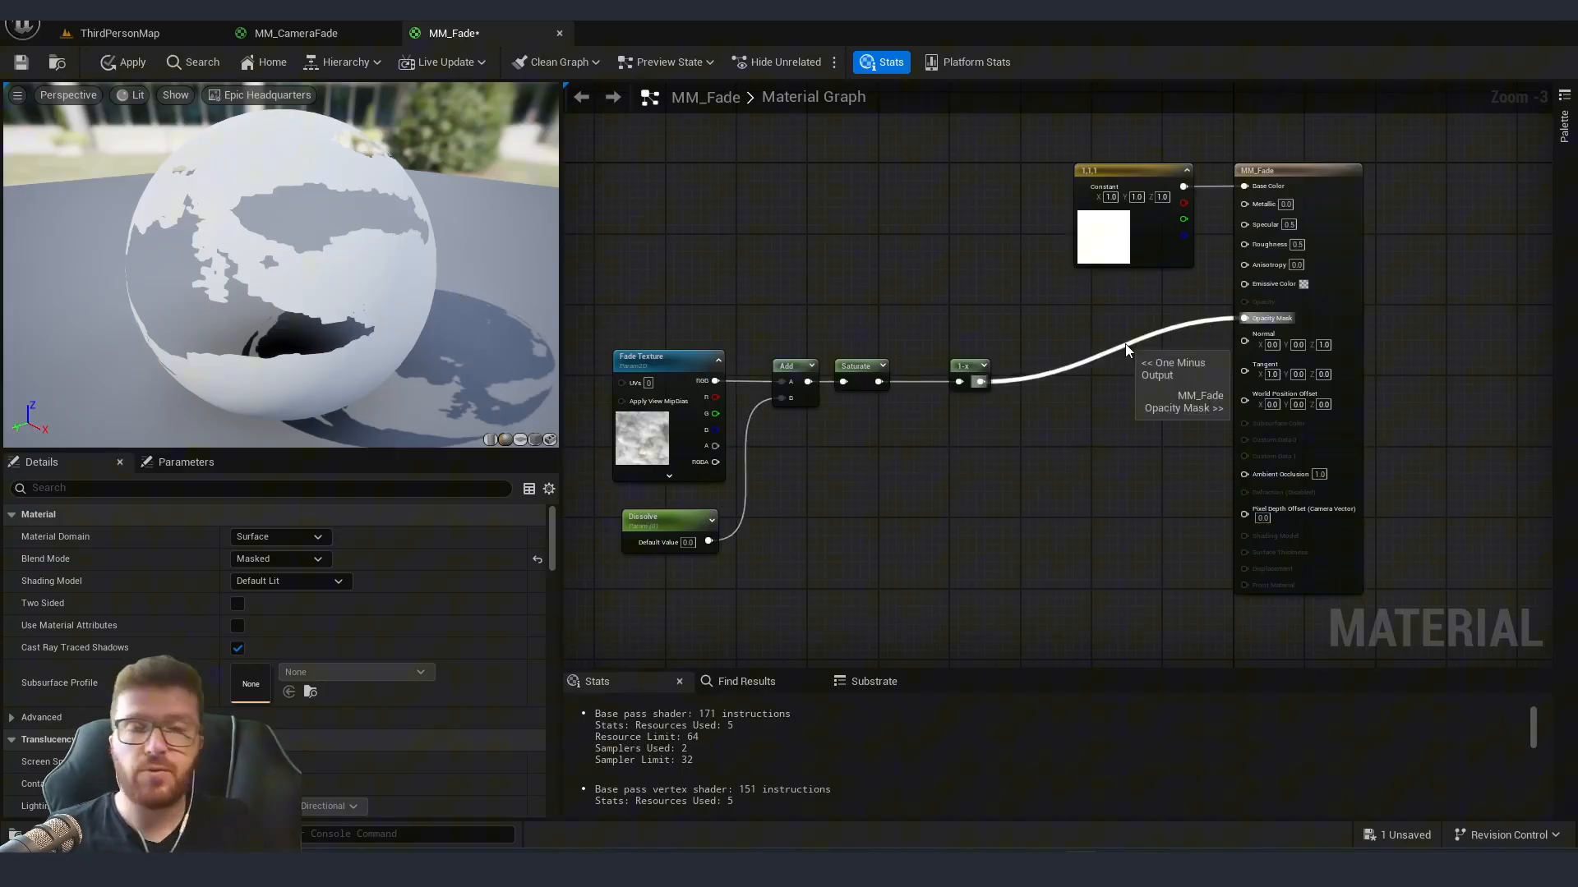
{"action": "mouse_move", "coordinate": [1109, 336]}
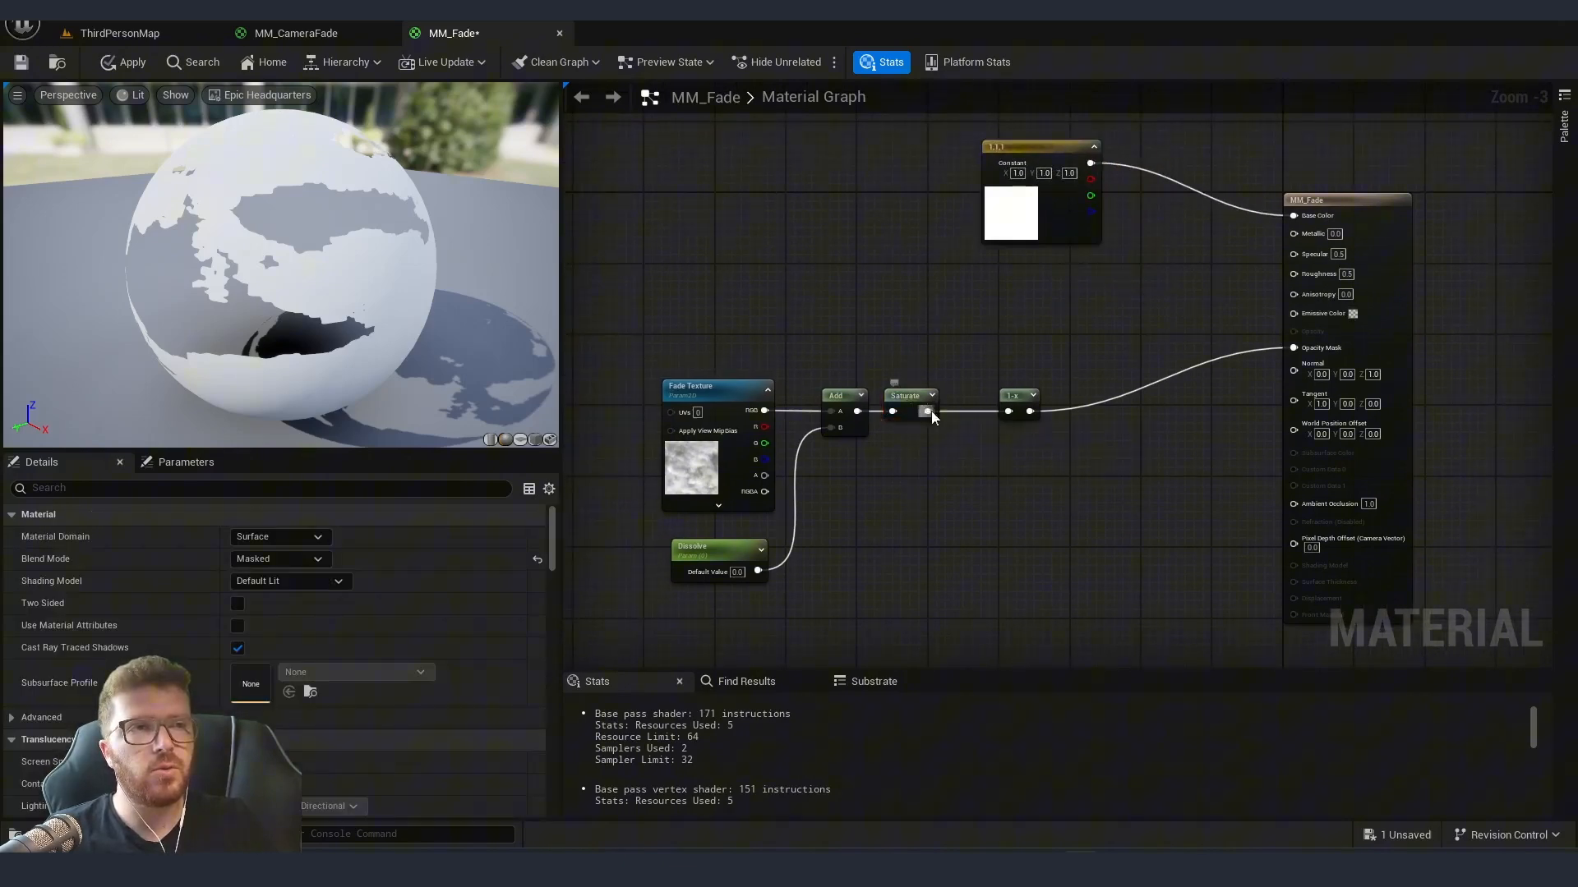
- Add a Subtract node fed by DissolveWidth, then a SmoothStep with a TransitionSmoothness parameter
{"action": "type", "text": "sub"}
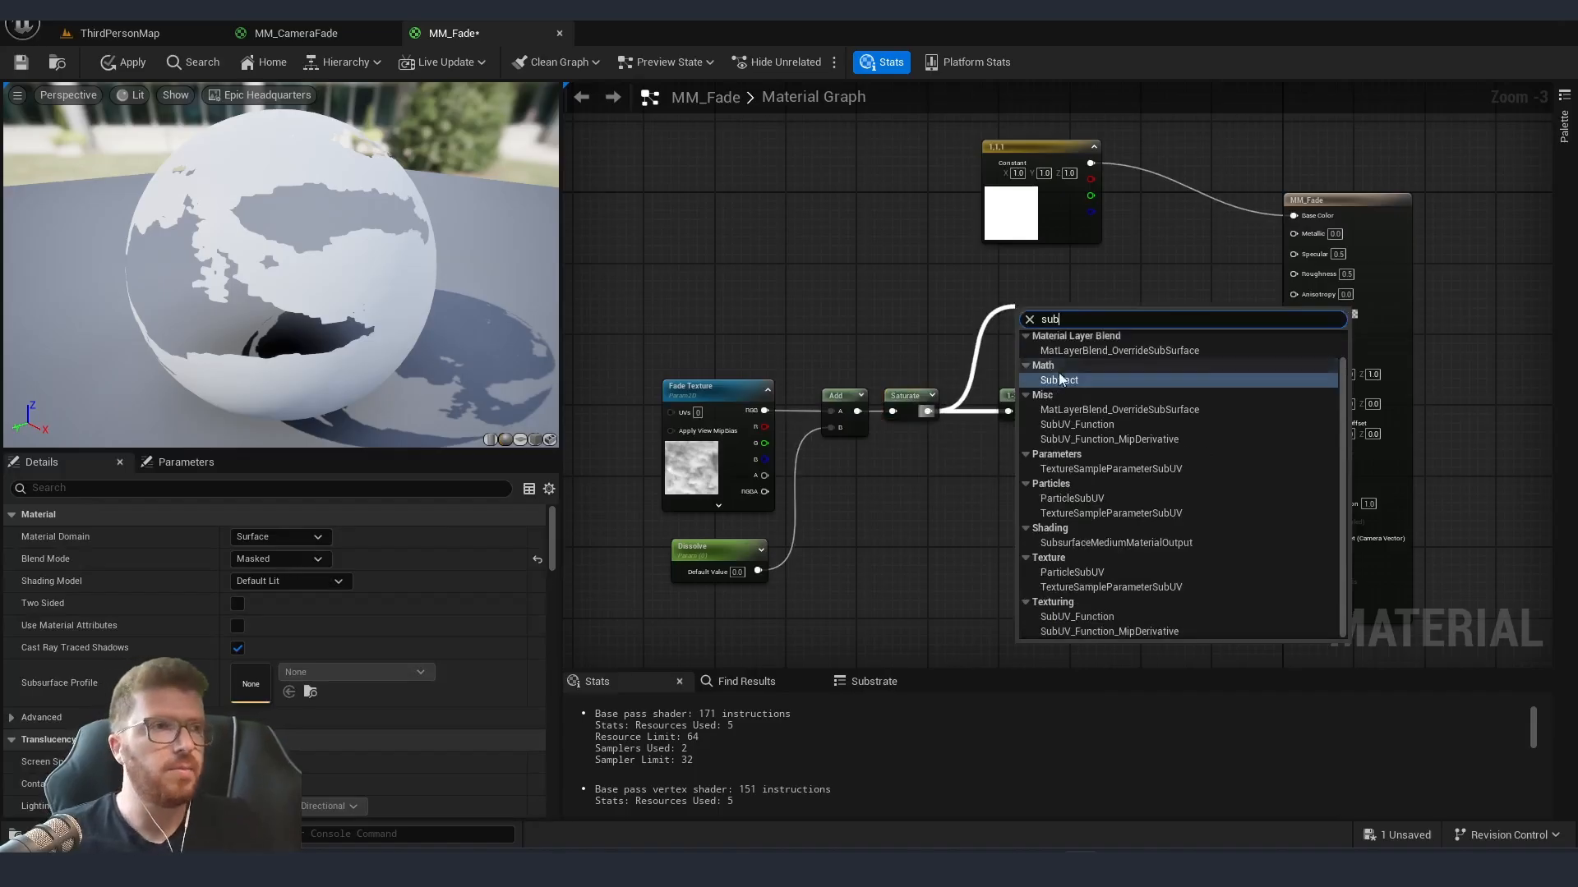
{"action": "left_click", "coordinate": [1058, 380]}
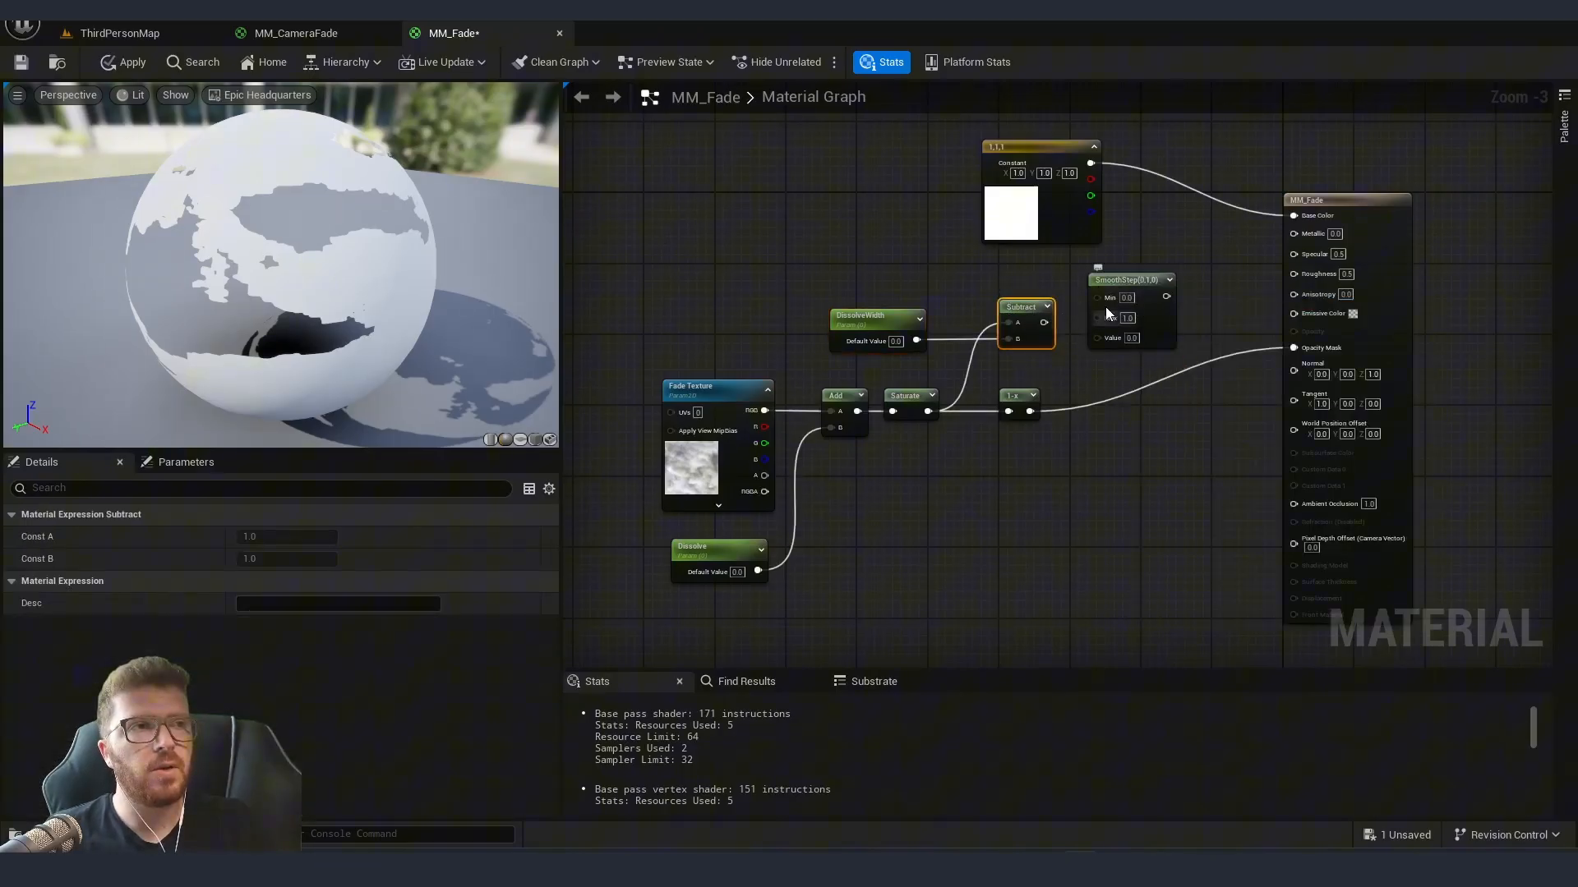
{"action": "mouse_move", "coordinate": [1043, 323]}
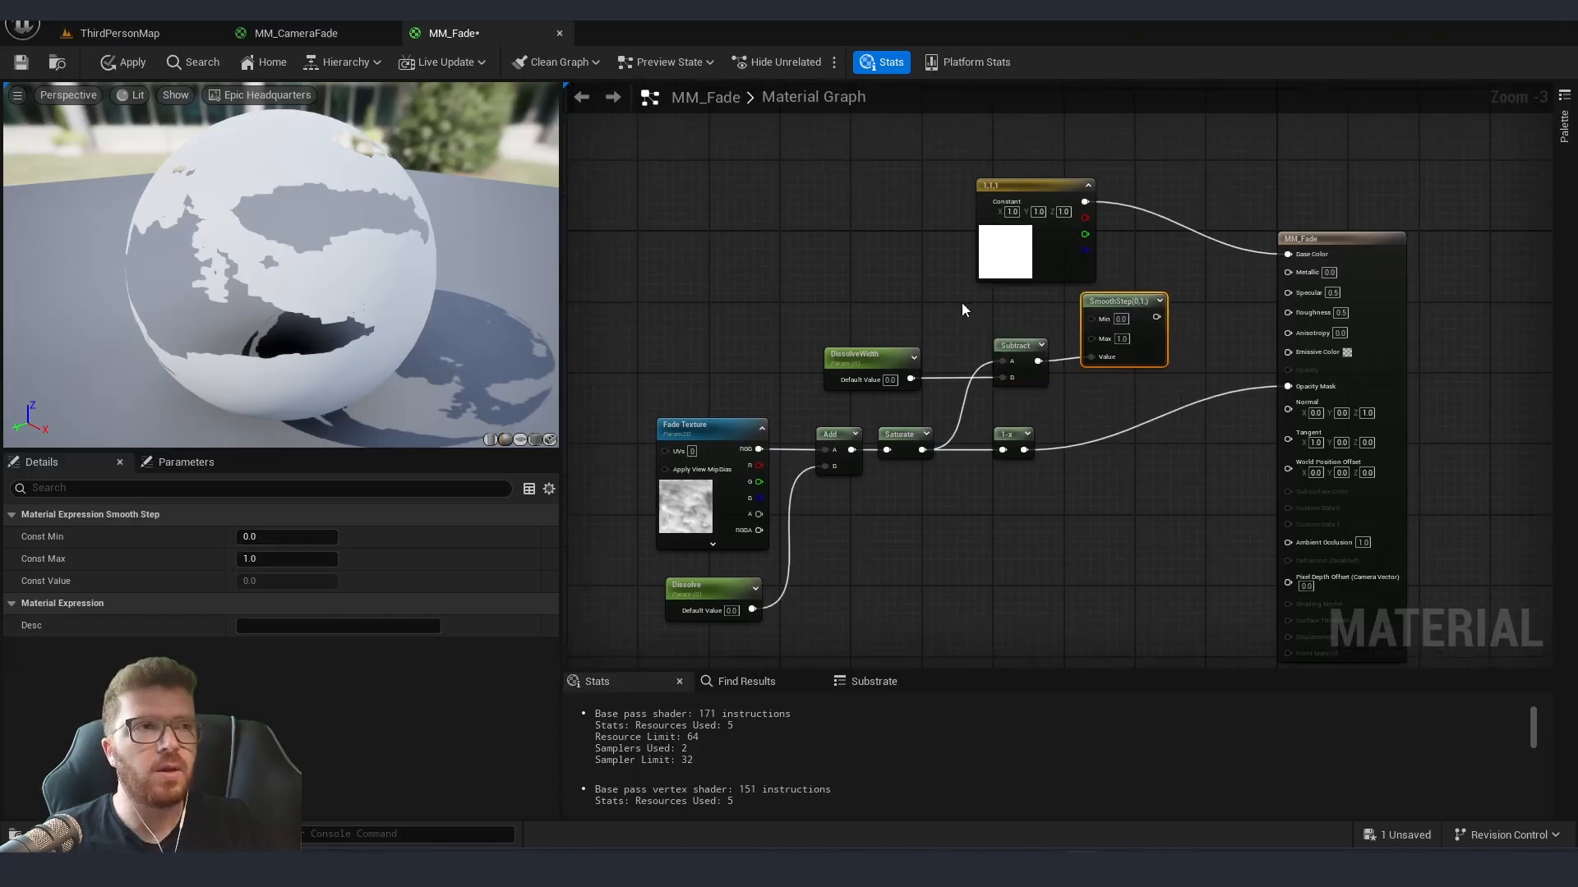
{"action": "right_click", "coordinate": [997, 322]}
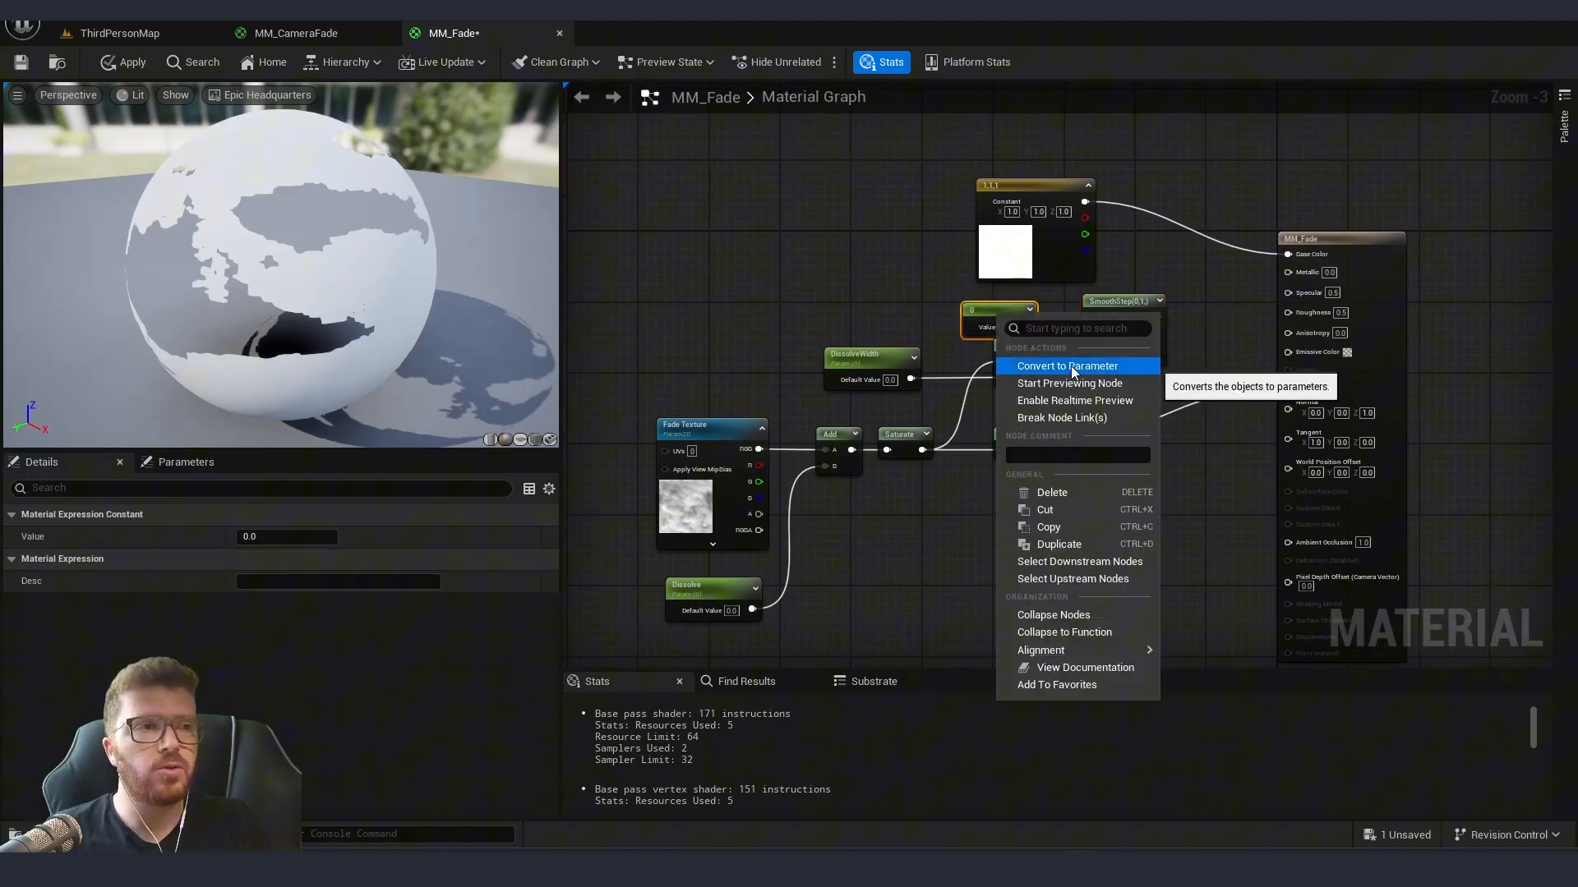
{"action": "left_click", "coordinate": [1068, 366]}
{"action": "type", "text": "TransitionSmoothness"}
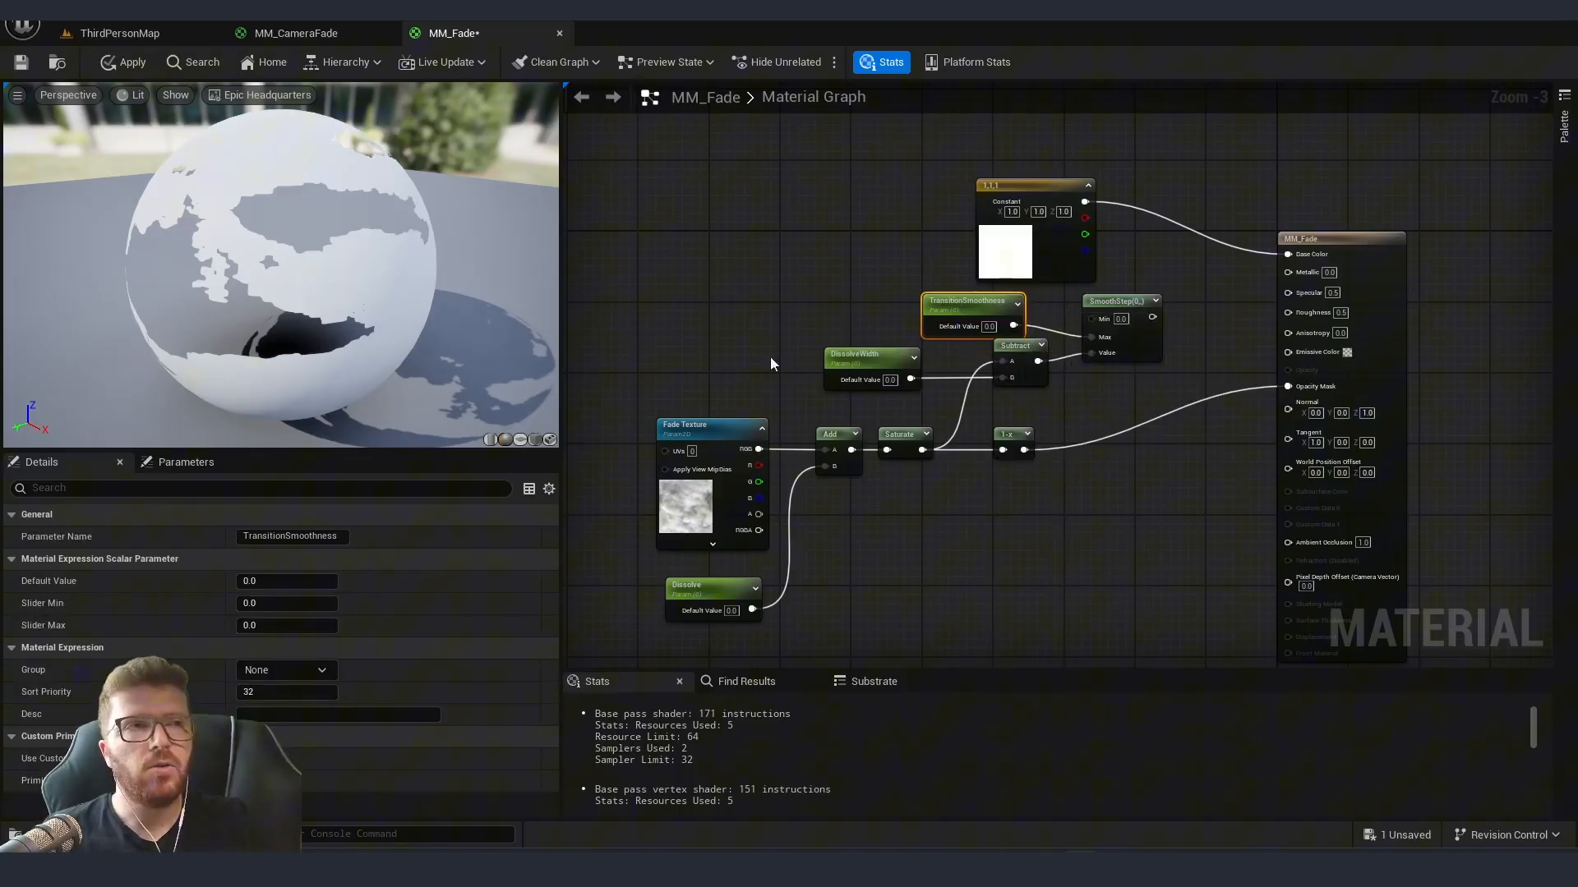
{"action": "mouse_move", "coordinate": [1143, 394]}
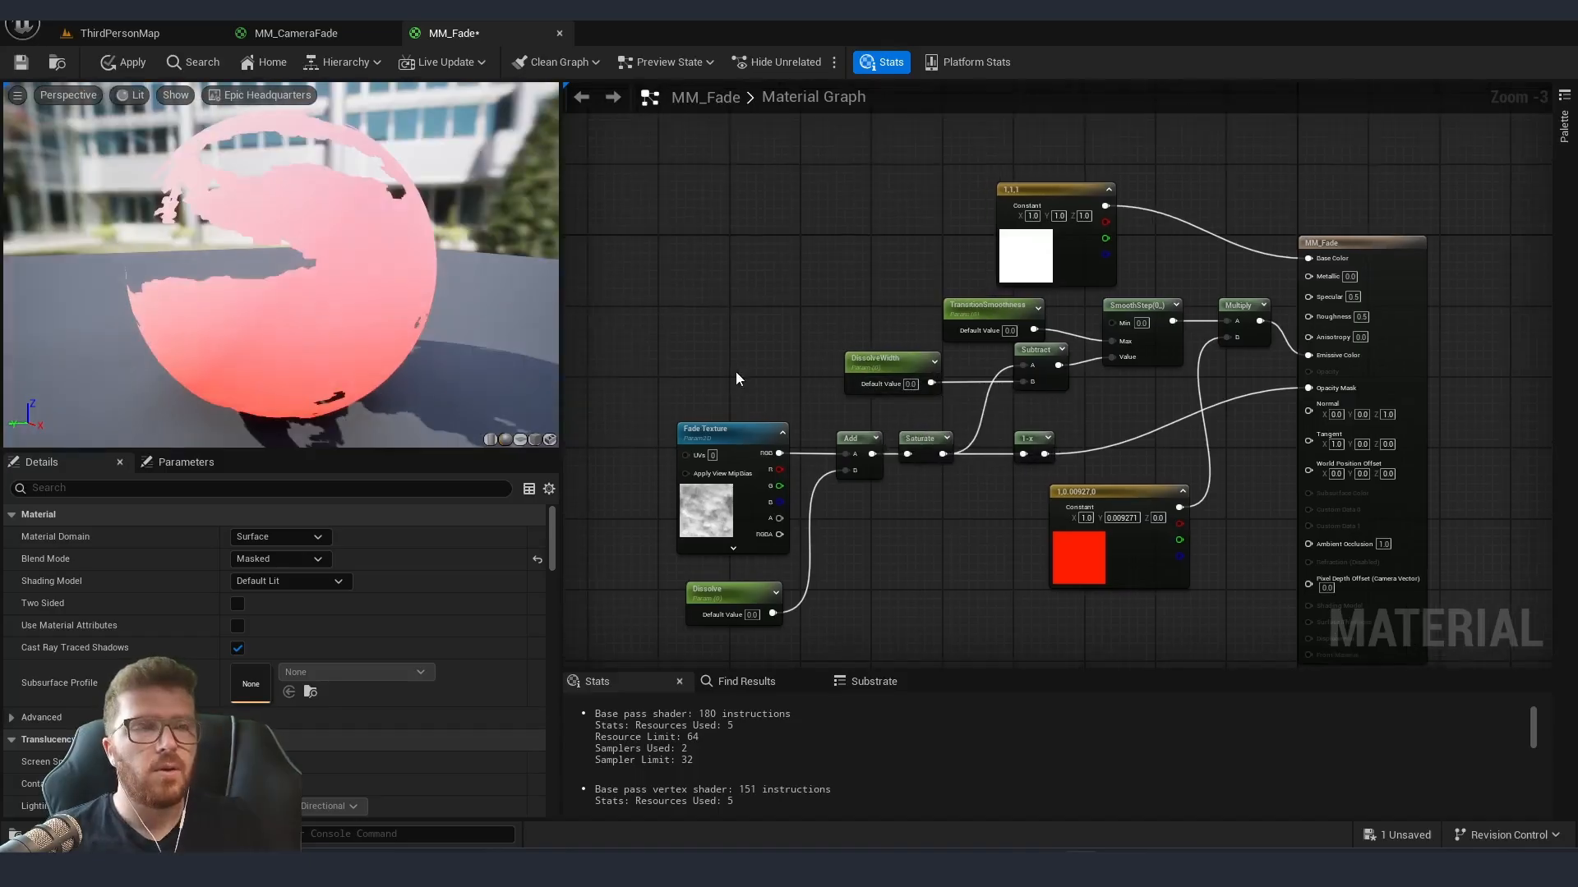
{"action": "mouse_move", "coordinate": [889, 387]}
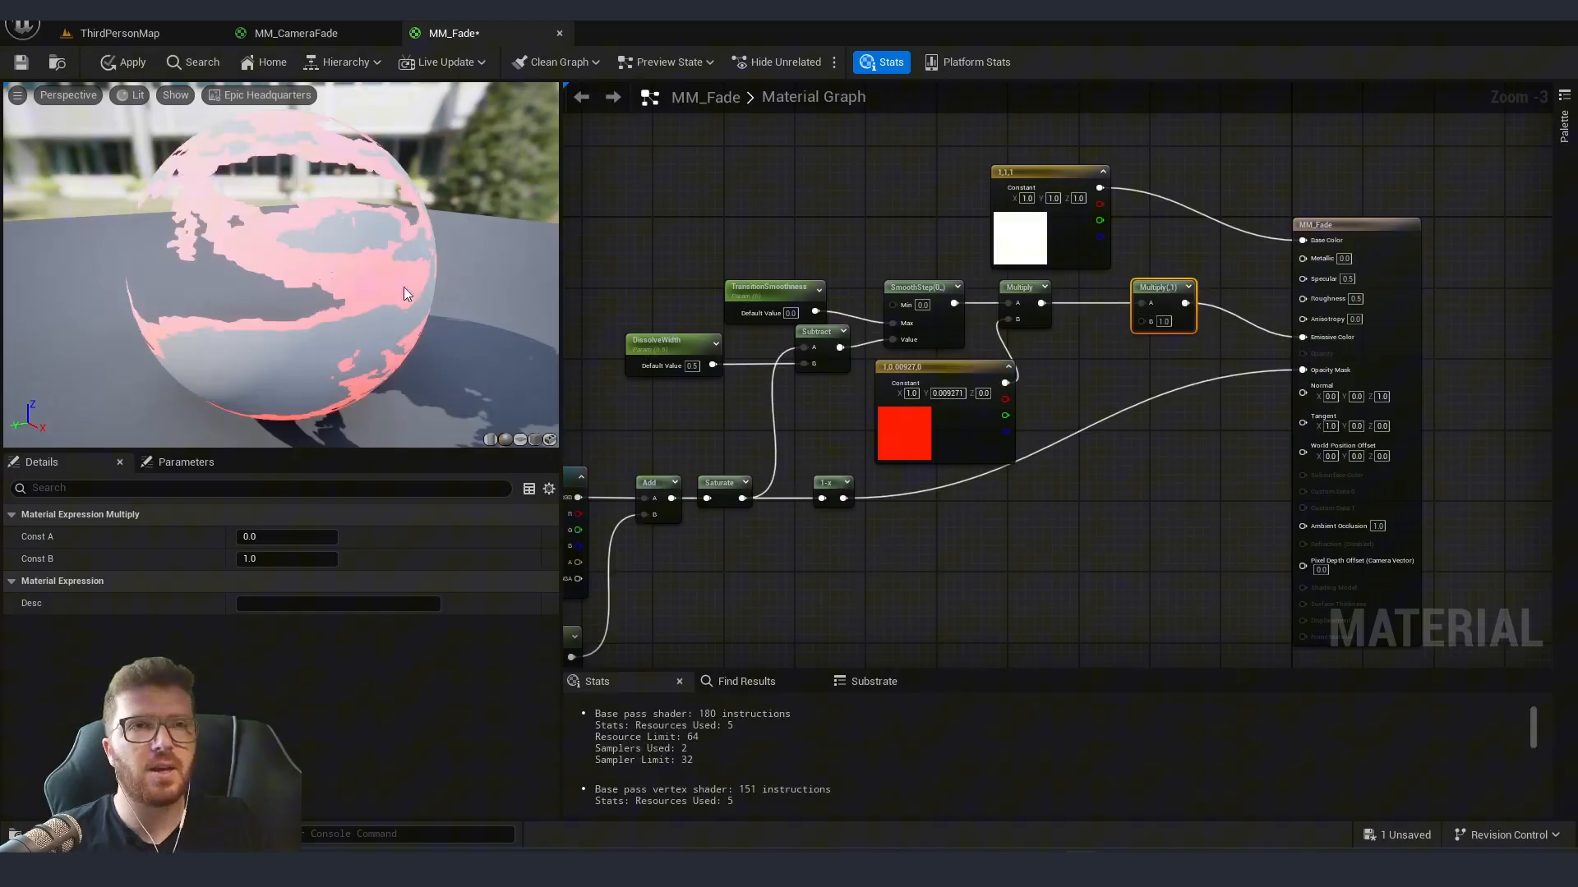
- Create a GlowingPower scalar parameter and connect it to the second Multiply's B input
{"action": "left_click", "coordinate": [773, 287]}
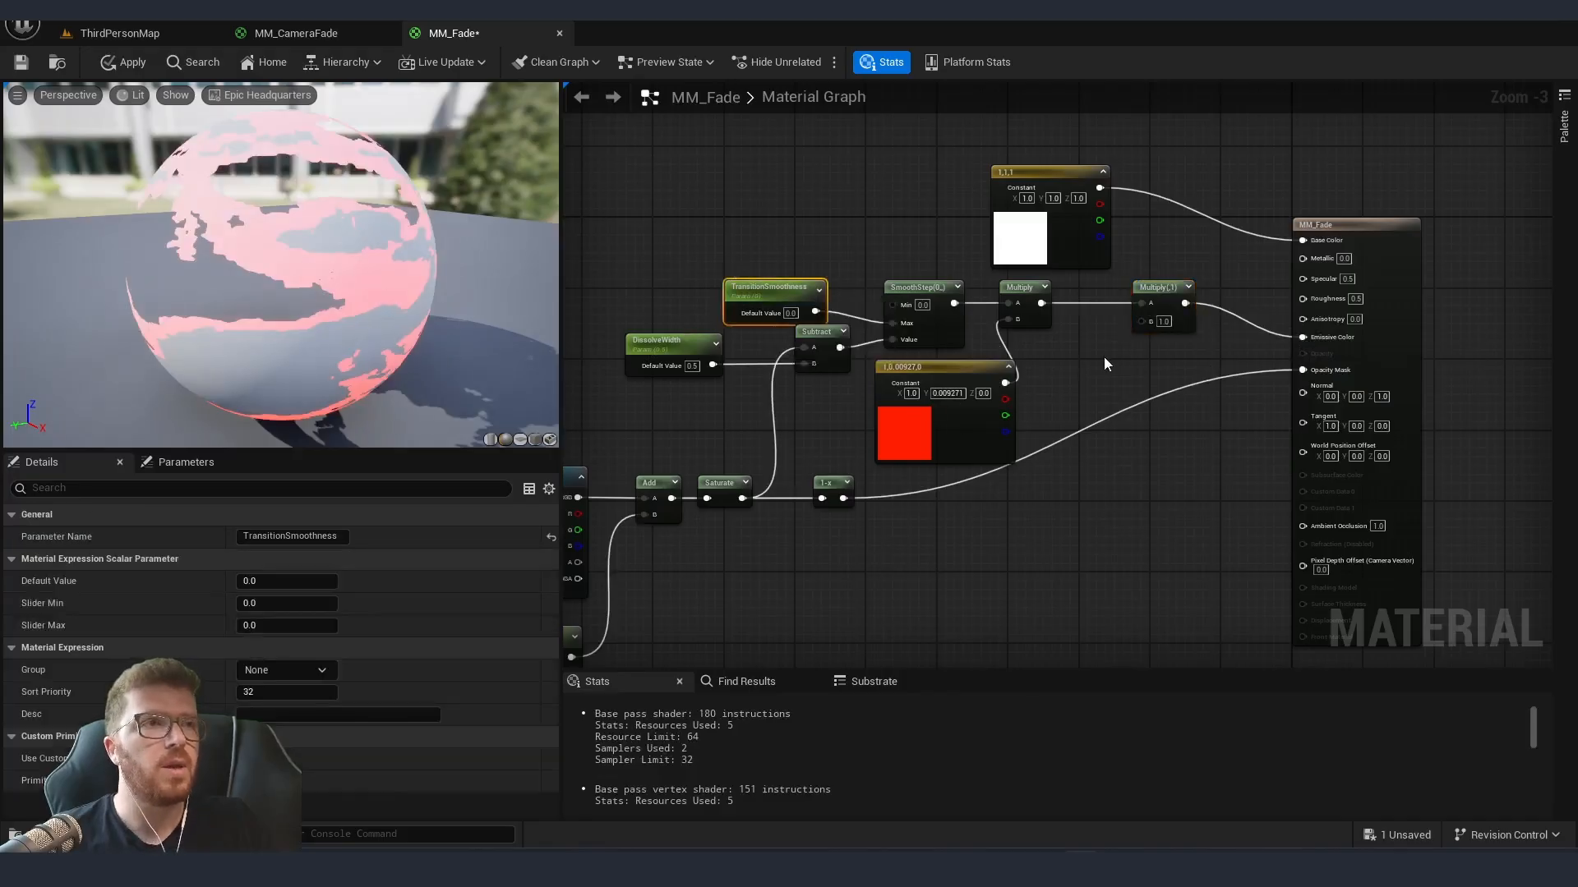
{"action": "left_click", "coordinate": [1095, 362]}
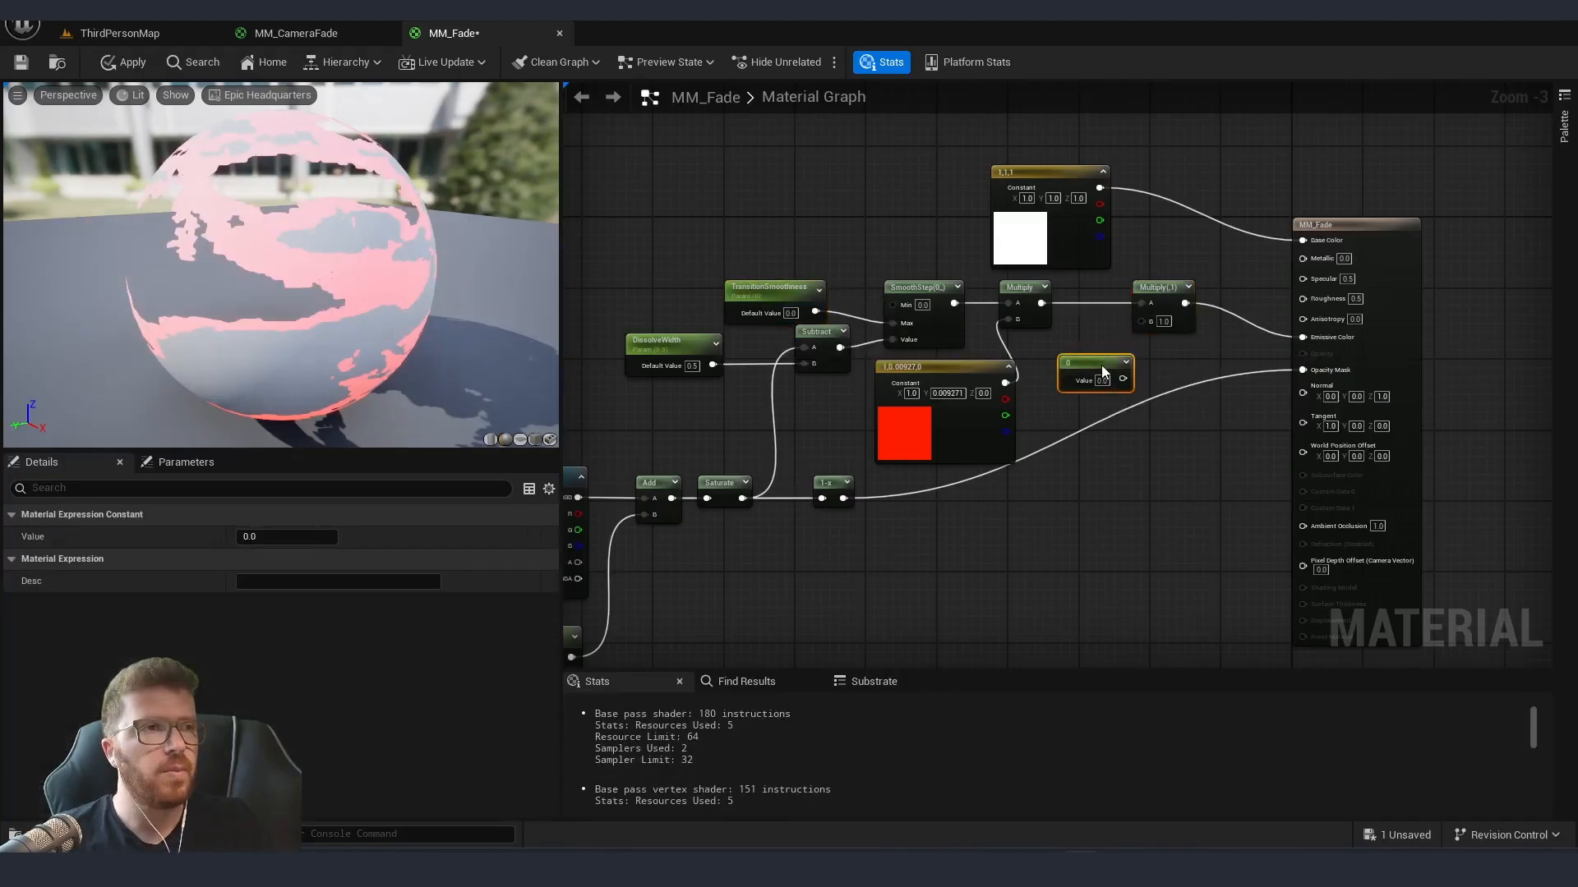
{"action": "left_click", "coordinate": [1095, 363]}
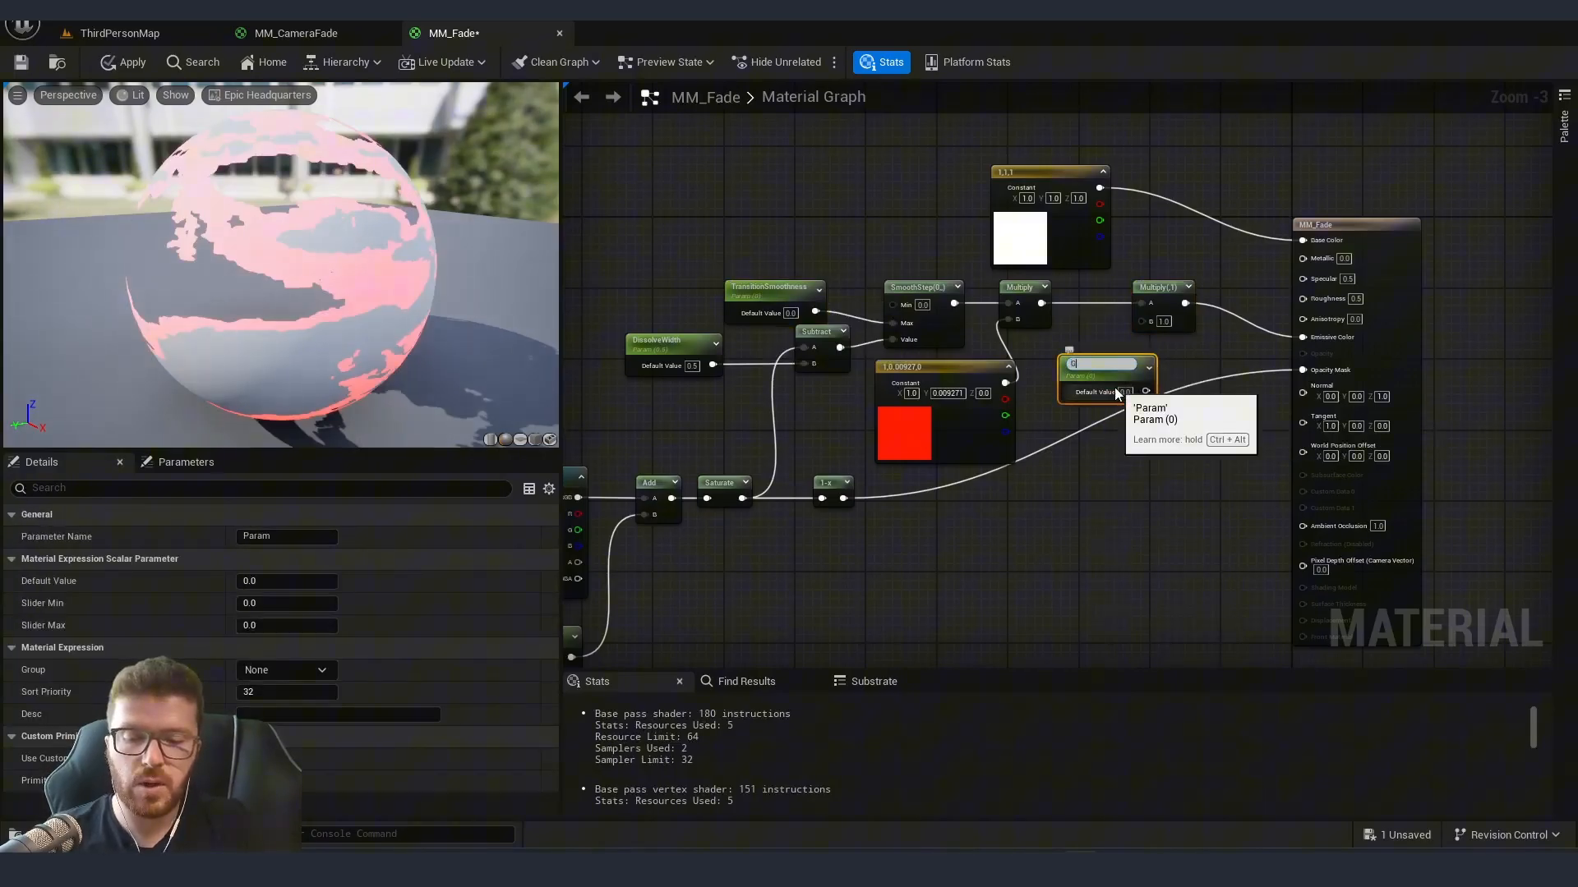
{"action": "type", "text": "GlowingPower"}
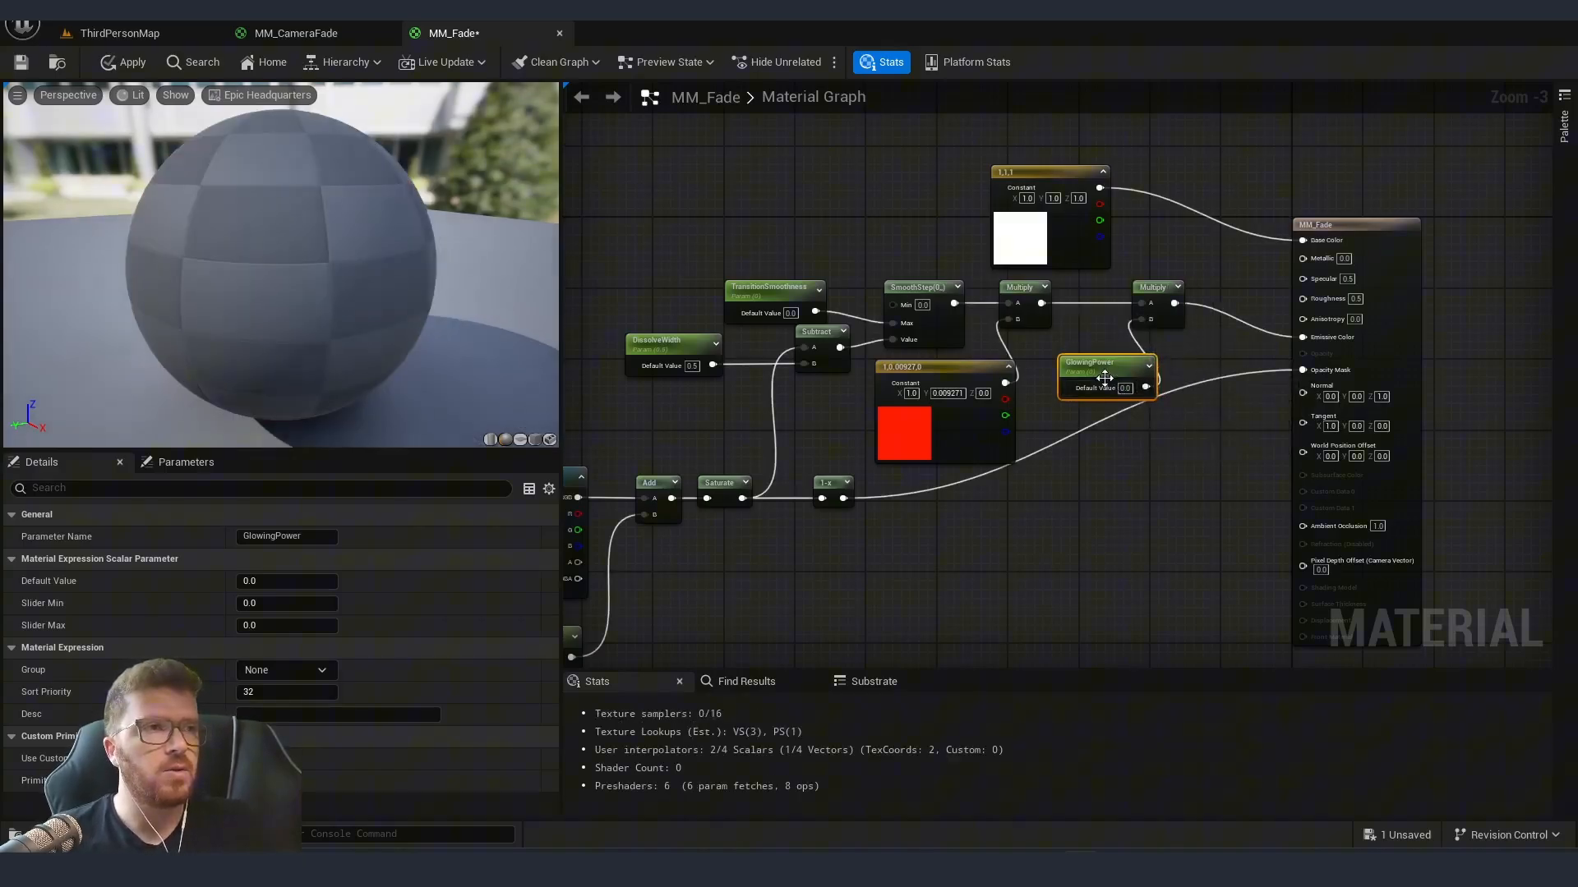
{"action": "left_click_drag", "start_coordinate": [1104, 371], "coordinate": [1081, 346]}
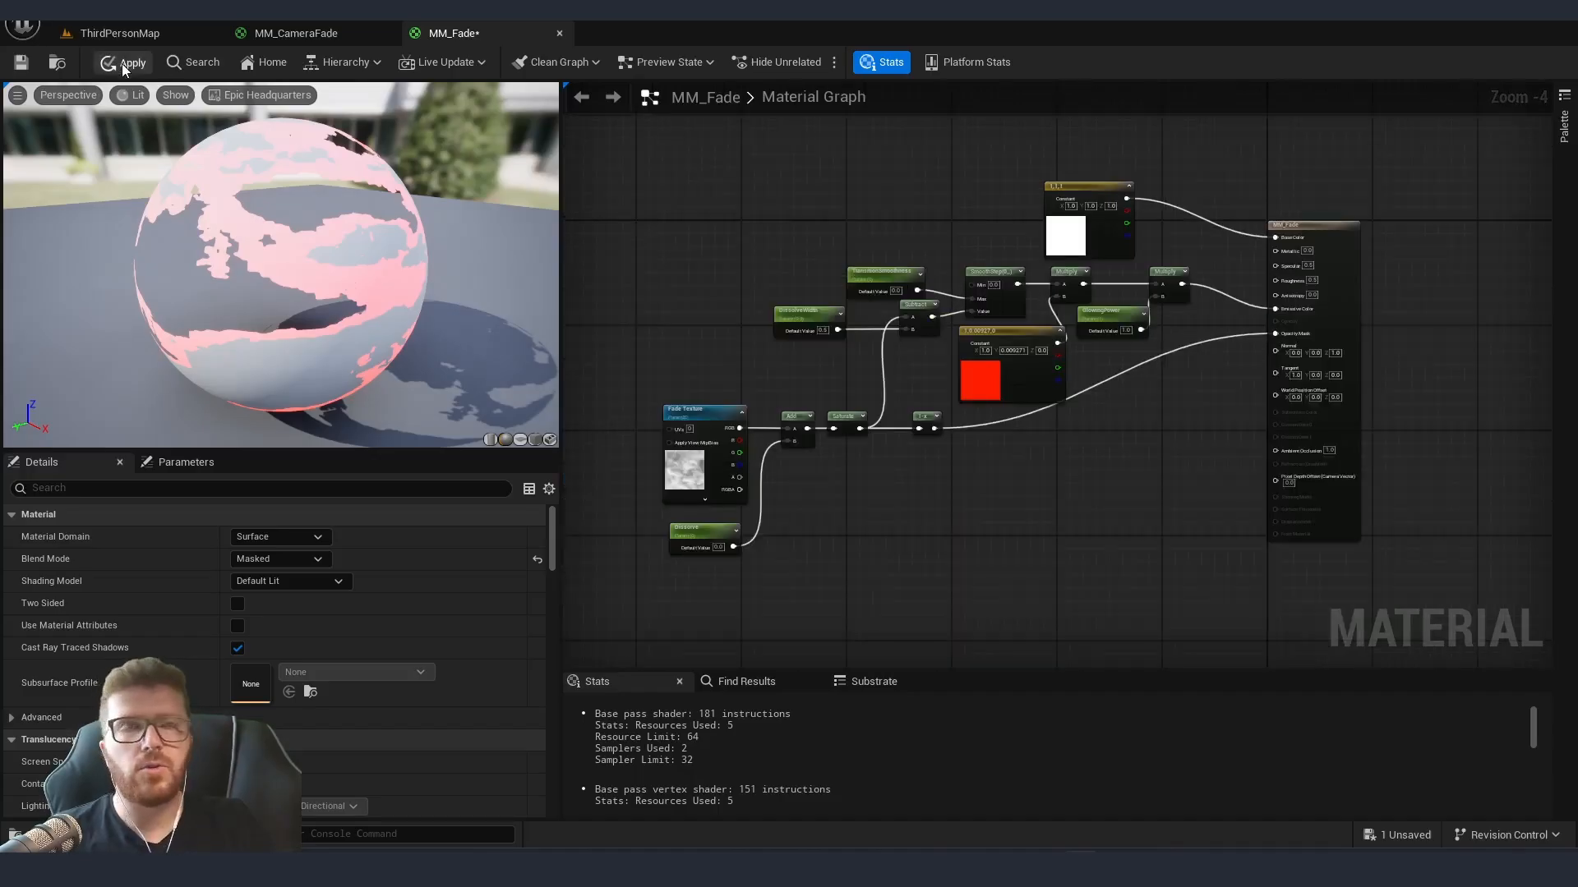
- Compile the graph edits into the MM_Fade material
{"action": "left_click", "coordinate": [124, 63]}
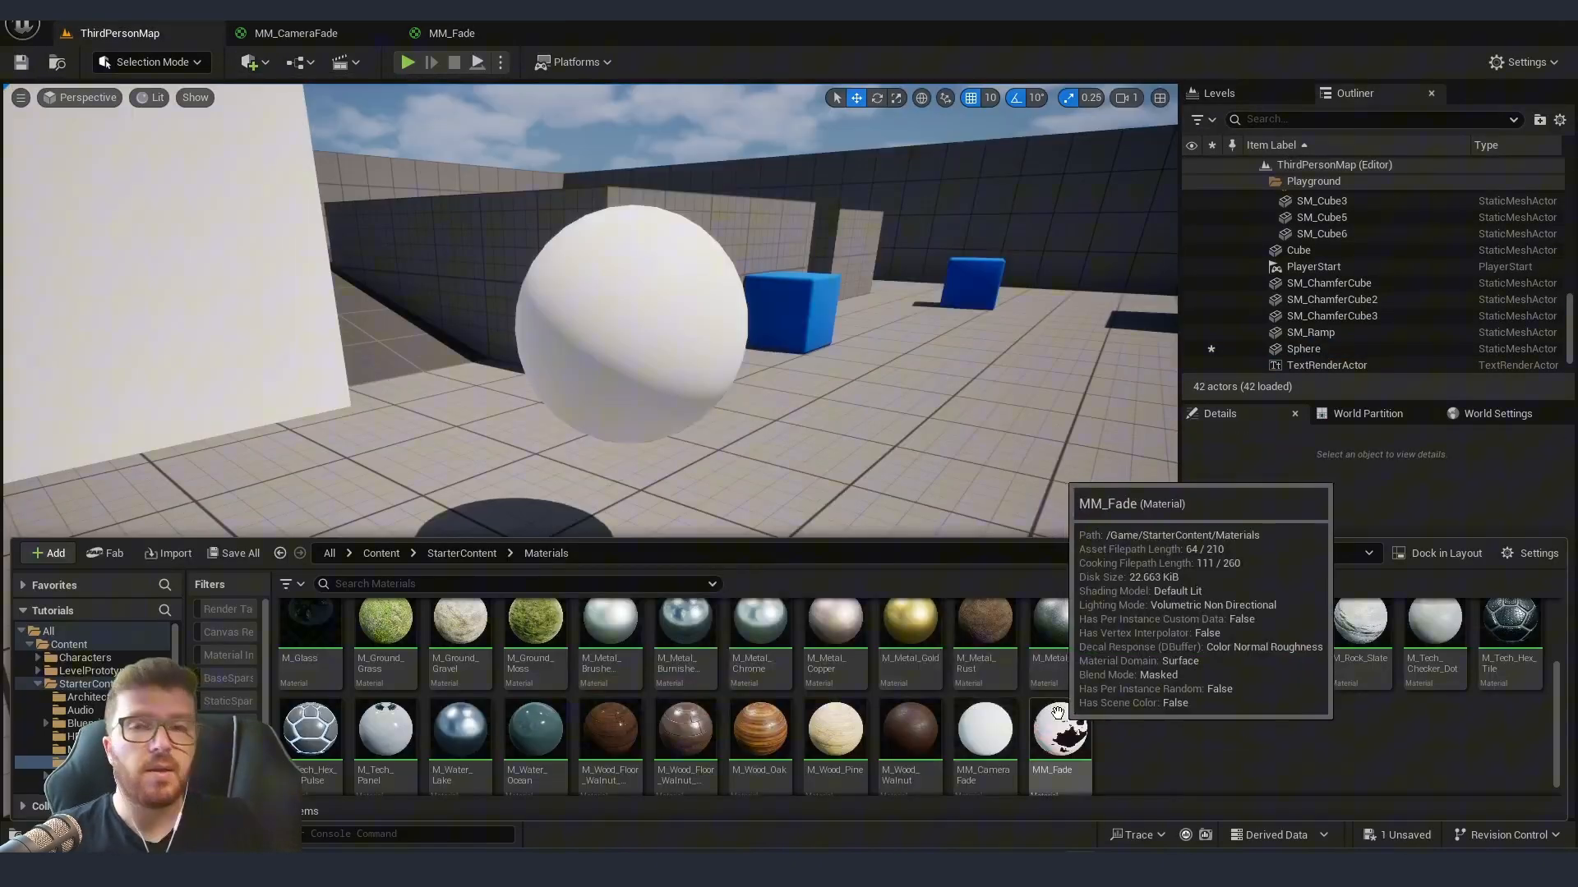
- Create a material instance of MM_Fade named MI_Fade
{"action": "right_click", "coordinate": [1059, 737]}
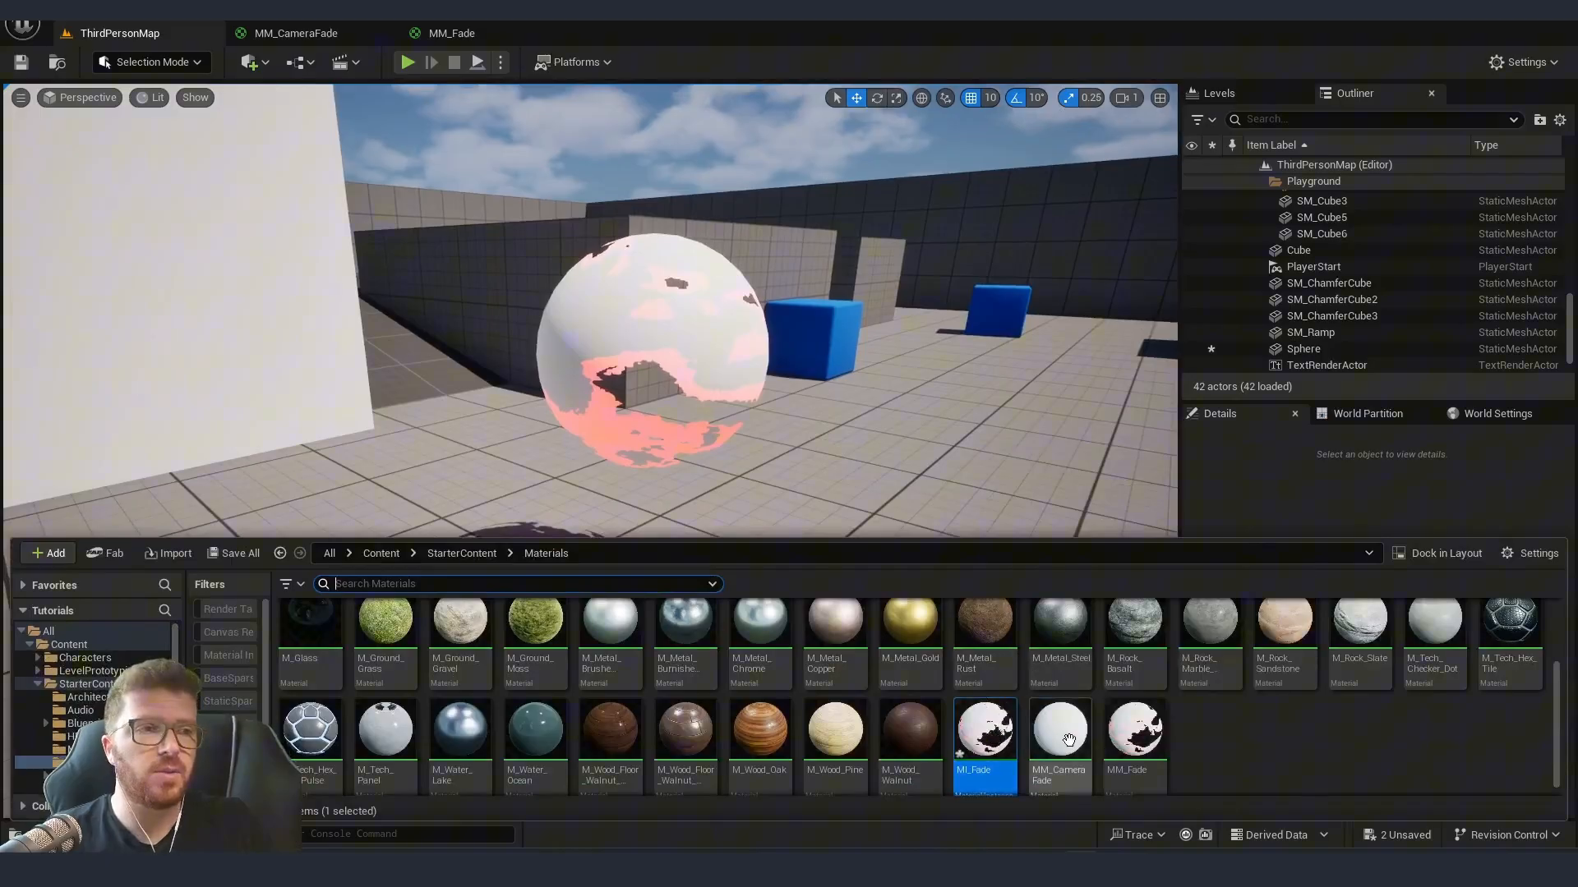
{"action": "mouse_move", "coordinate": [983, 740]}
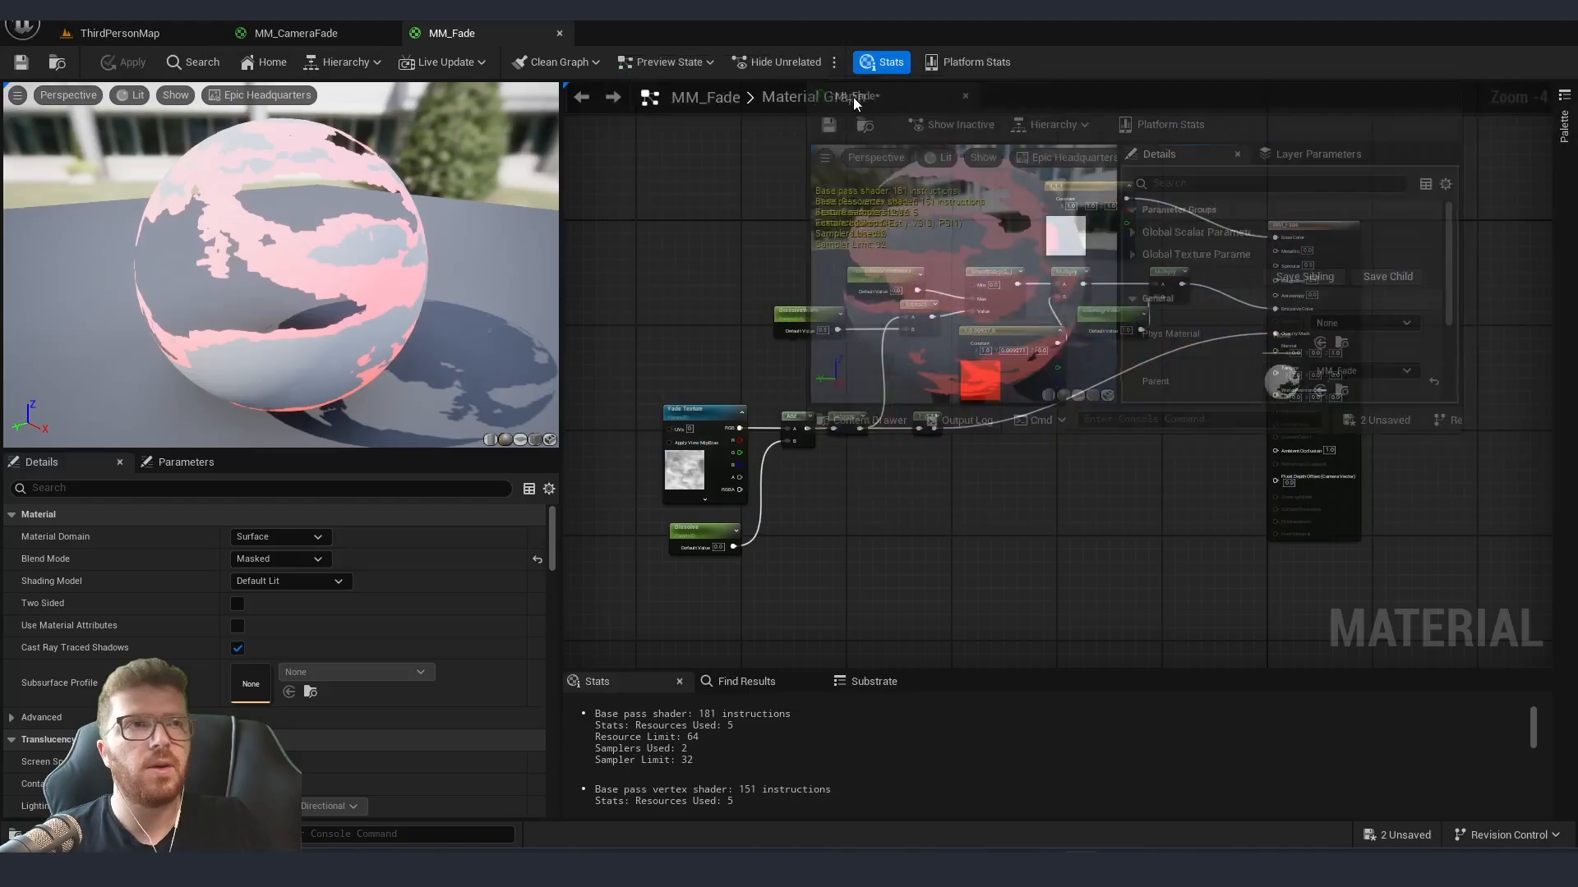
- Expand MI_Fade's scalar parameter groups and enable overriding Dissolve
{"action": "left_click", "coordinate": [120, 33]}
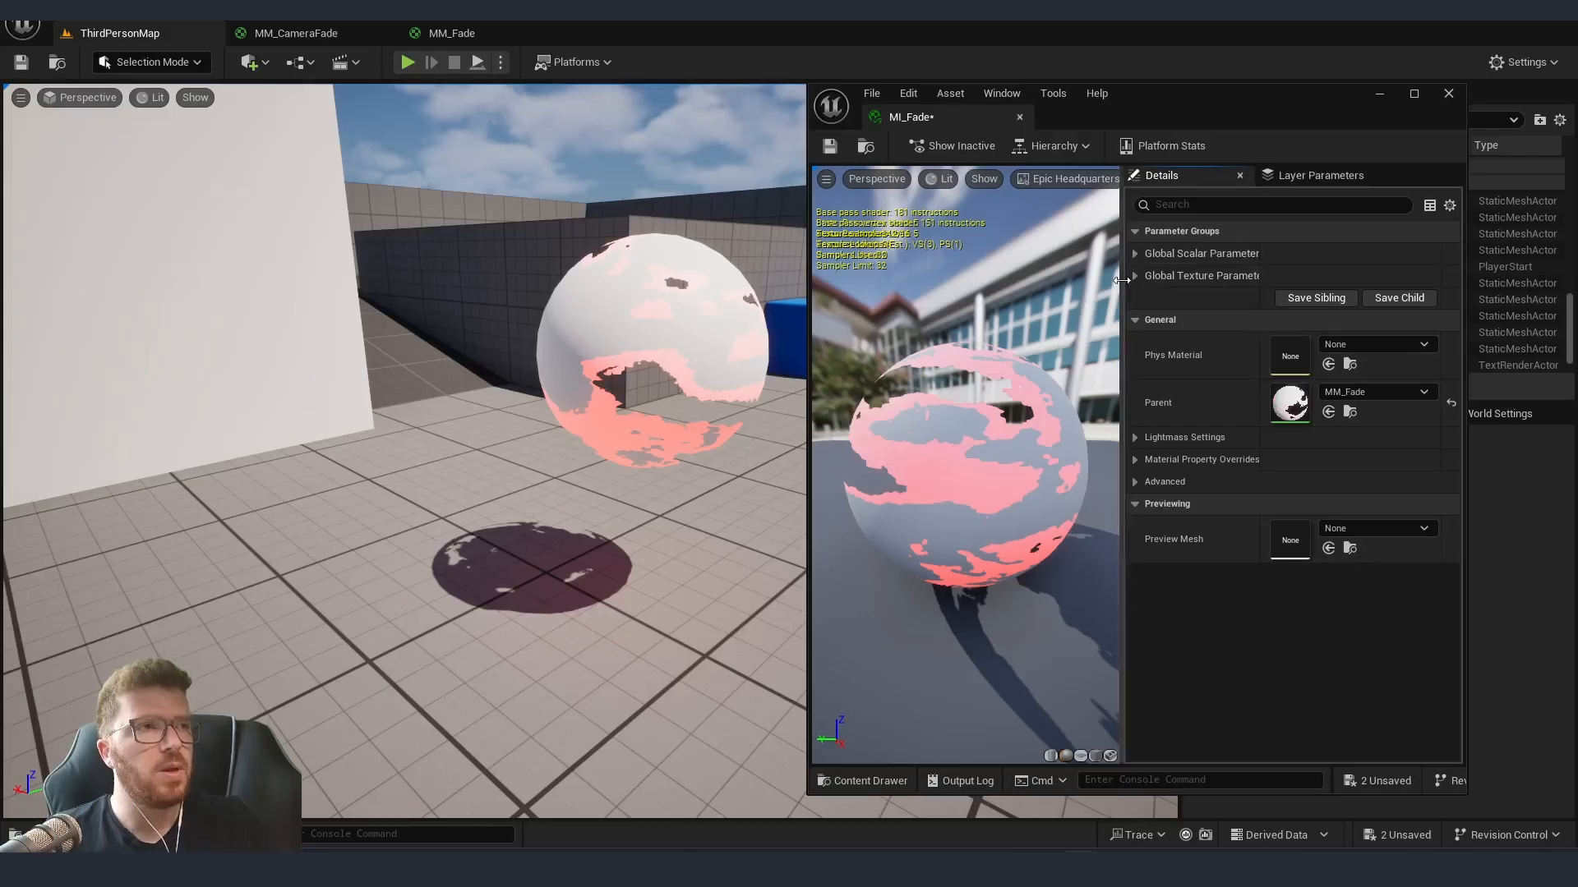
{"action": "left_click", "coordinate": [1122, 253]}
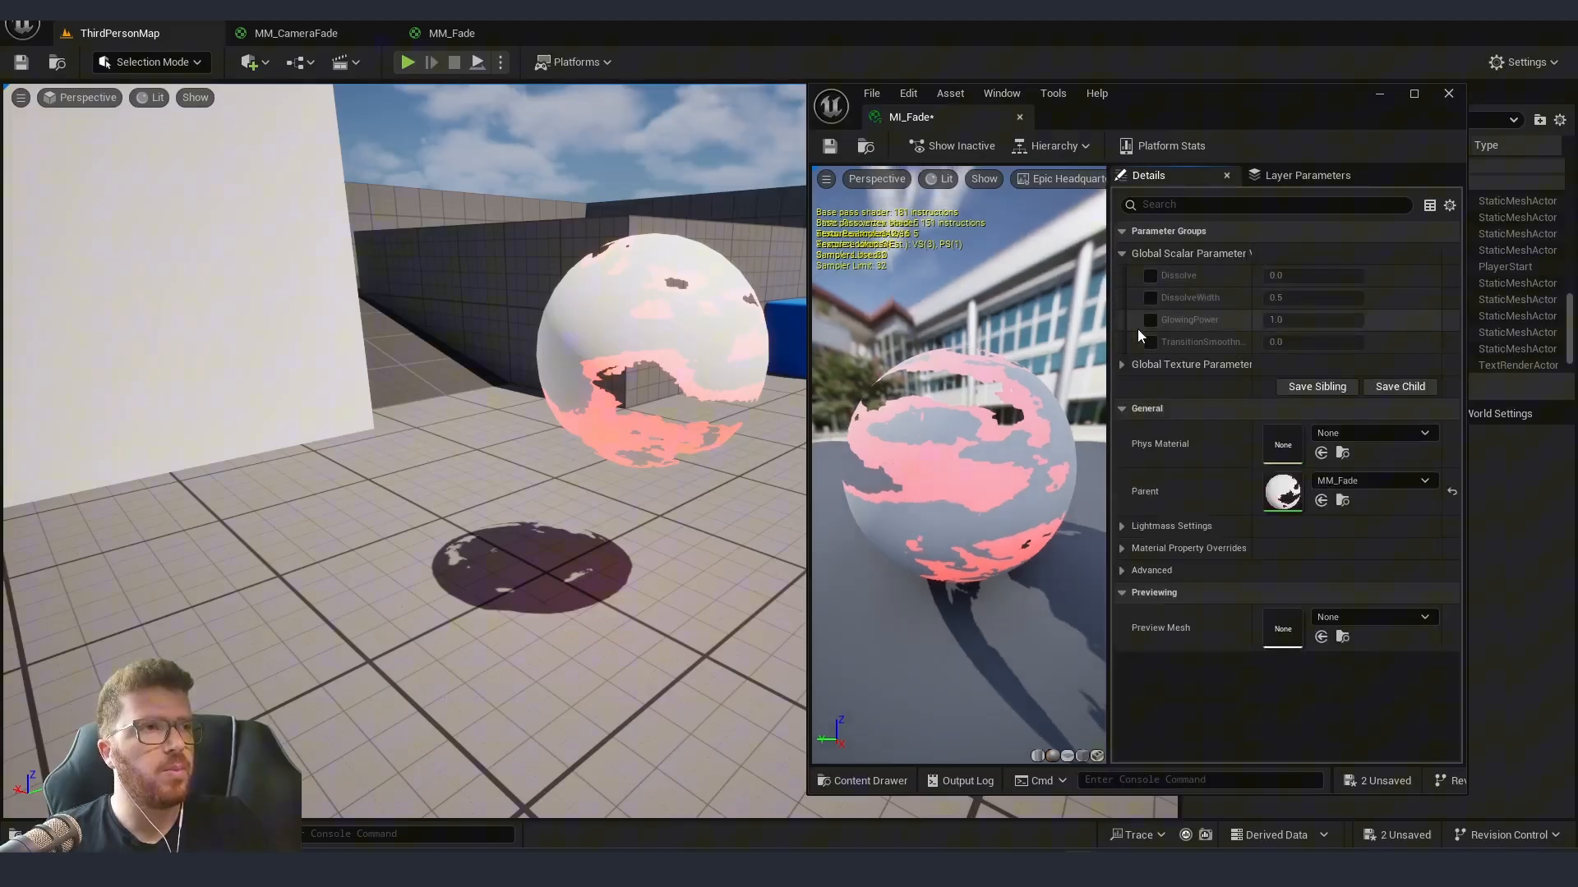
{"action": "left_click", "coordinate": [1122, 364]}
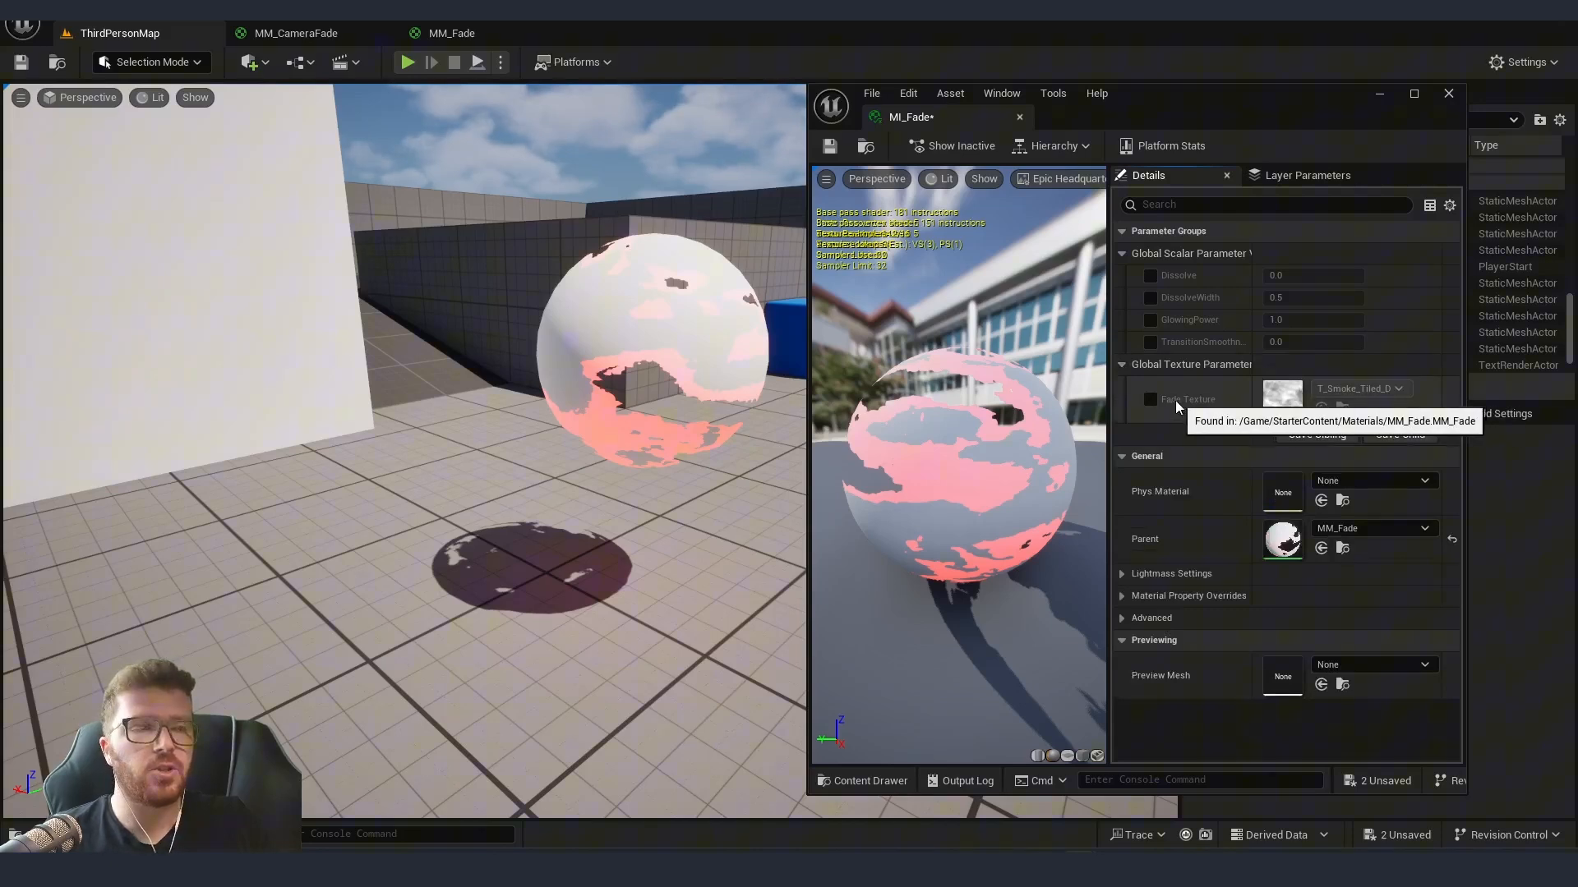
{"action": "left_click", "coordinate": [1123, 364]}
{"action": "type", "text": "-0.2"}
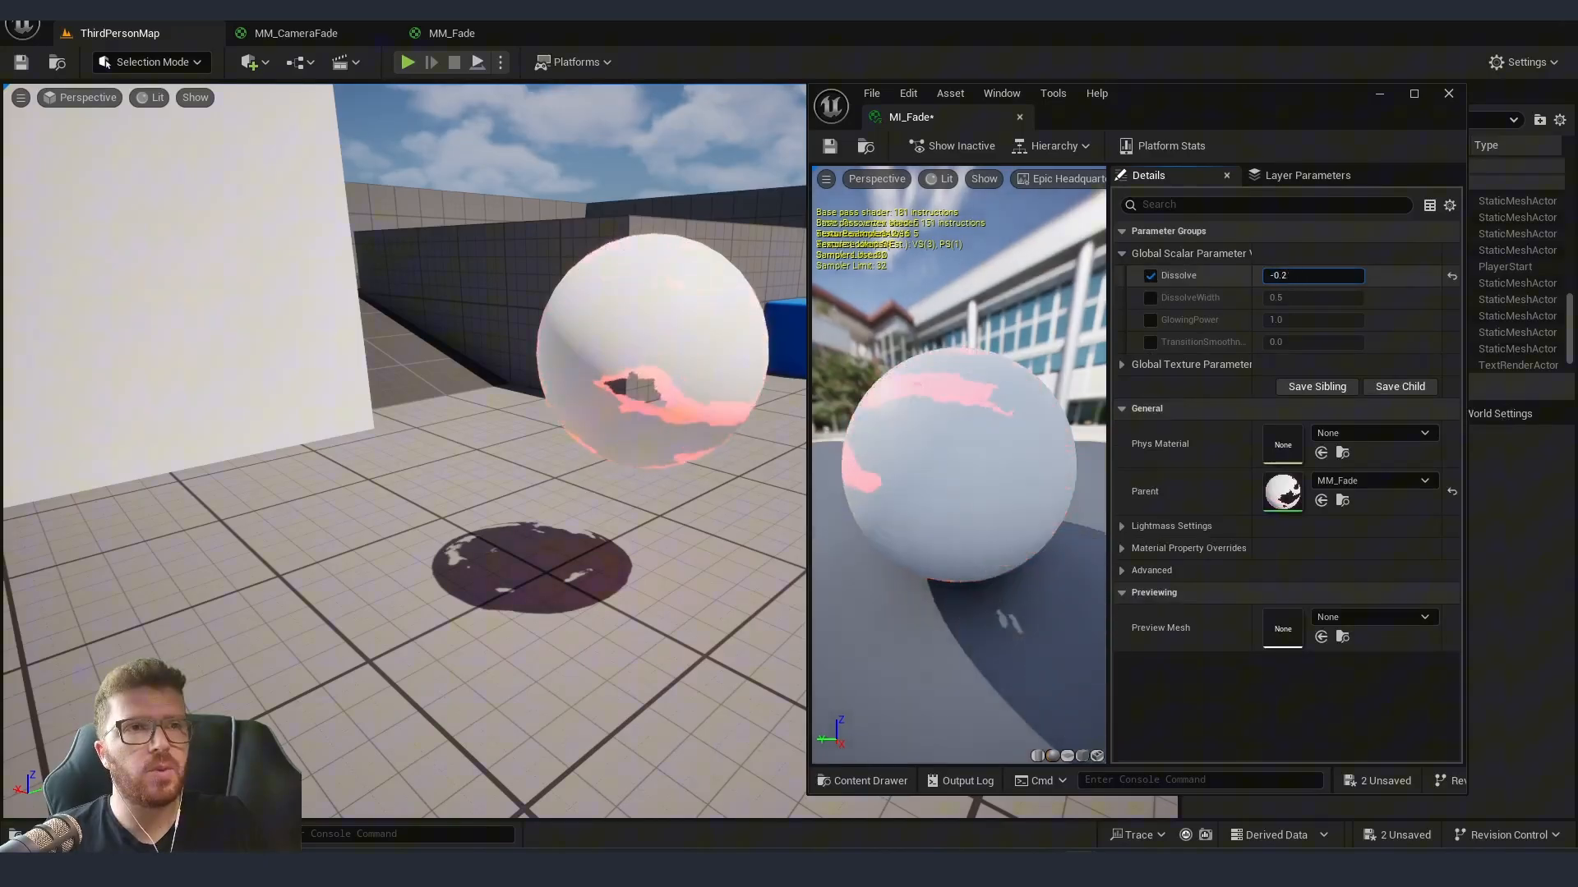
- Enter override values -0.024, 0.024, 0.136 and 0.392 for the dissolve, width, glow power and smoothness
{"action": "type", "text": "-0.024"}
{"action": "left_click", "coordinate": [1312, 341]}
{"action": "type", "text": "0.12"}
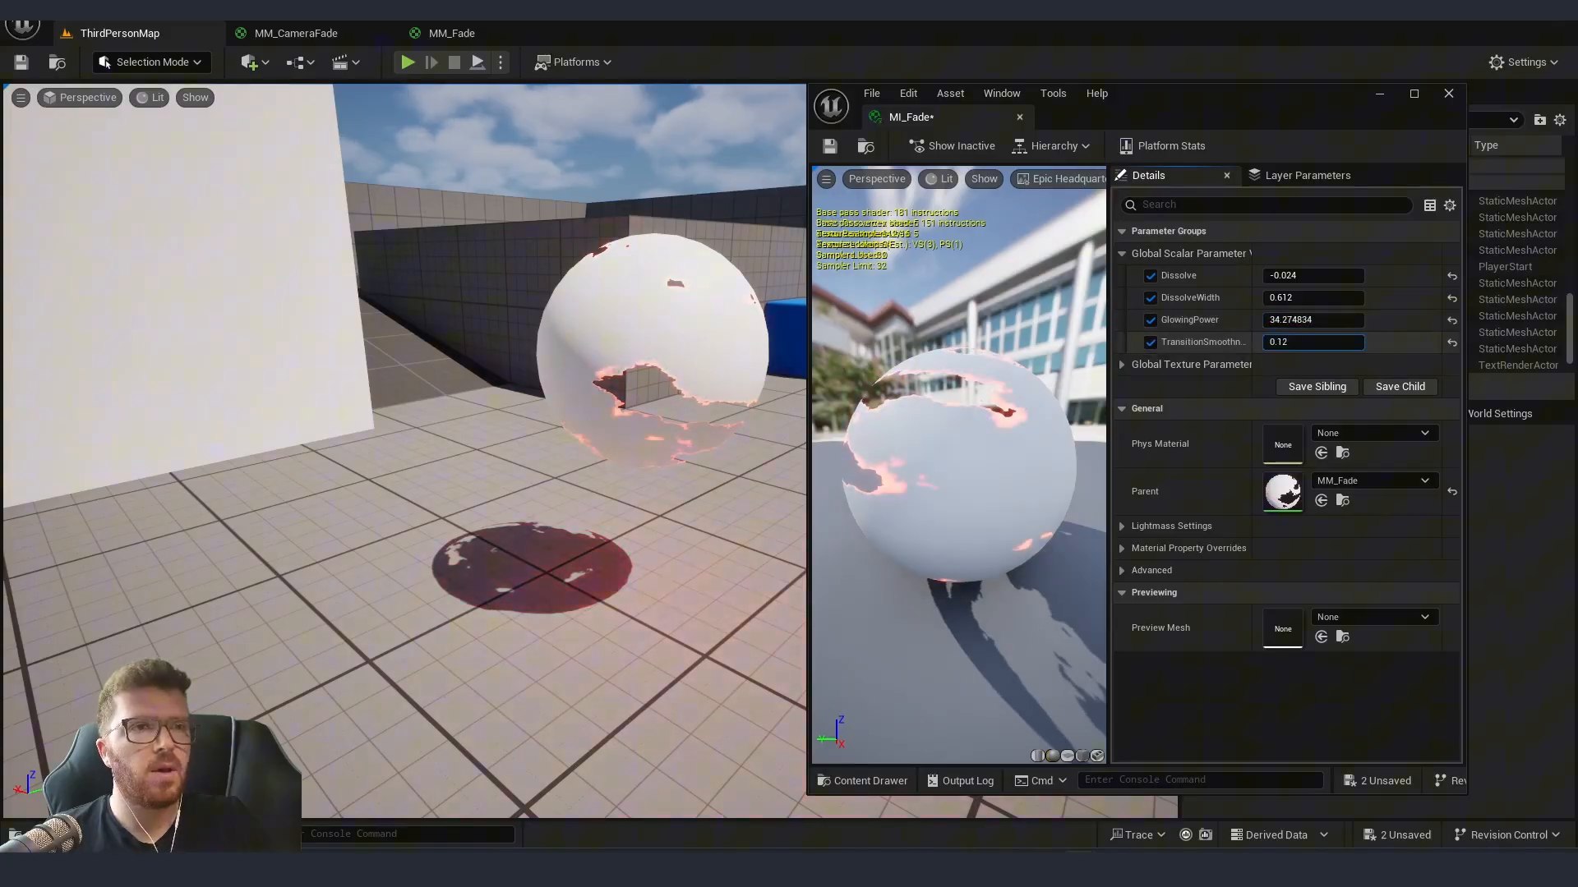
{"action": "type", "text": "0.024"}
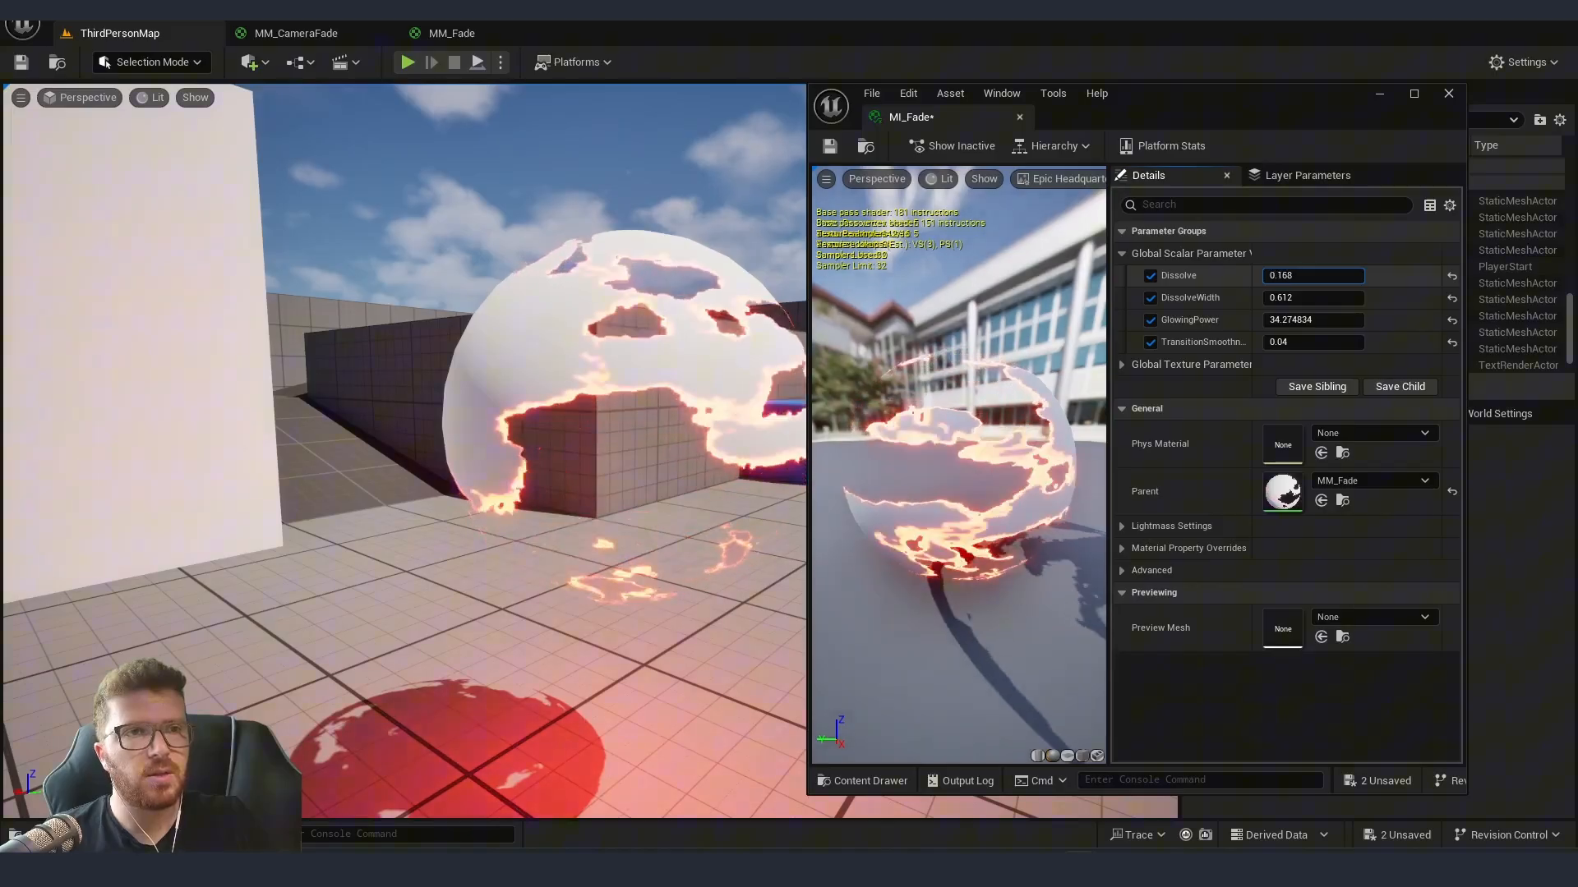
{"action": "type", "text": "0.136"}
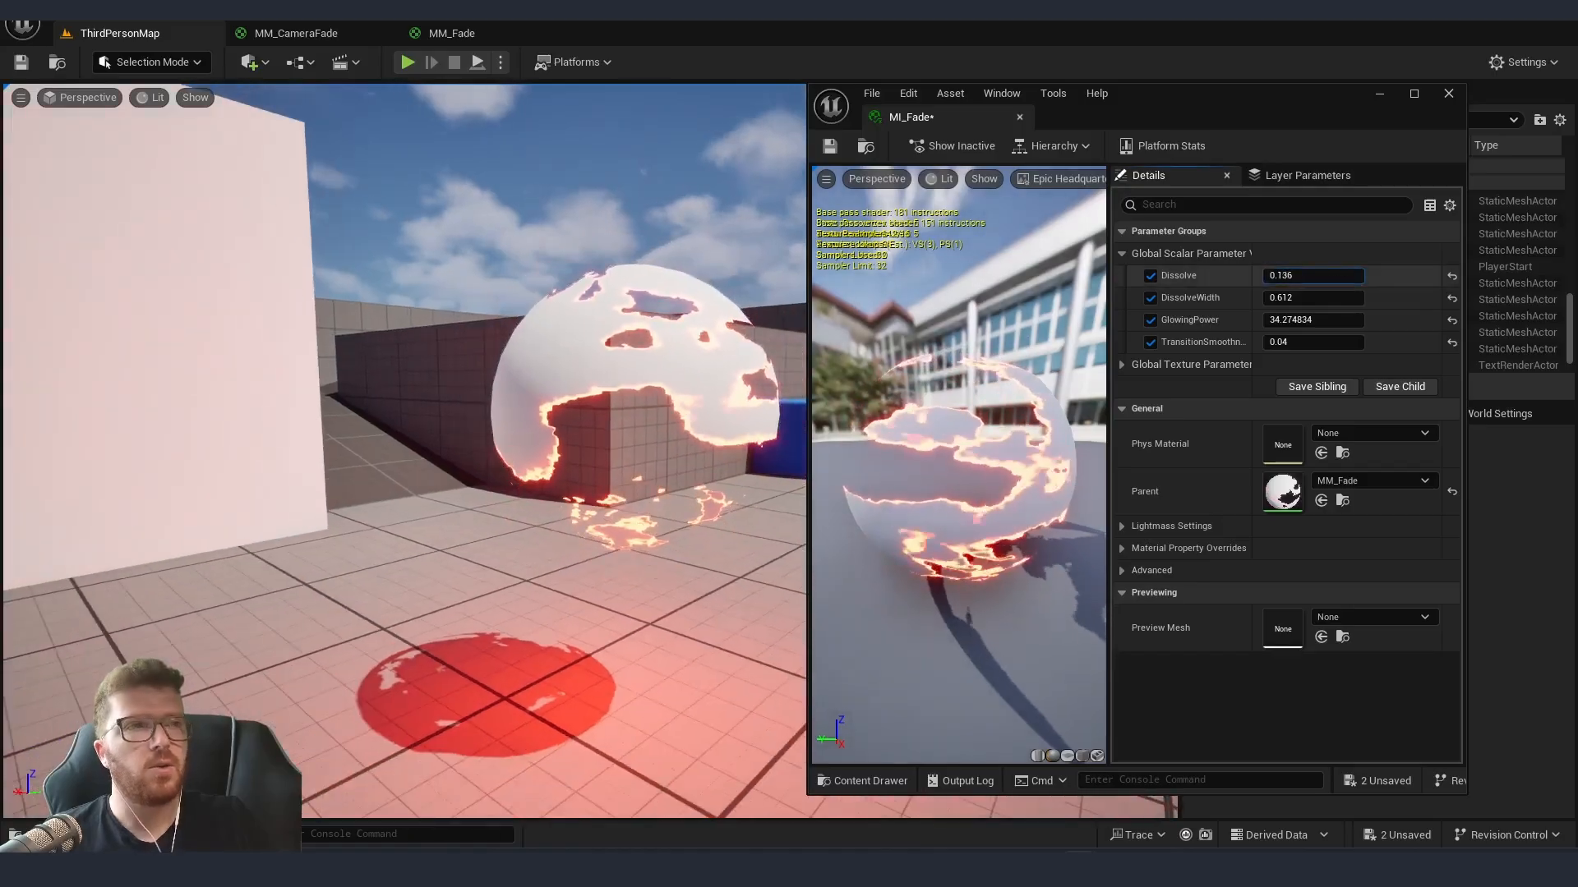
{"action": "type", "text": "0.392"}
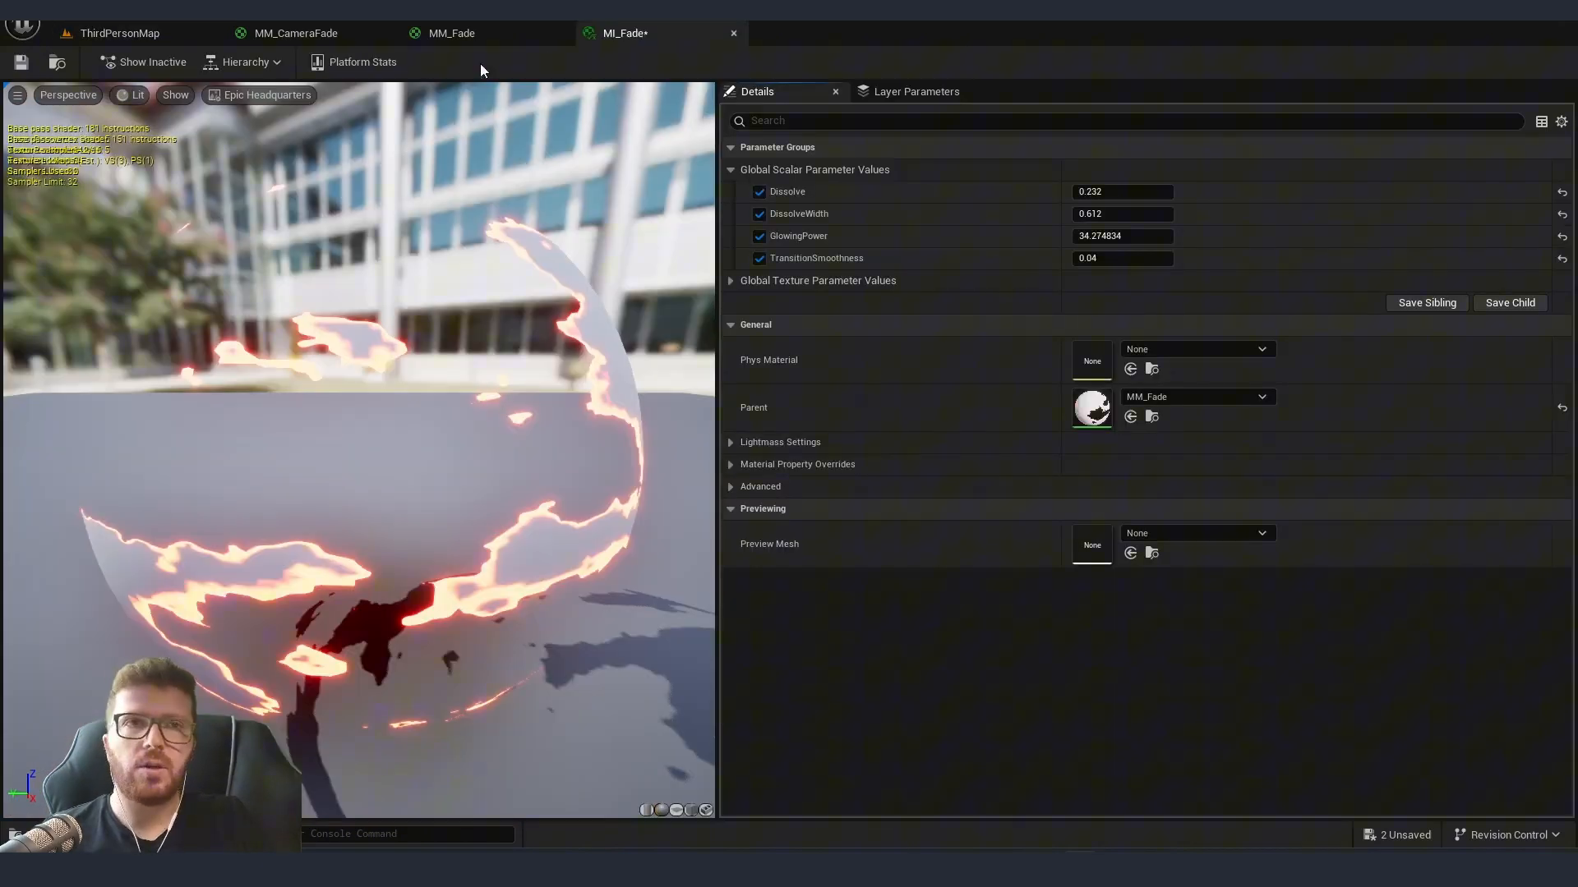
- Return to the MM_Fade graph to start creating a new material function
{"action": "left_click", "coordinate": [451, 33]}
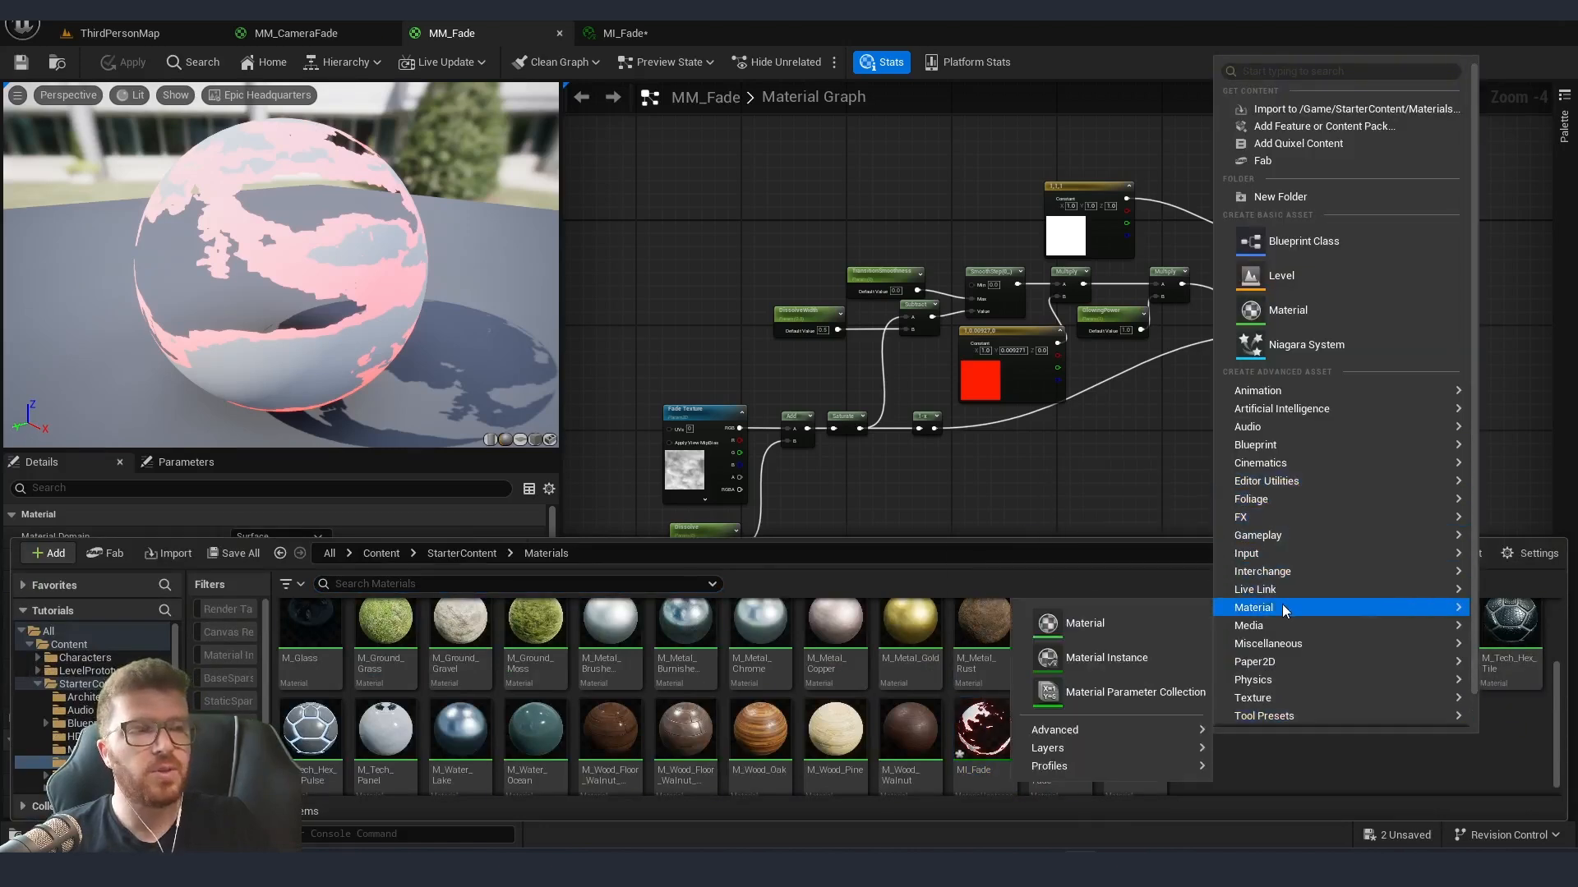
{"action": "mouse_move", "coordinate": [1095, 730]}
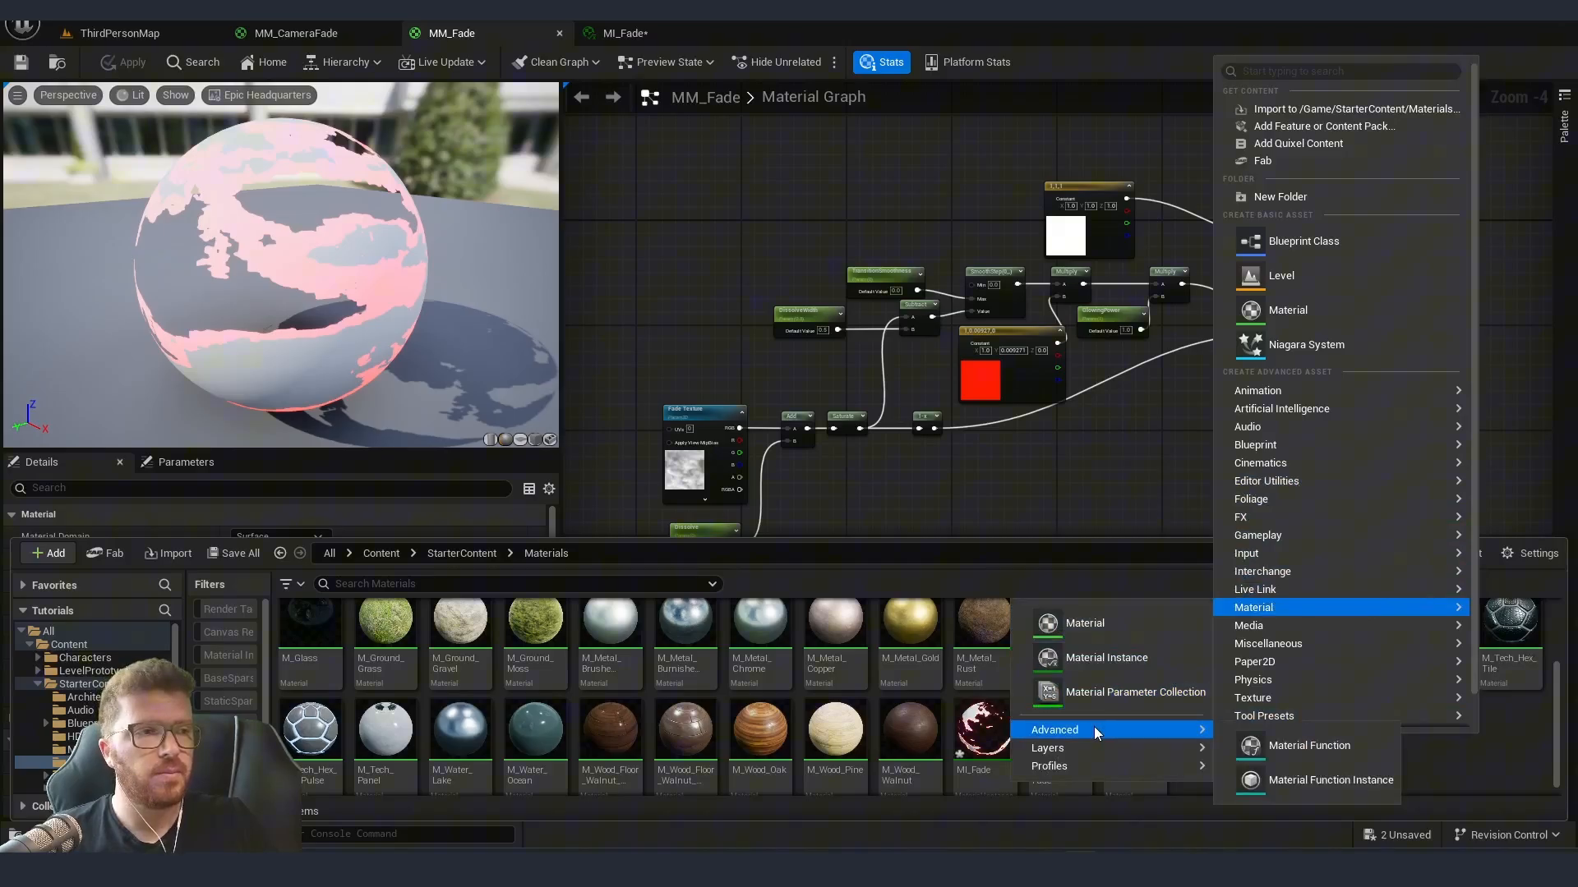
{"action": "mouse_move", "coordinate": [1312, 746]}
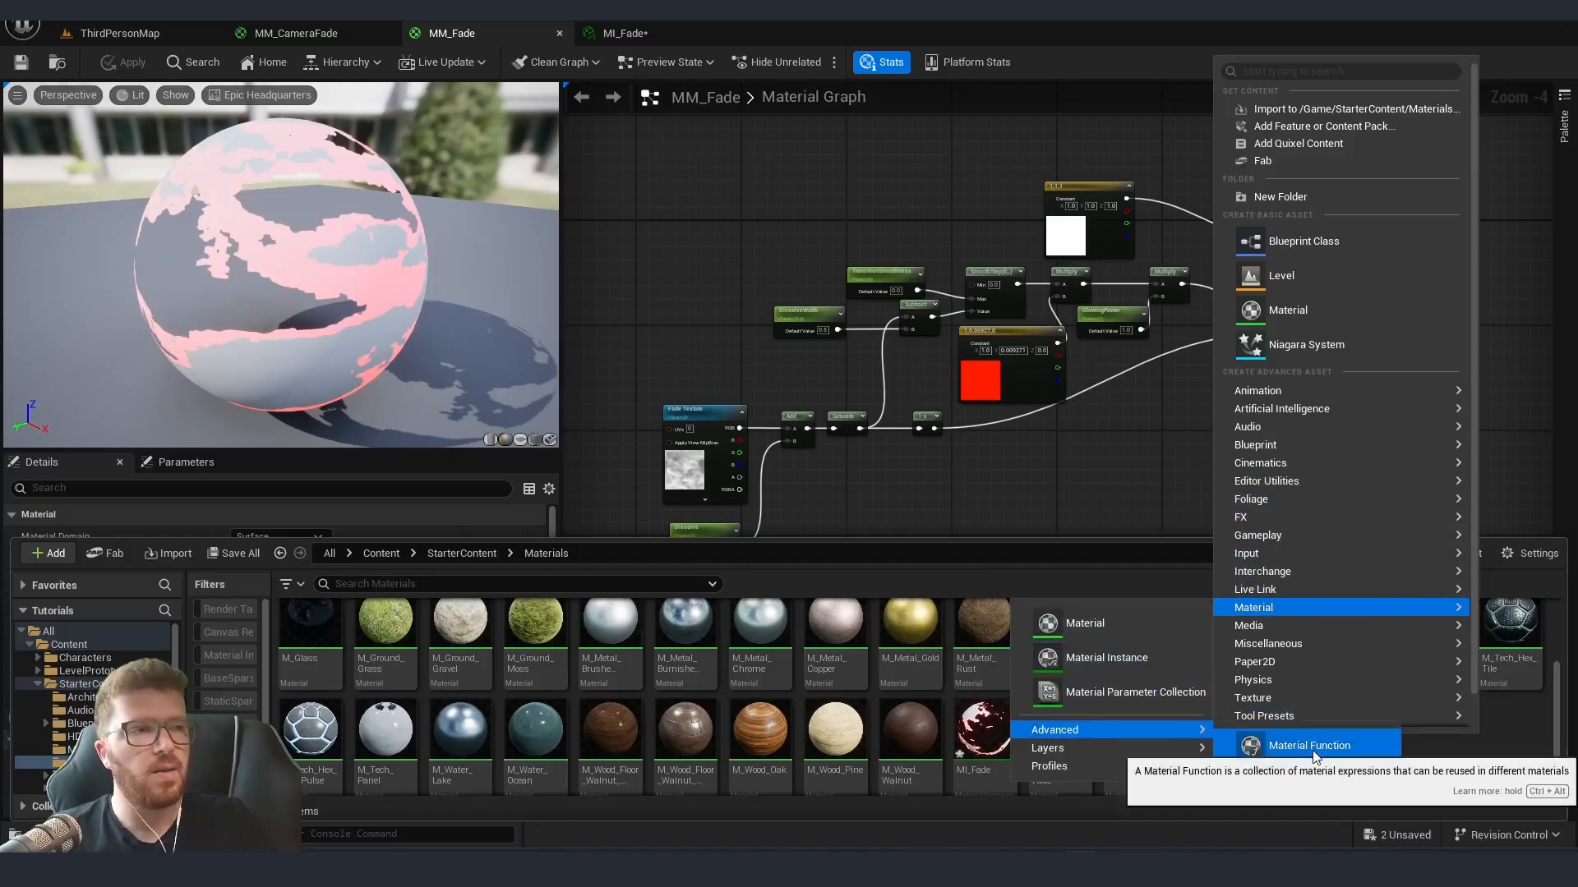
- Create material function MF_GlowFade and add a FunctionInput node feeding its glow logic
{"action": "left_click", "coordinate": [1309, 745]}
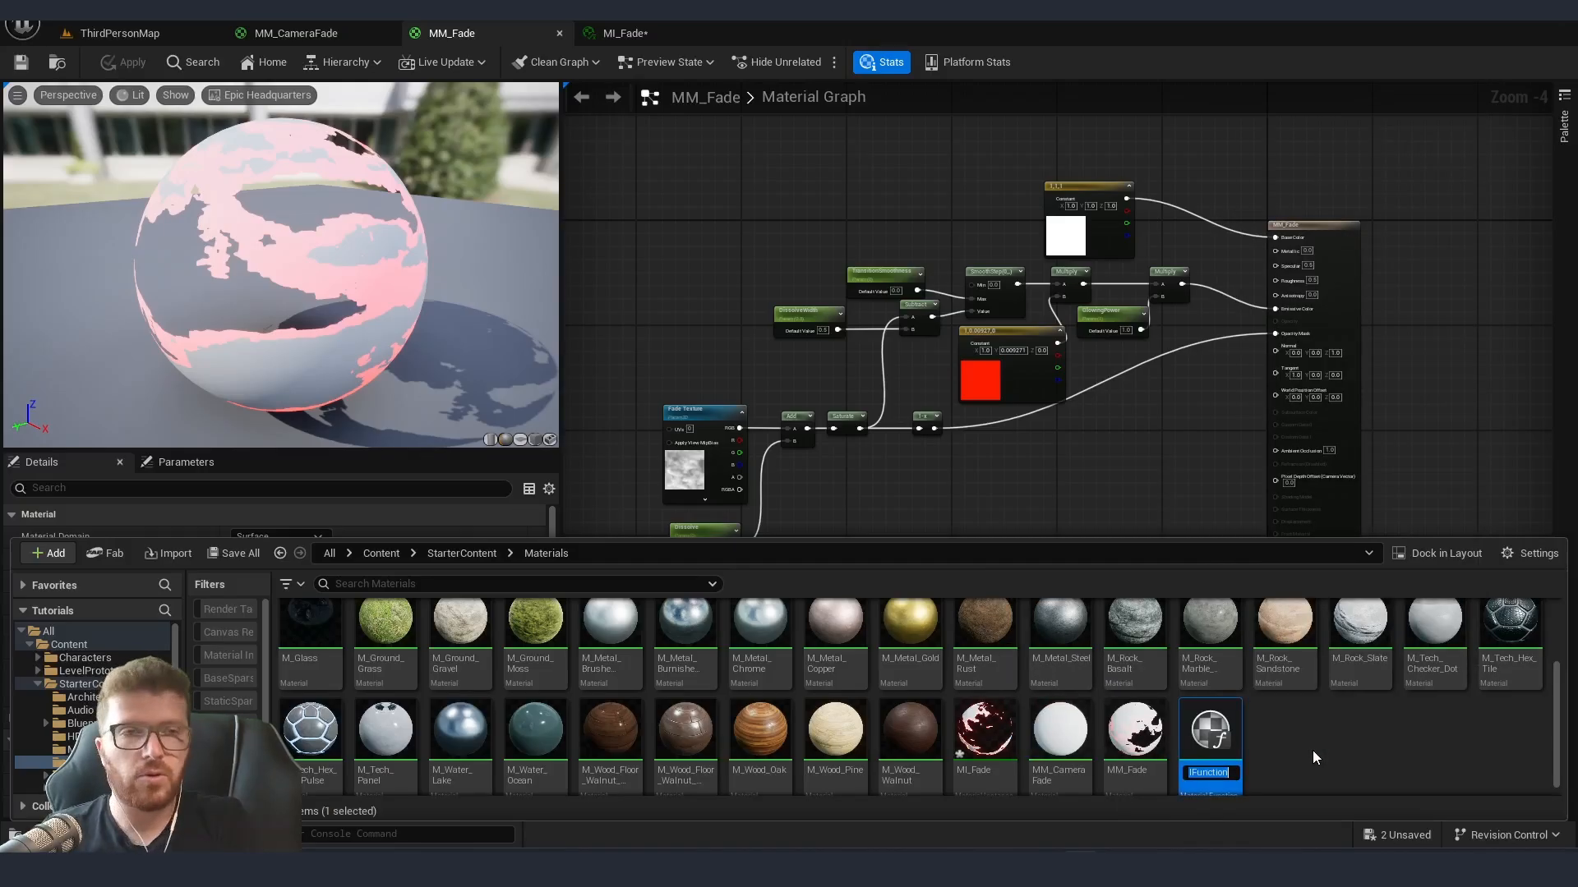
{"action": "type", "text": "MF_Fa"}
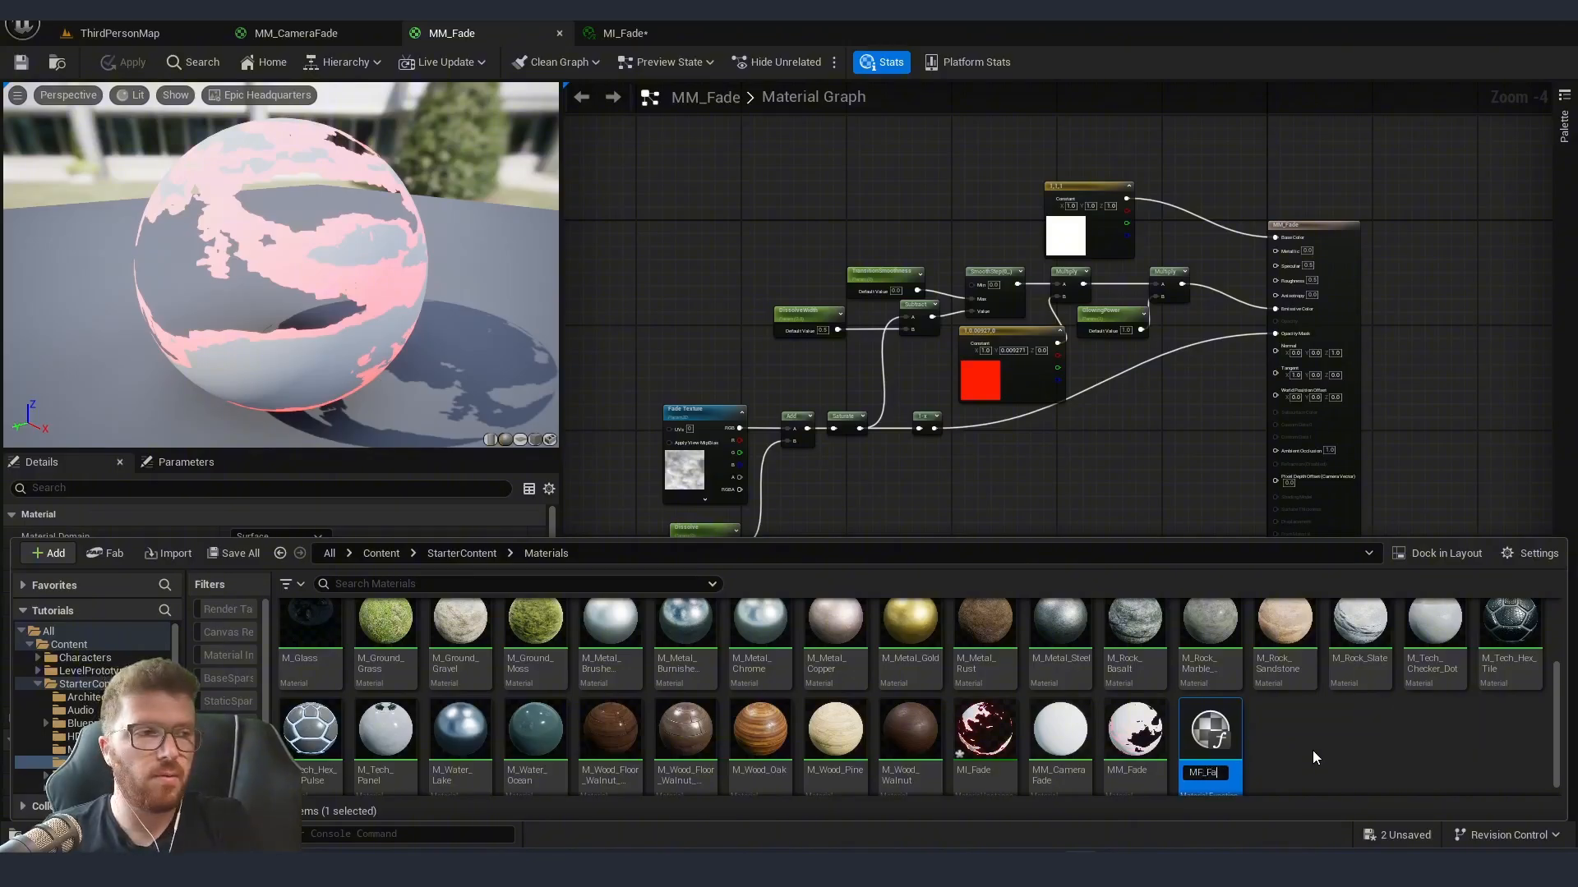
{"action": "type", "text": "_GlowFad"}
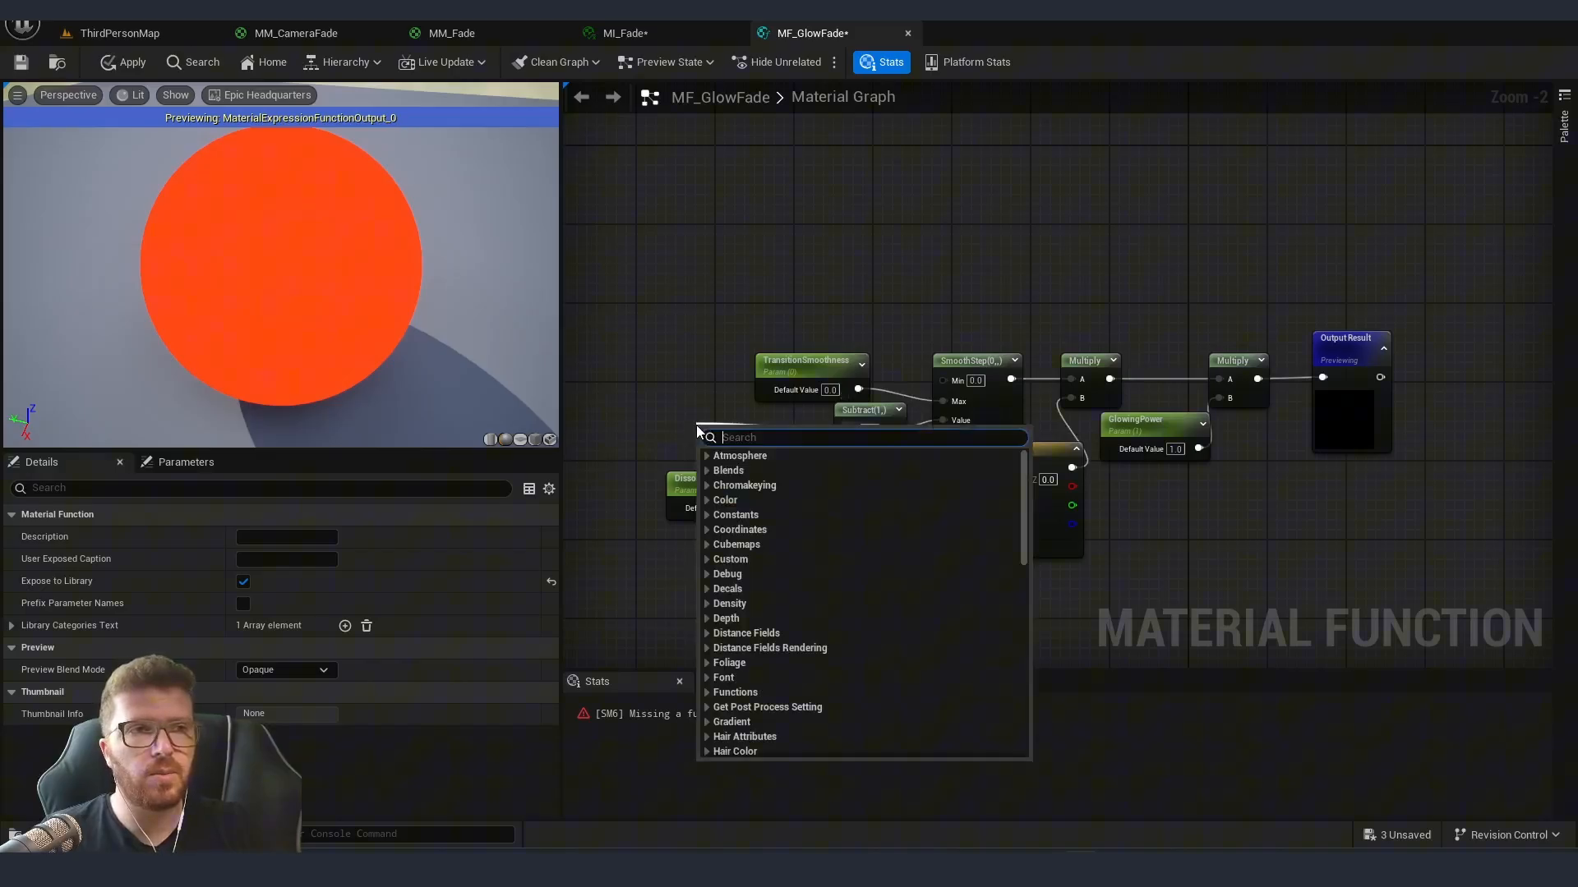
{"action": "type", "text": "input"}
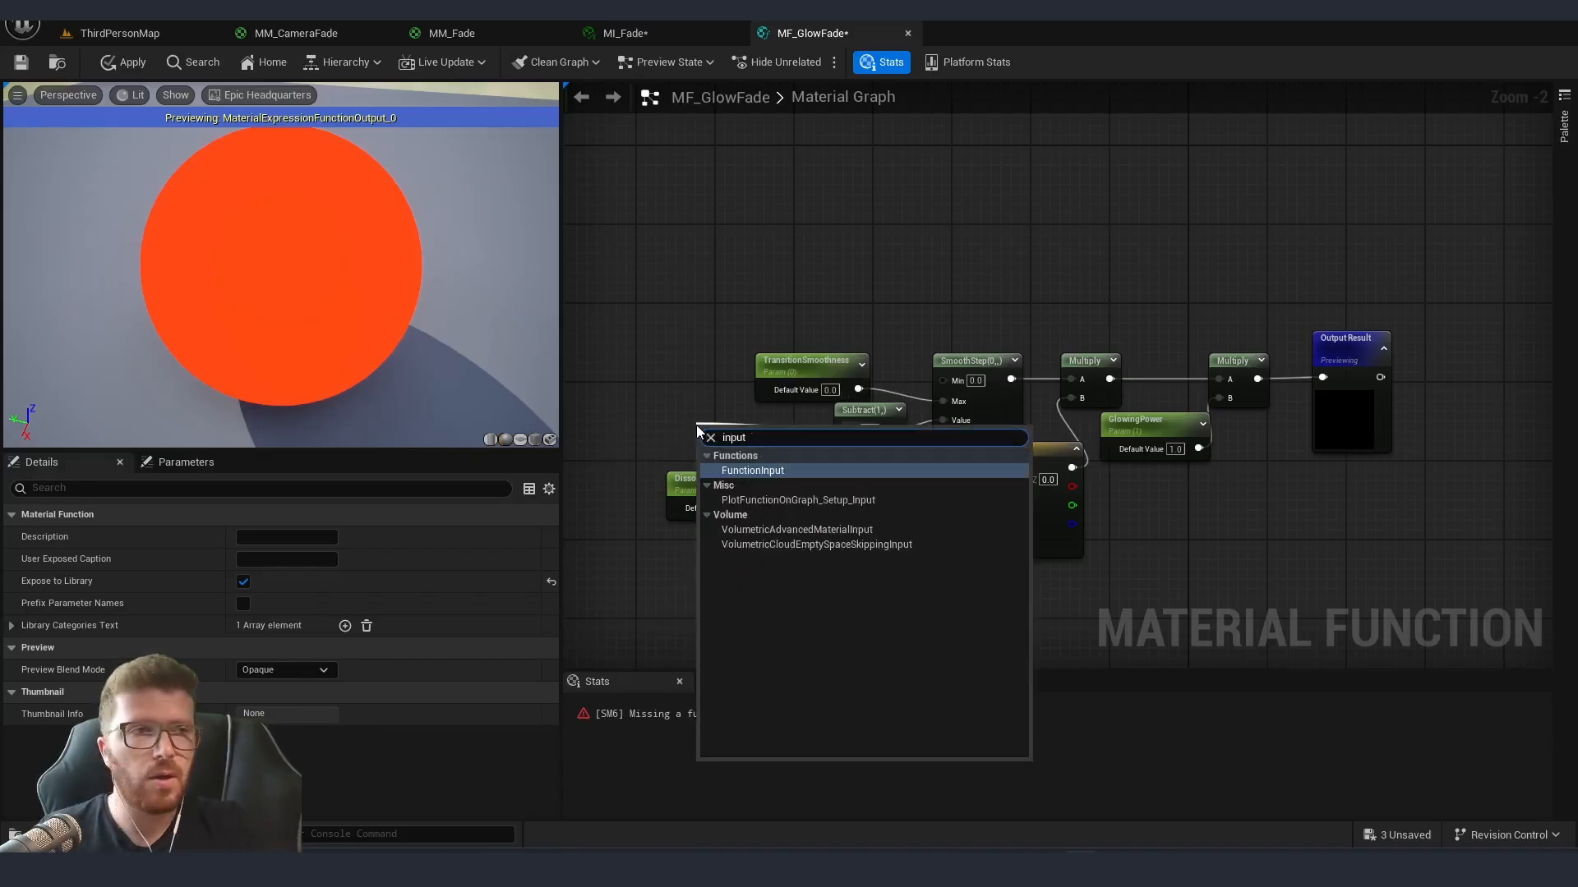
{"action": "left_click", "coordinate": [751, 470]}
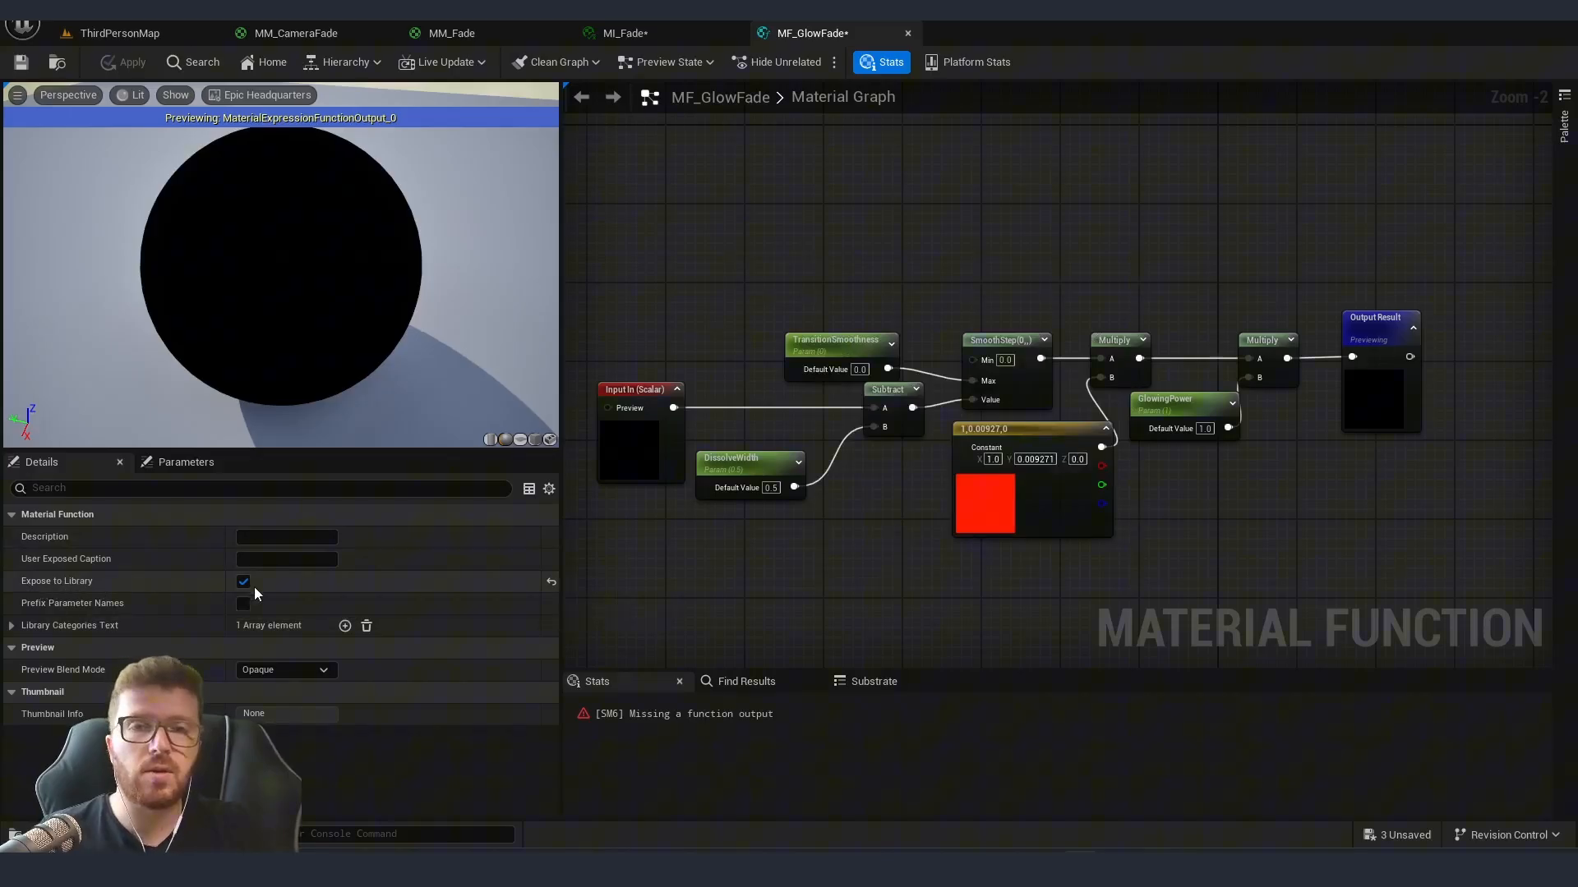
- Bring up the MM_CameraFade graph to place the MF_GlowFade function node feeding emissive colour
{"action": "left_click", "coordinate": [289, 33]}
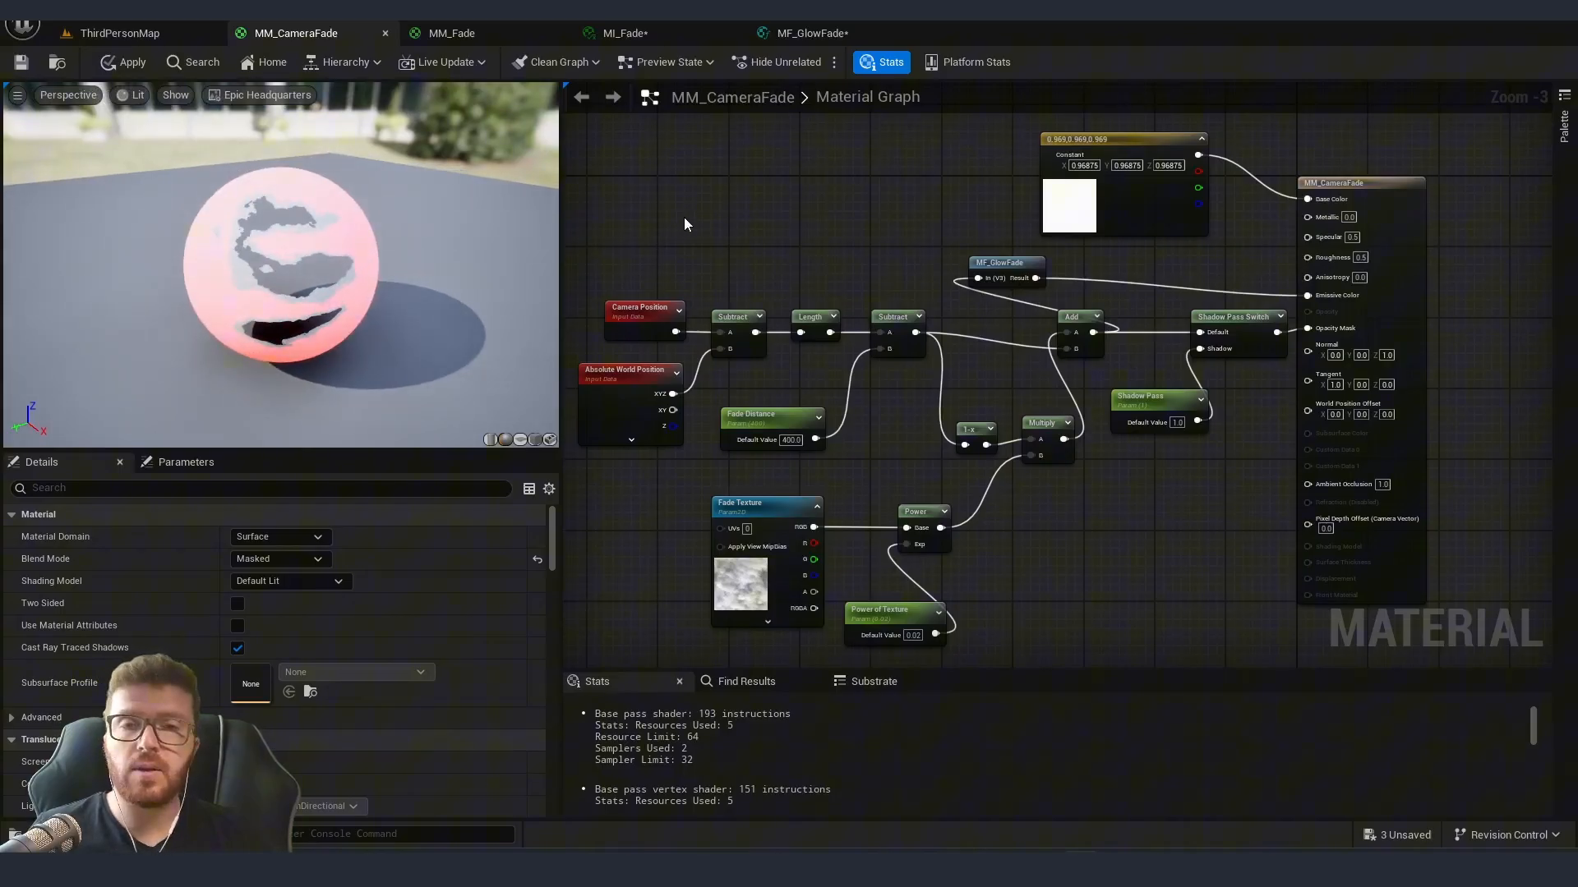
{"action": "mouse_move", "coordinate": [824, 33]}
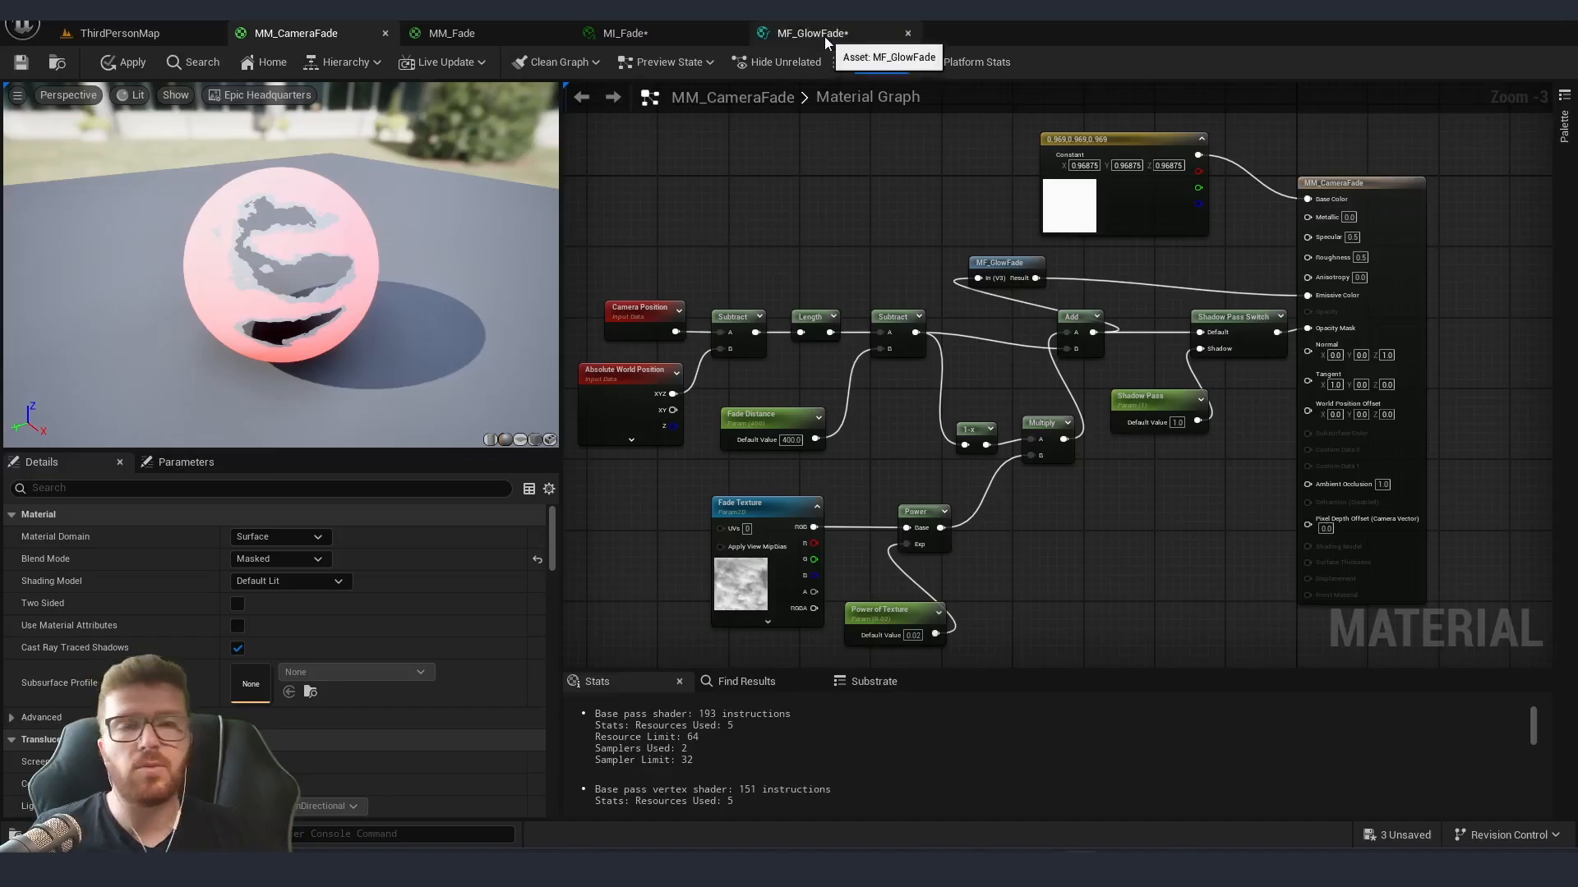
- In MF_GlowFade, route the Vector3 input through a OneMinus node before the subtraction and apply
{"action": "left_click", "coordinate": [811, 33]}
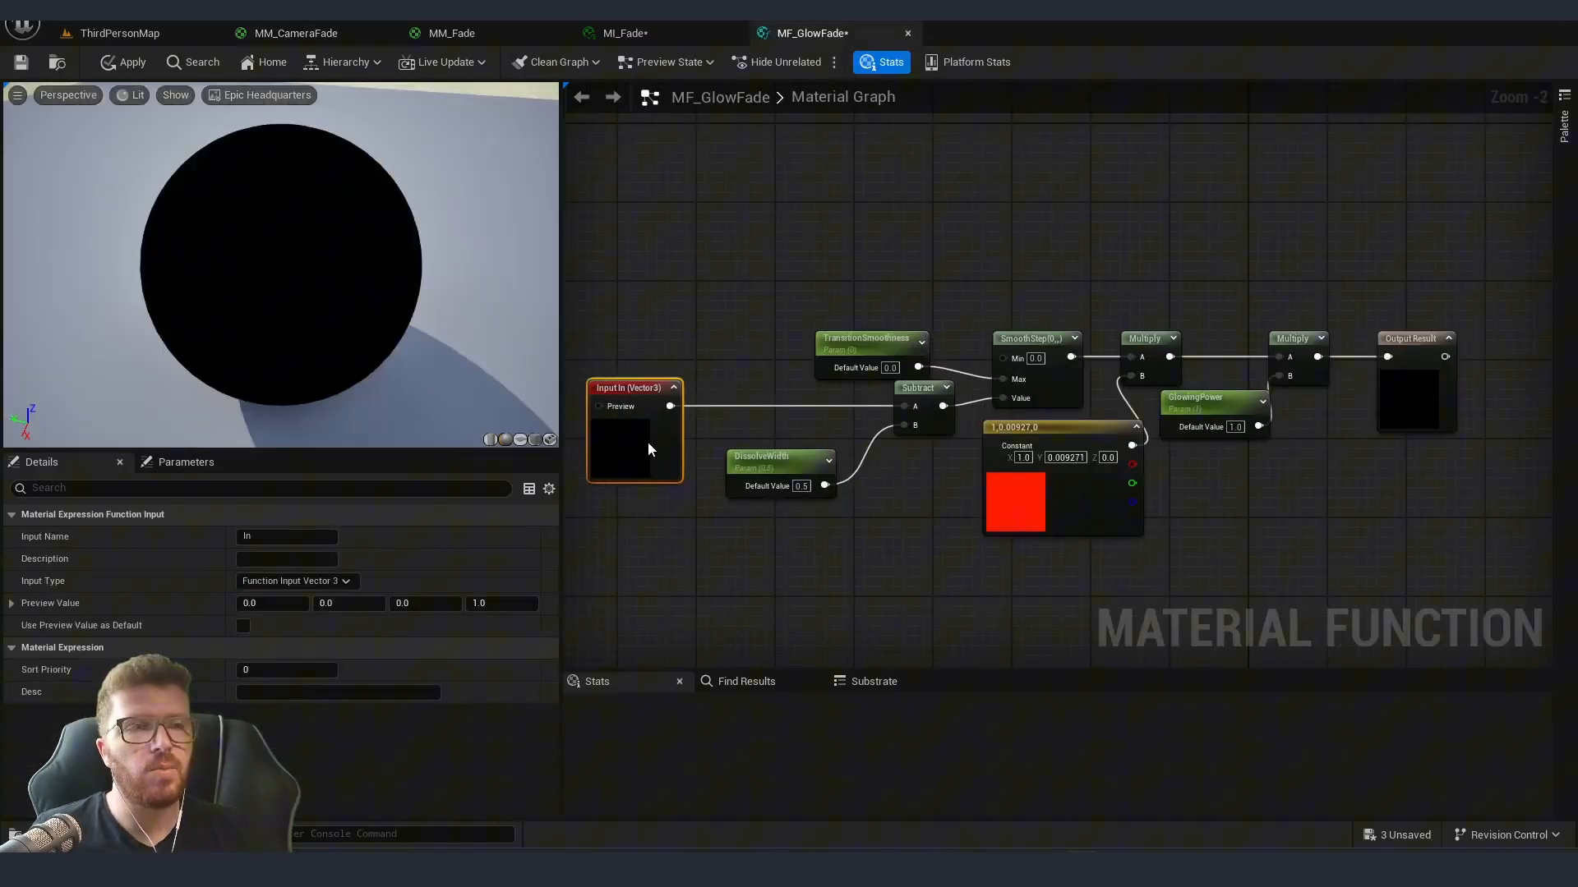
{"action": "mouse_move", "coordinate": [671, 407]}
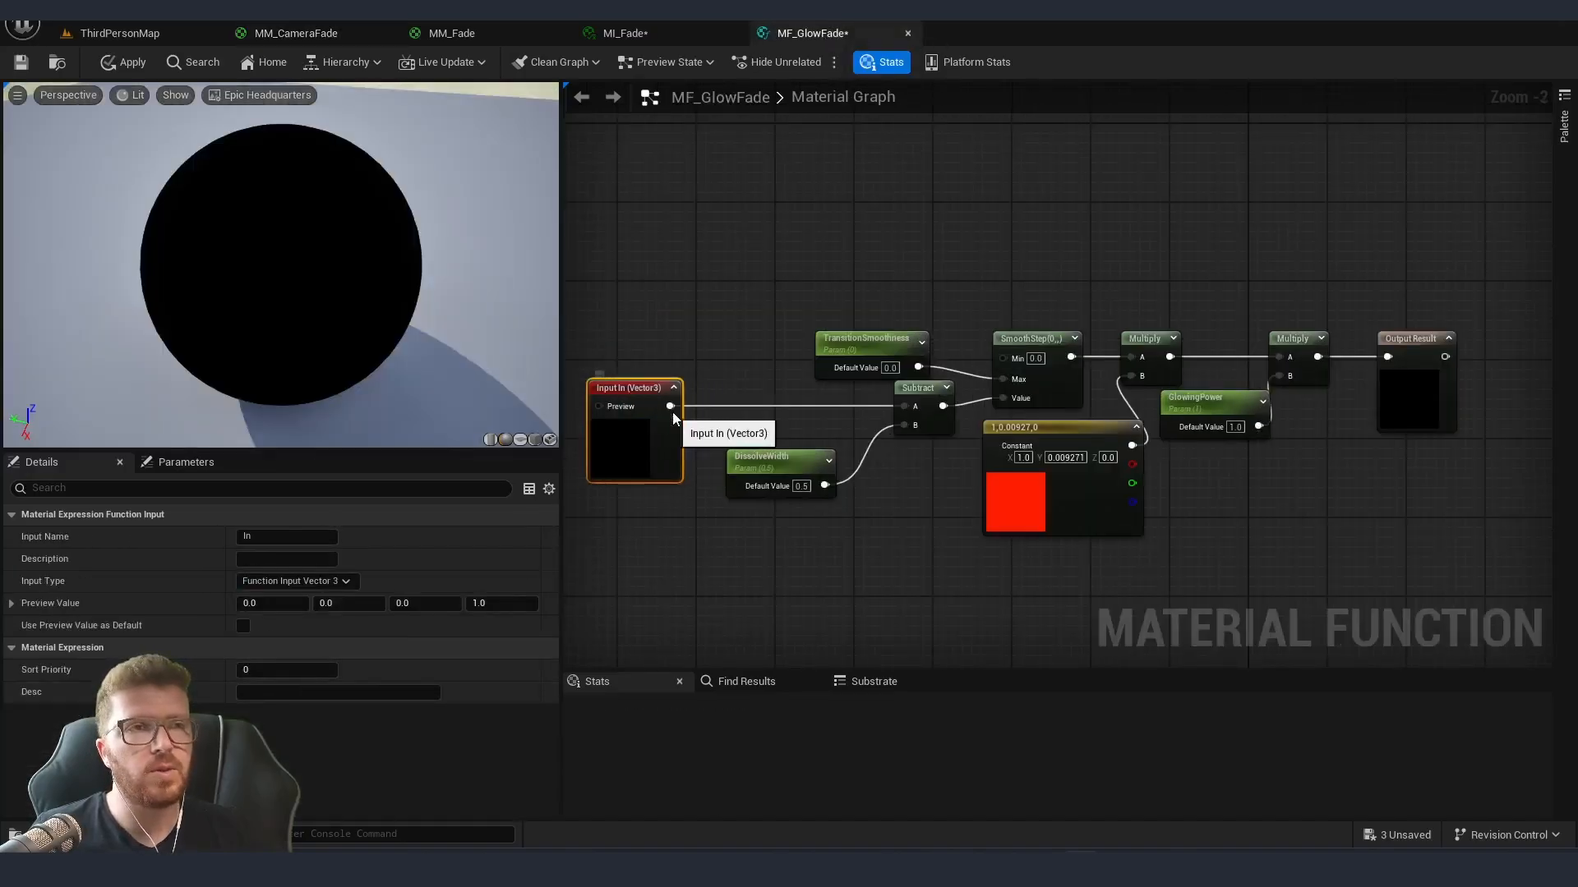
{"action": "type", "text": "onem"}
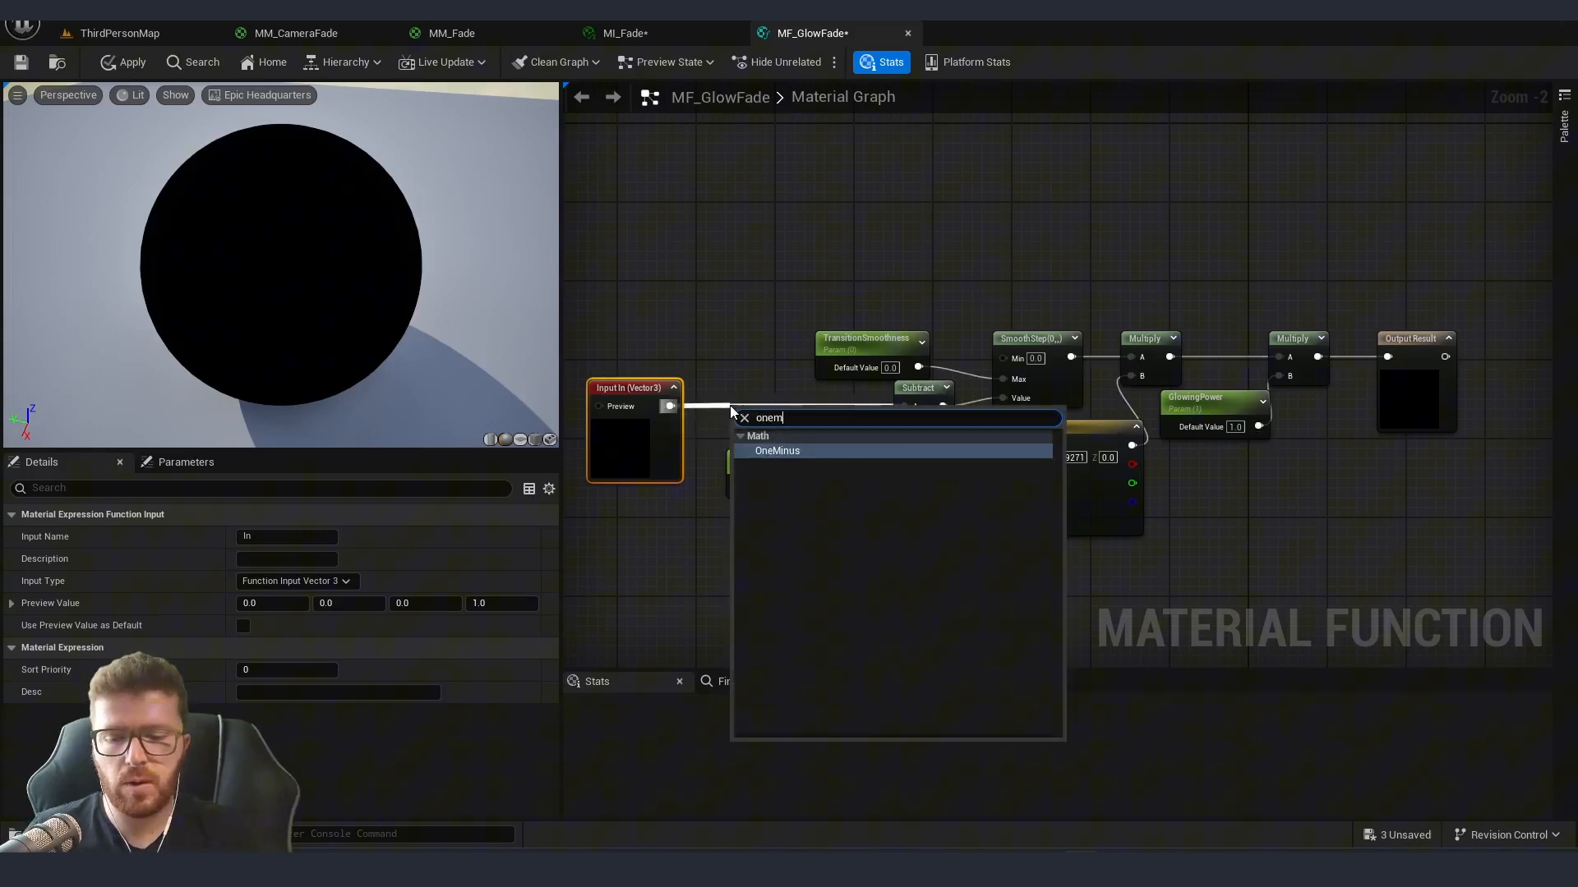
{"action": "left_click", "coordinate": [776, 450]}
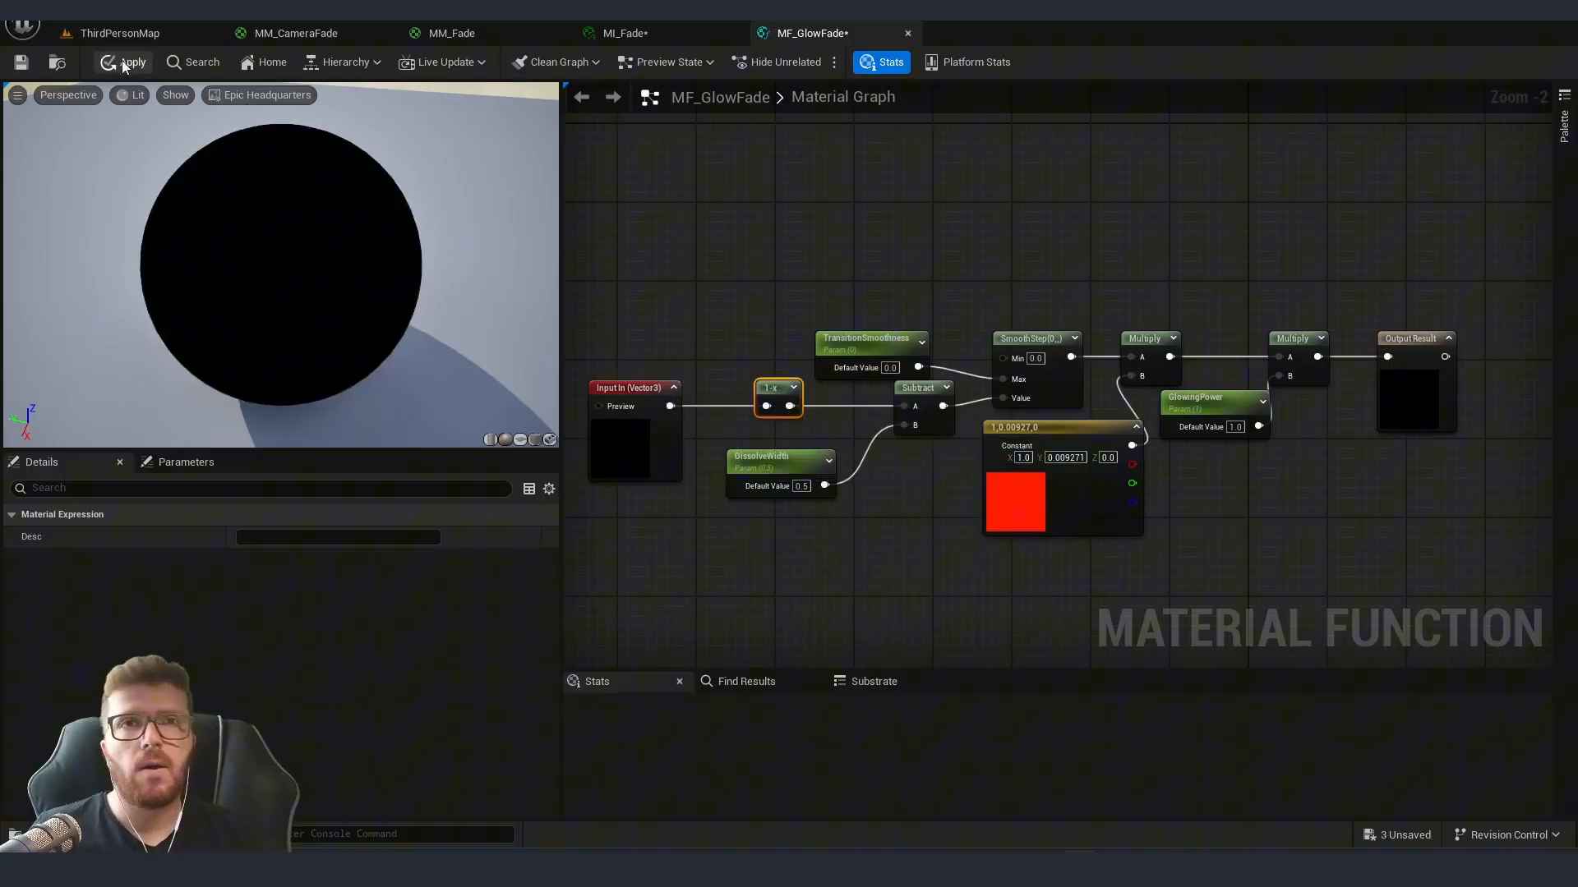
{"action": "left_click", "coordinate": [292, 33]}
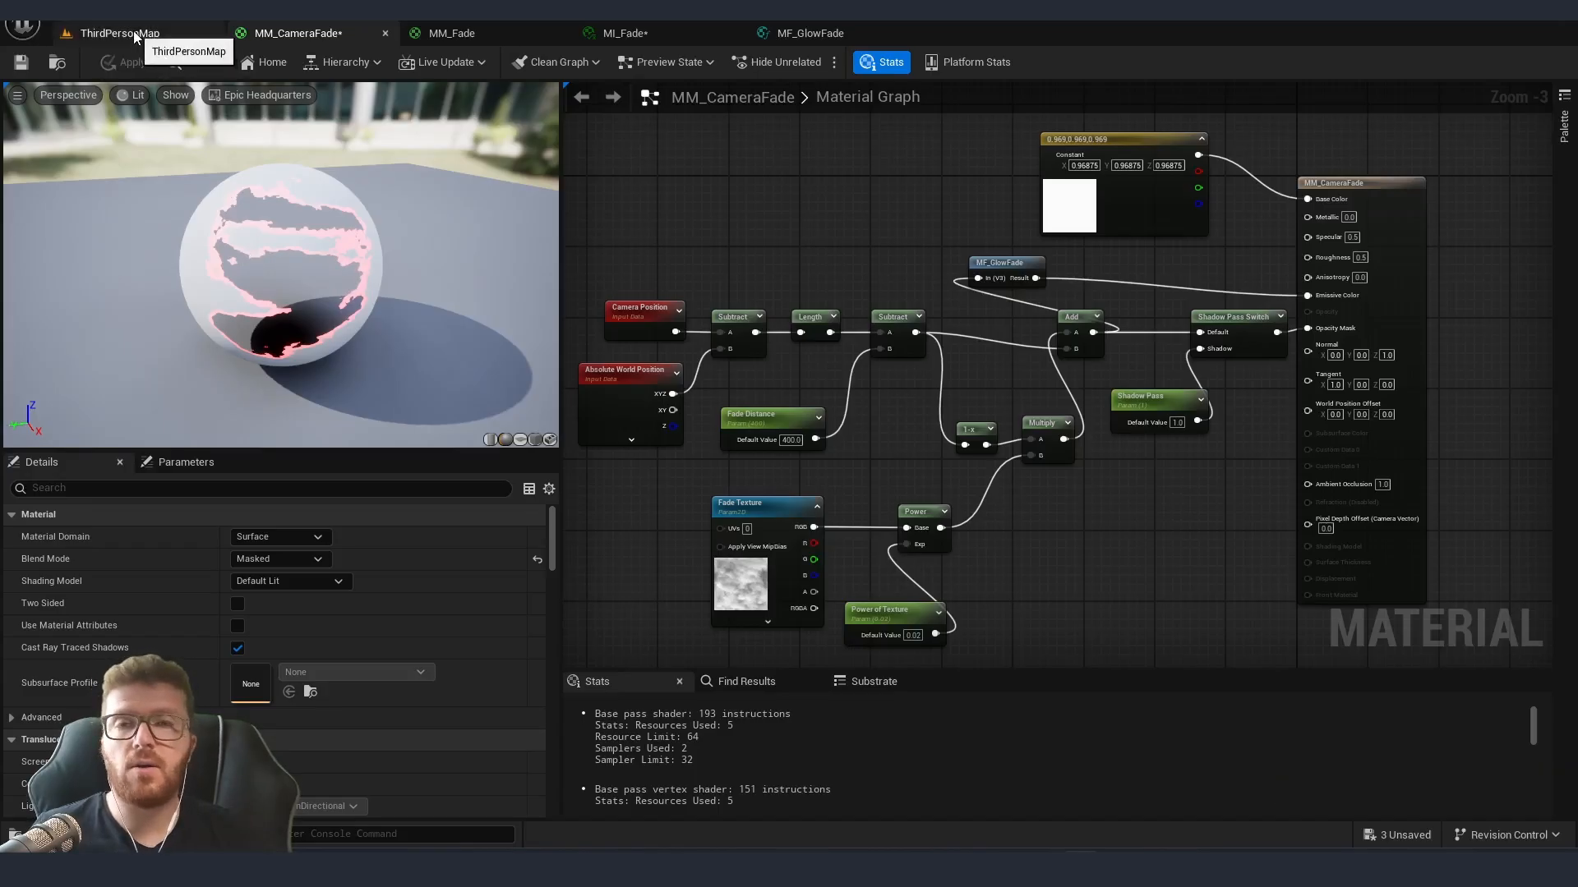
- Return to the ThirdPersonMap level showing the white wall in the playground scene
{"action": "left_click", "coordinate": [119, 33]}
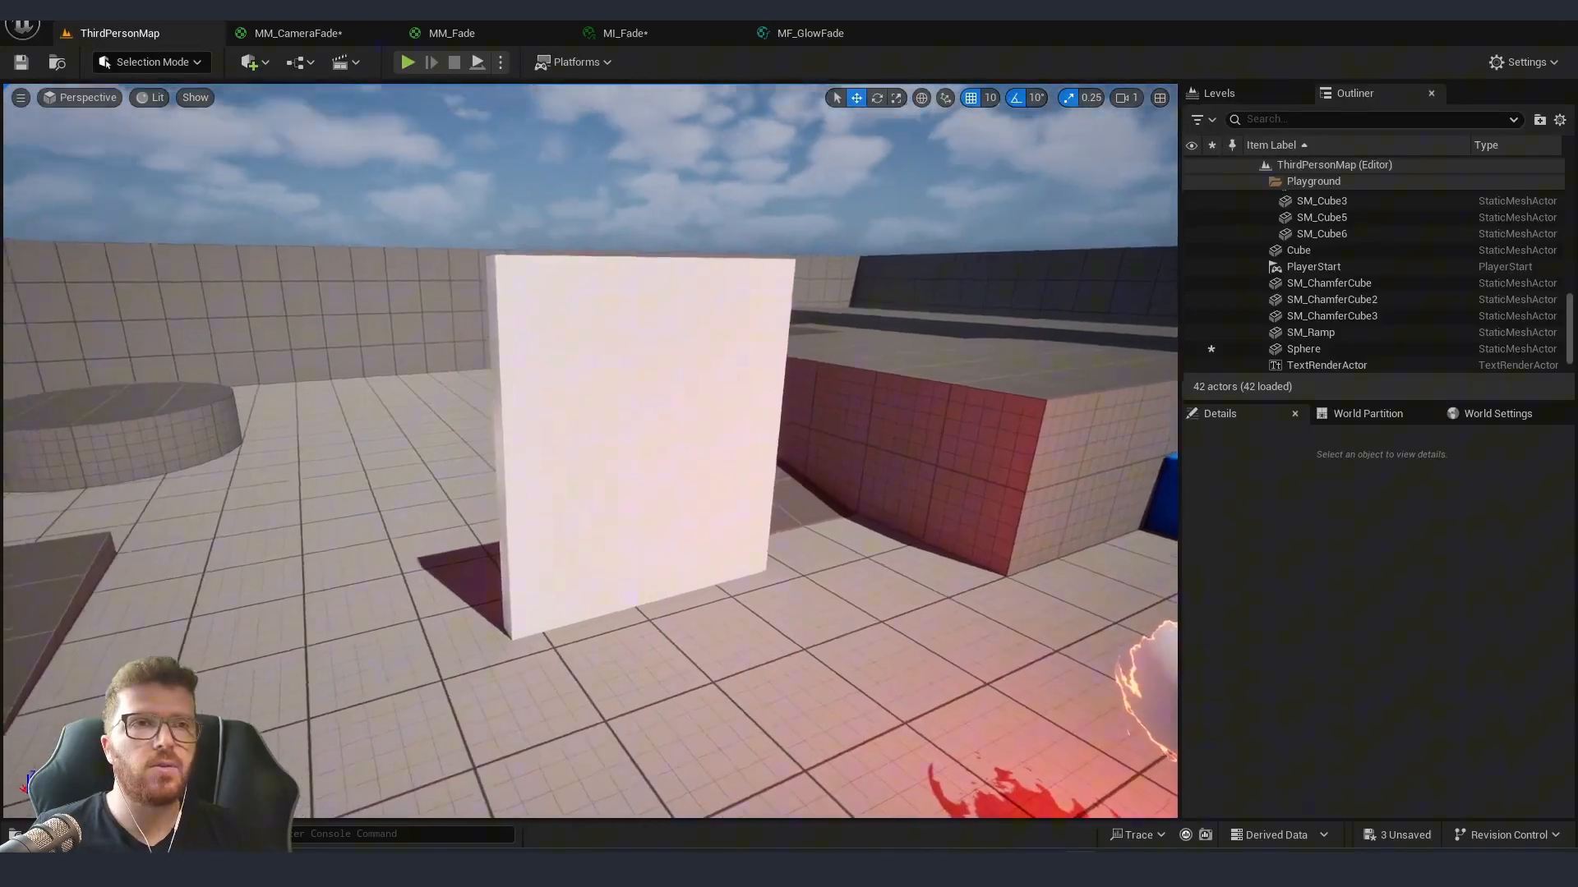